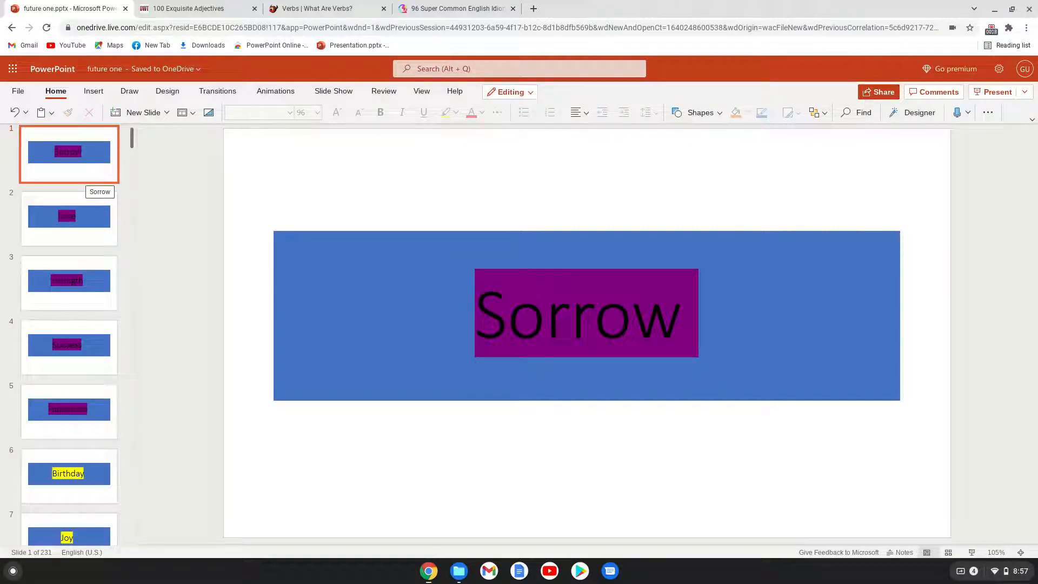
# Step: Advance slide by slide past Love, Strength, Success, Happiness, Anger, Angst, Fear and Grief toward Freedom
pyautogui.click(69, 217)
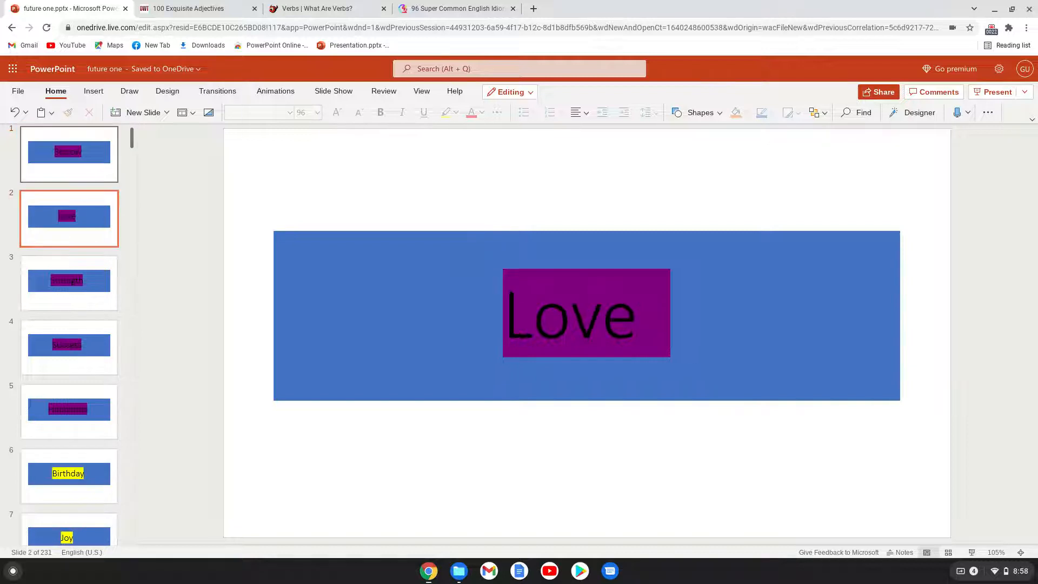
pyautogui.click(68, 283)
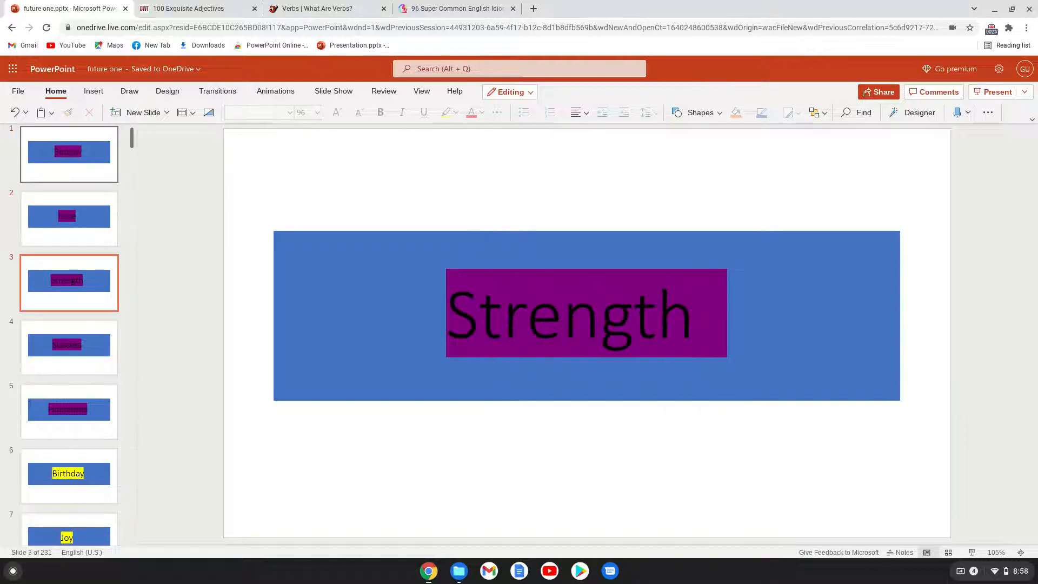
pyautogui.click(68, 346)
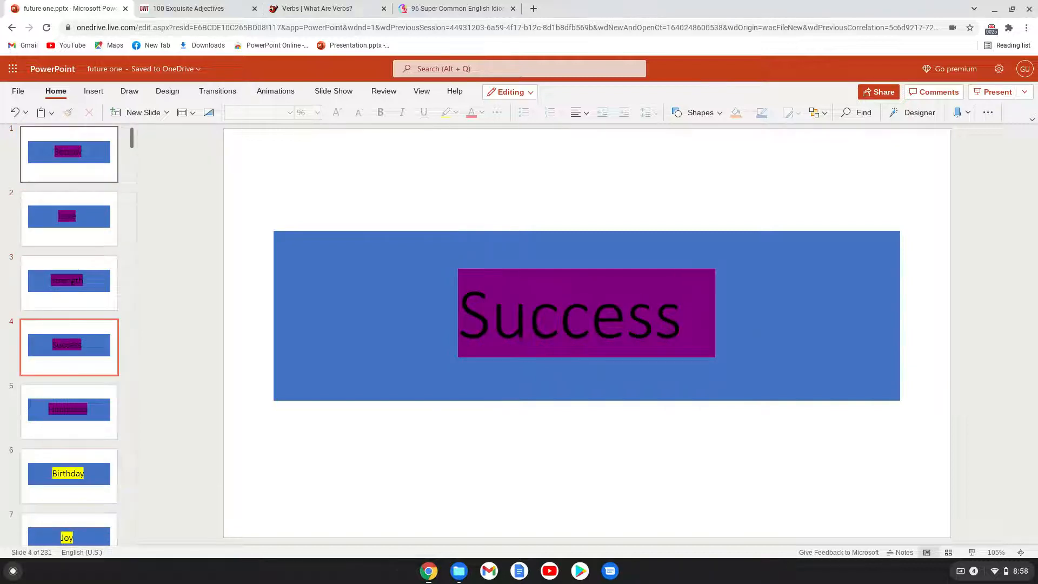
pyautogui.click(69, 411)
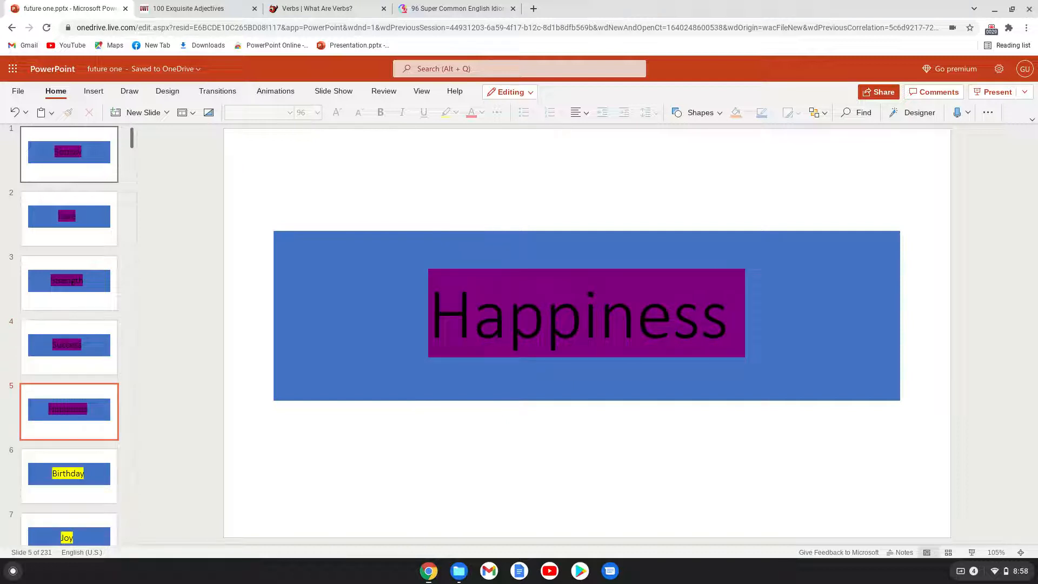
pyautogui.click(68, 476)
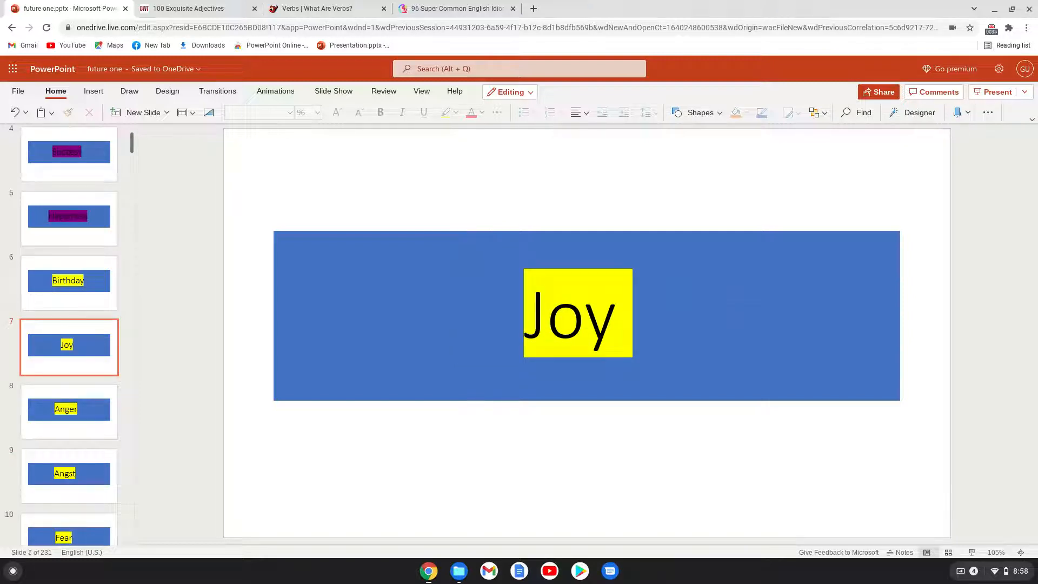
pyautogui.click(69, 409)
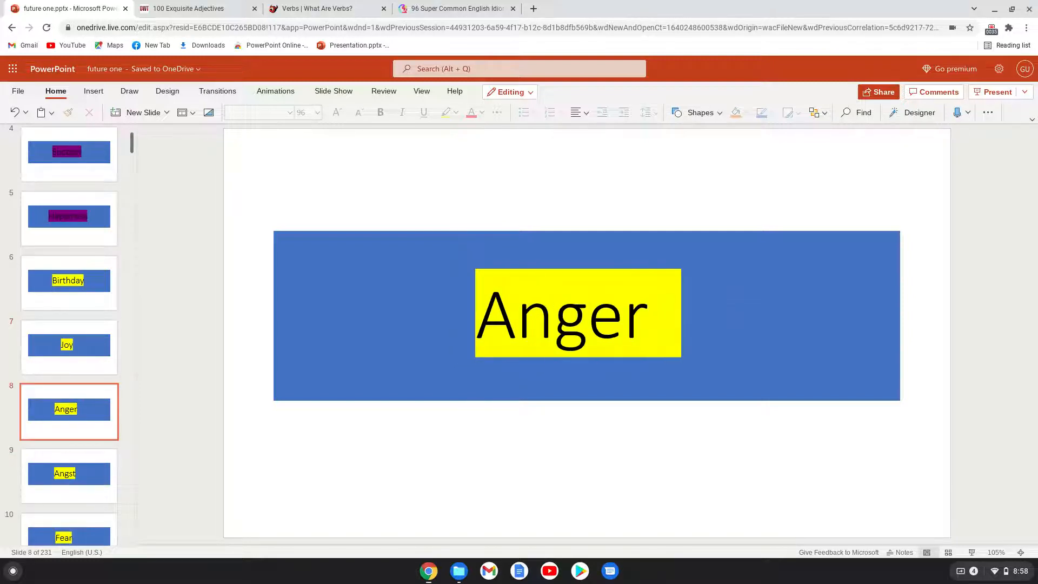
pyautogui.click(69, 475)
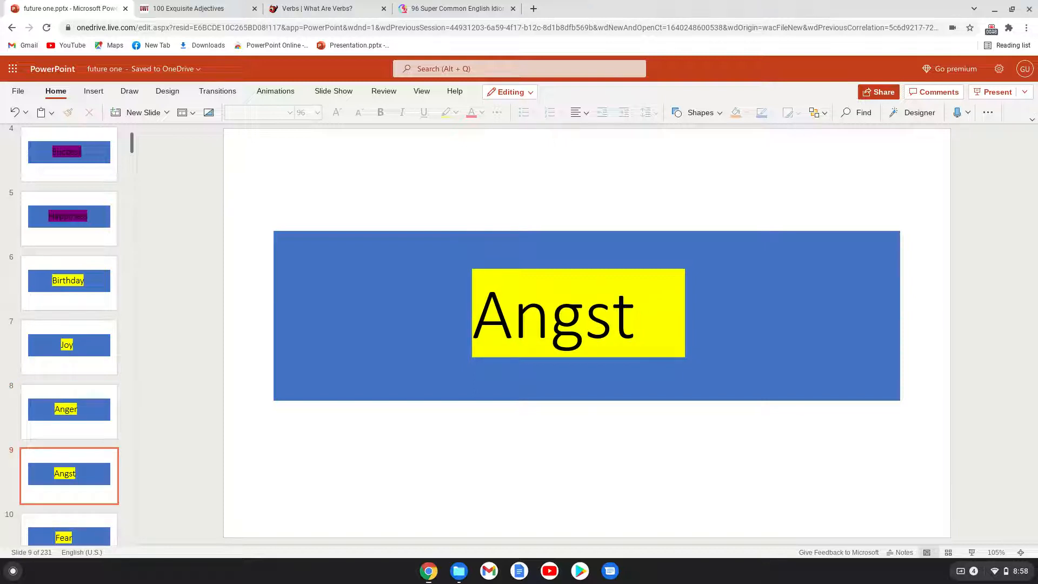
pyautogui.click(69, 347)
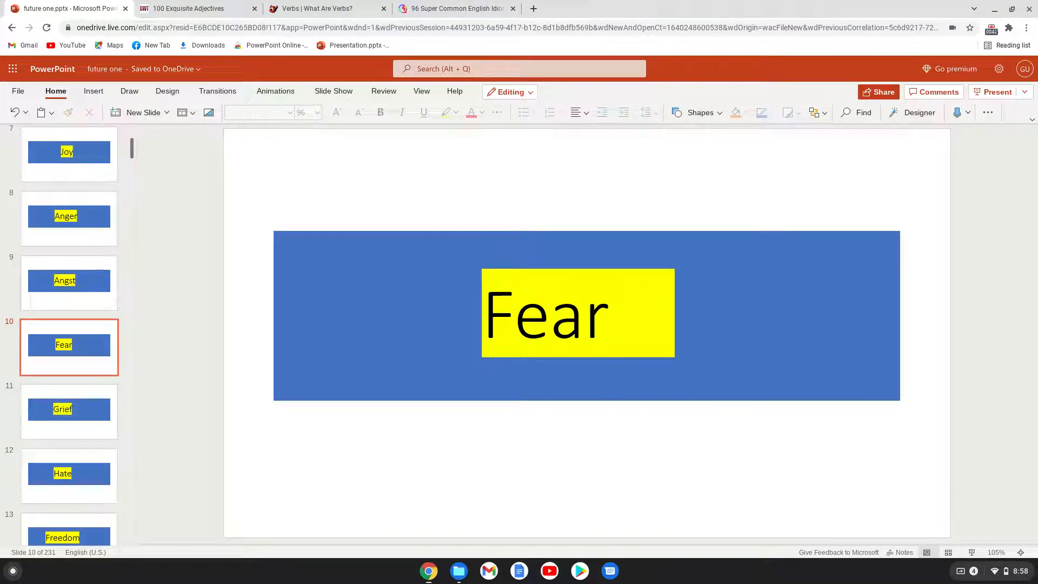
pyautogui.click(70, 409)
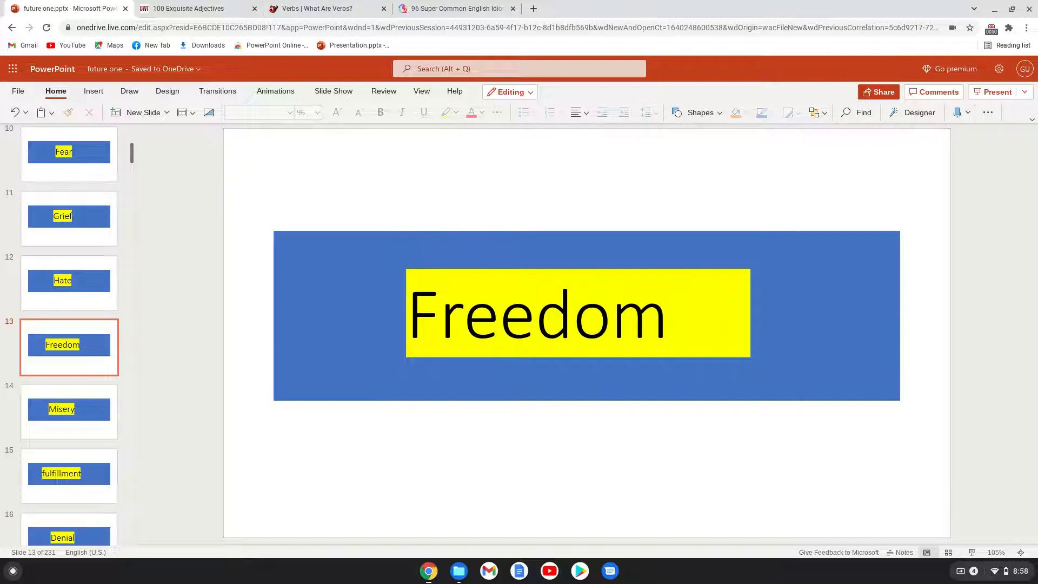
# Step: Advance through the Misery, Modernity and Luxury slides to the peacefulness slide
pyautogui.click(69, 411)
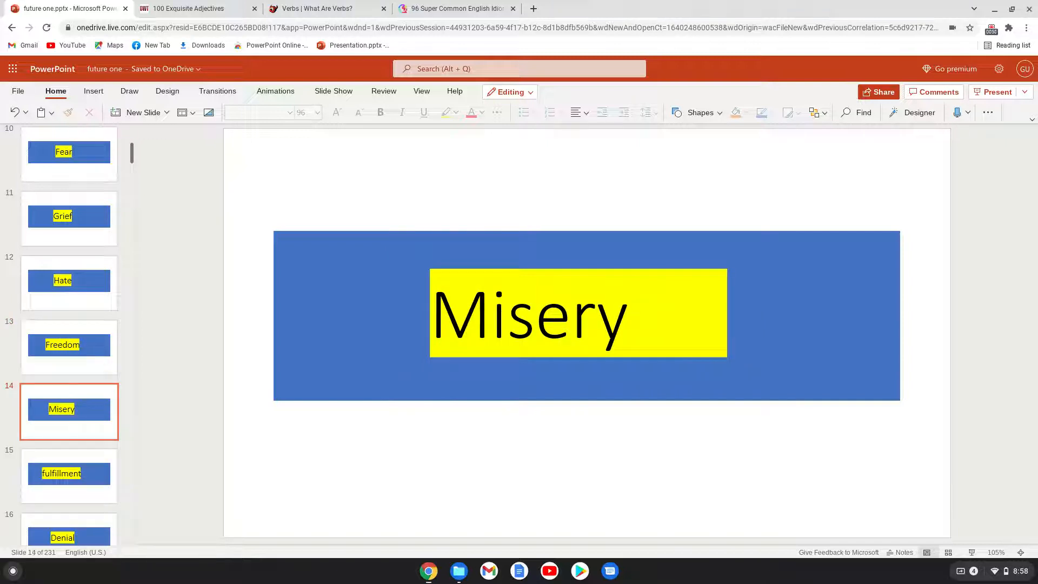
pyautogui.click(69, 475)
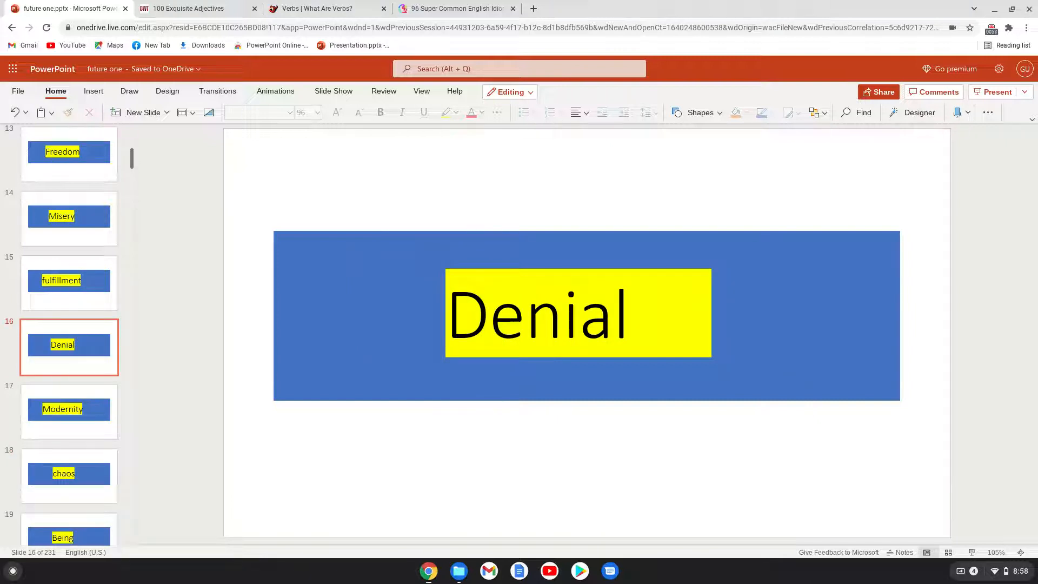
pyautogui.click(69, 411)
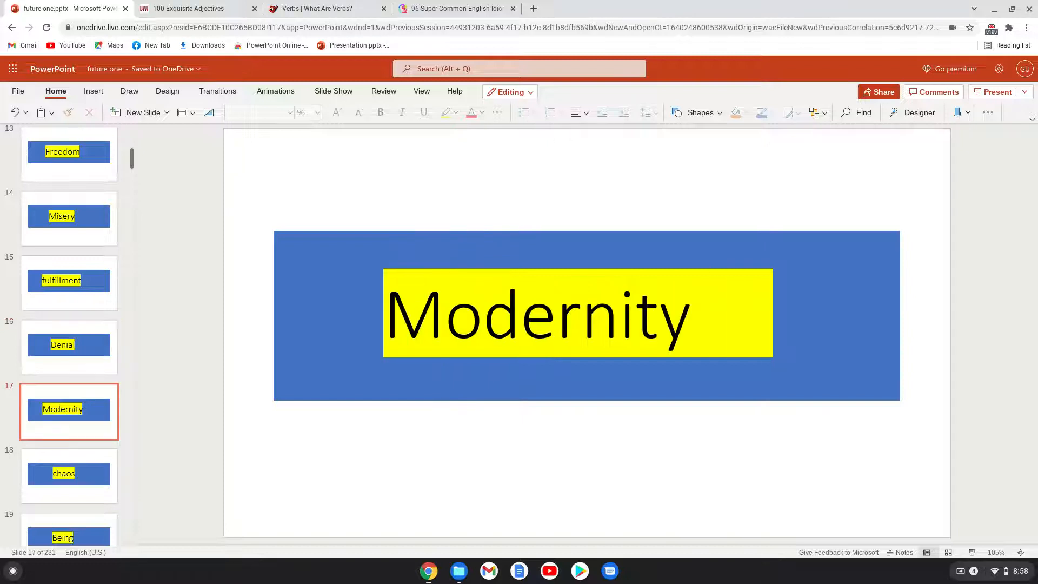
pyautogui.click(69, 475)
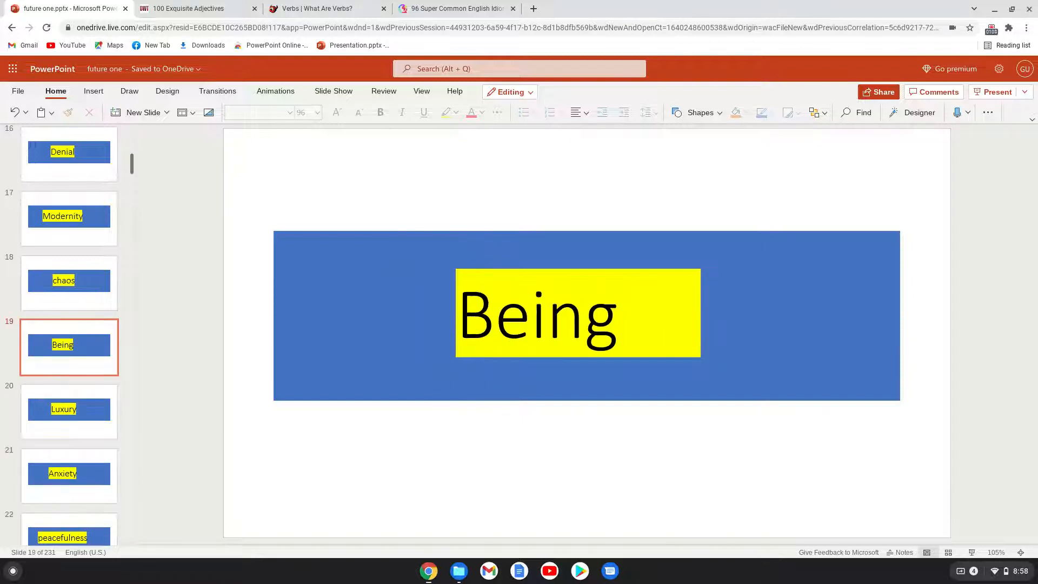
pyautogui.click(69, 409)
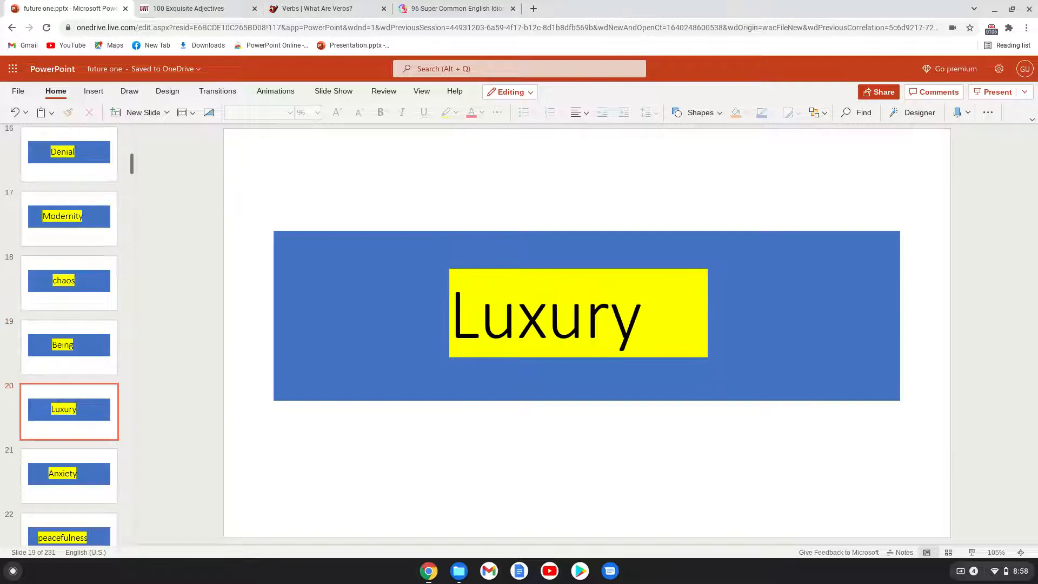
pyautogui.click(70, 476)
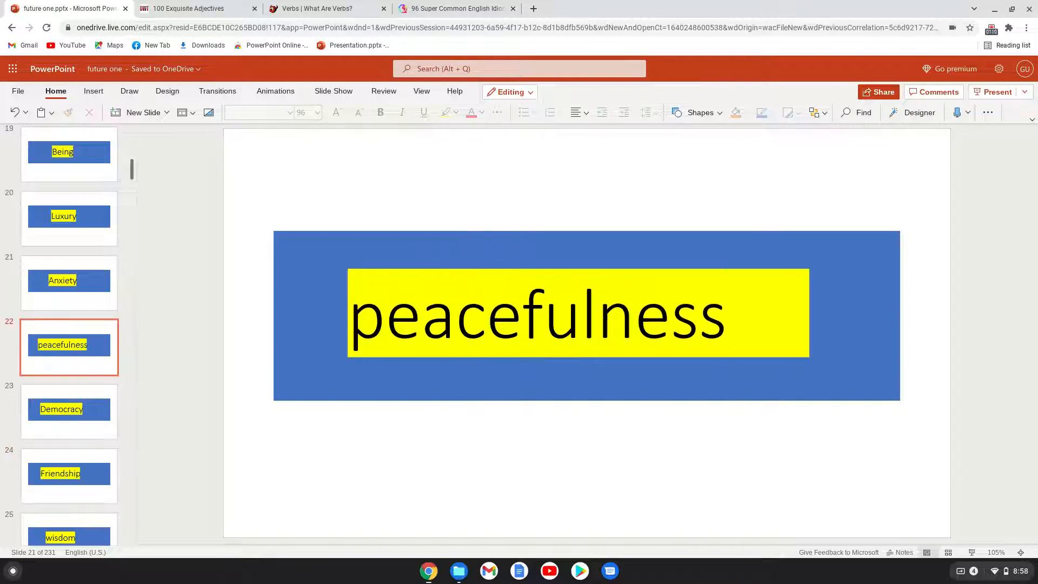
pyautogui.click(69, 347)
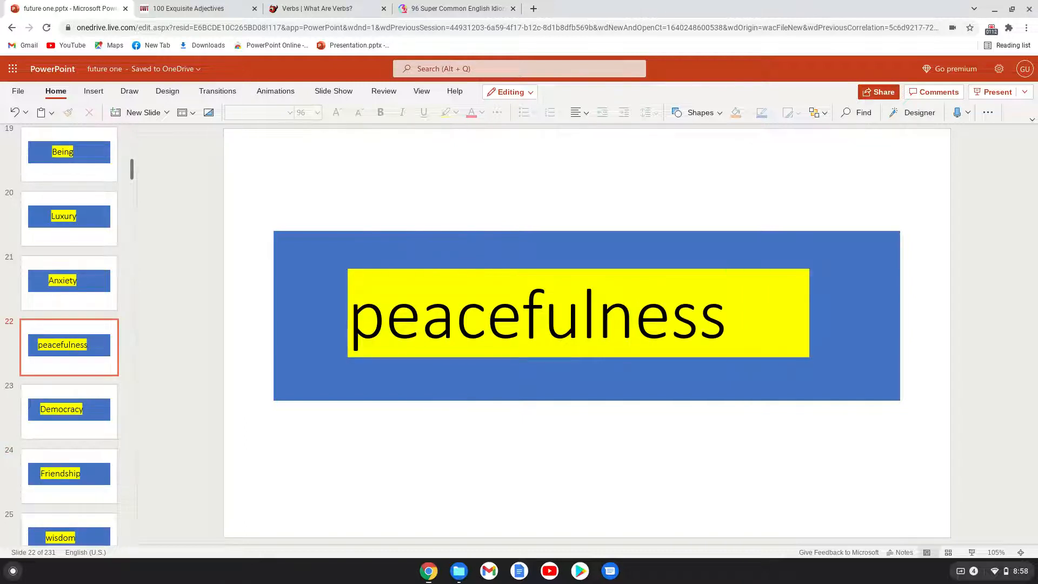
# Step: Continue past Democracy, Knowledge and Truth until slide 31, Chivalry, is showing
pyautogui.click(69, 411)
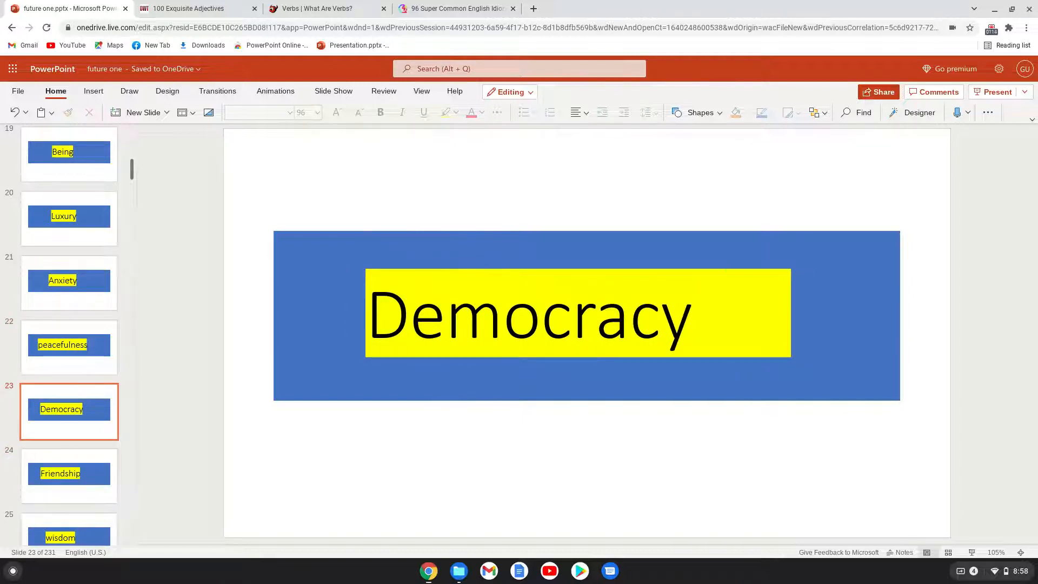
pyautogui.click(70, 476)
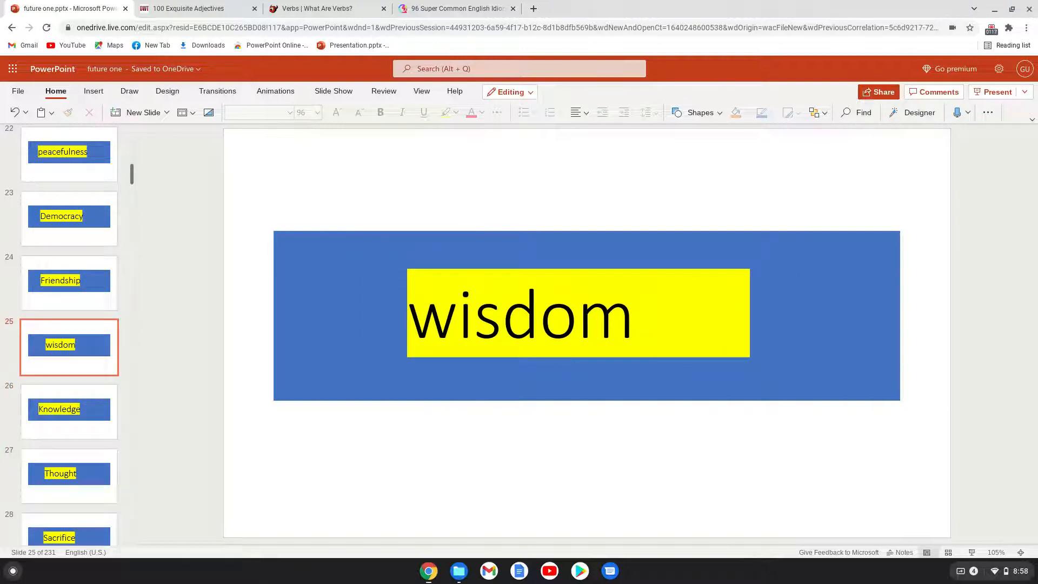
pyautogui.click(69, 410)
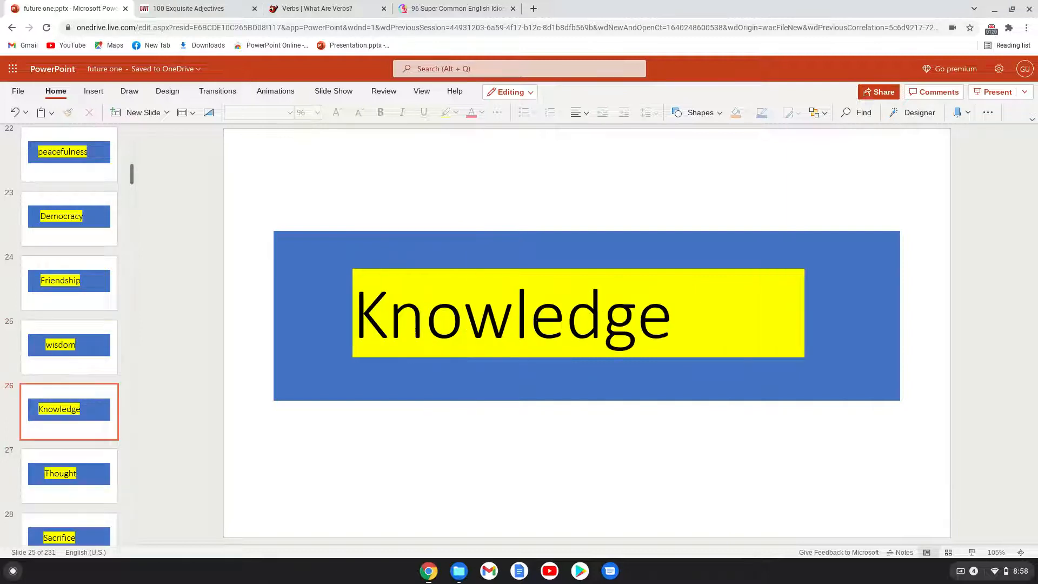
pyautogui.click(69, 475)
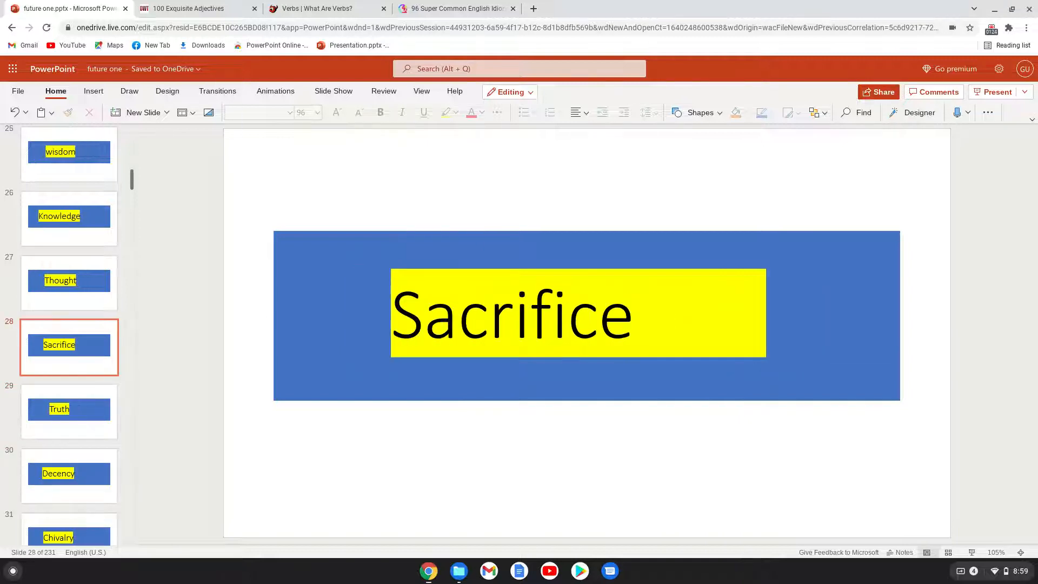
pyautogui.click(69, 408)
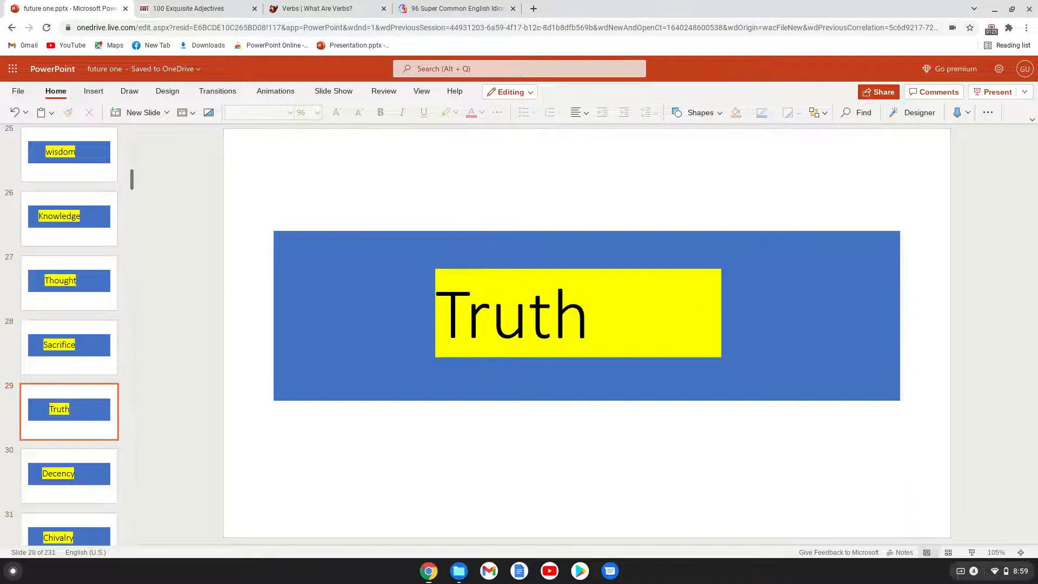
pyautogui.click(69, 474)
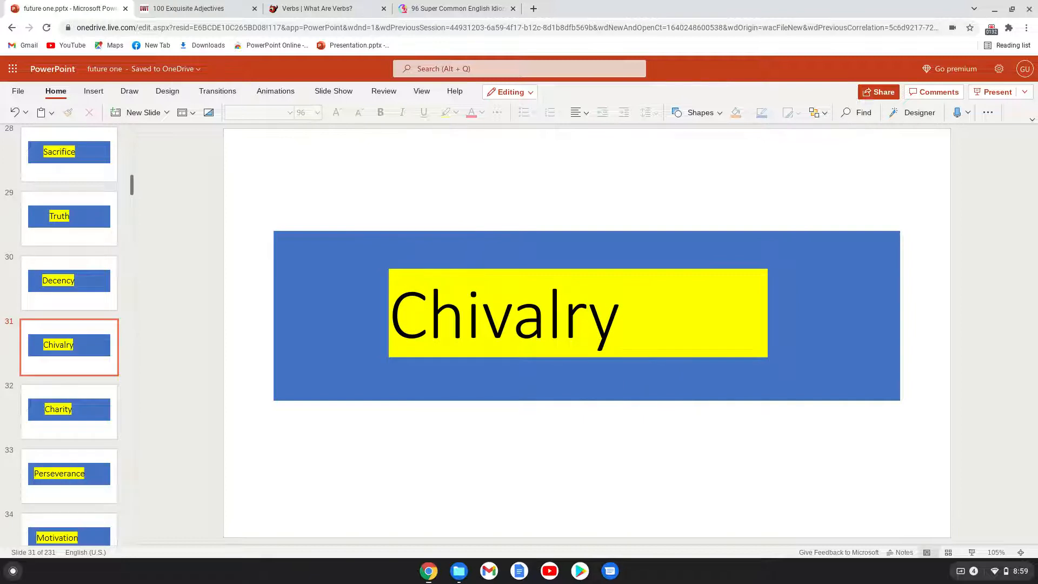
# Step: Advance through the Charity, Energy and Culture slides and the ones following each
pyautogui.click(68, 411)
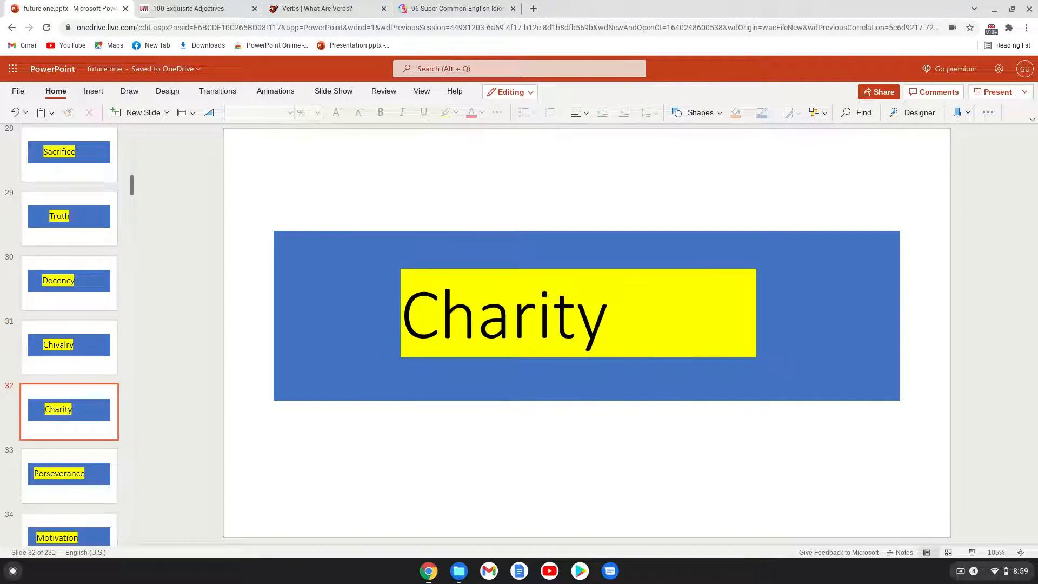
pyautogui.click(68, 476)
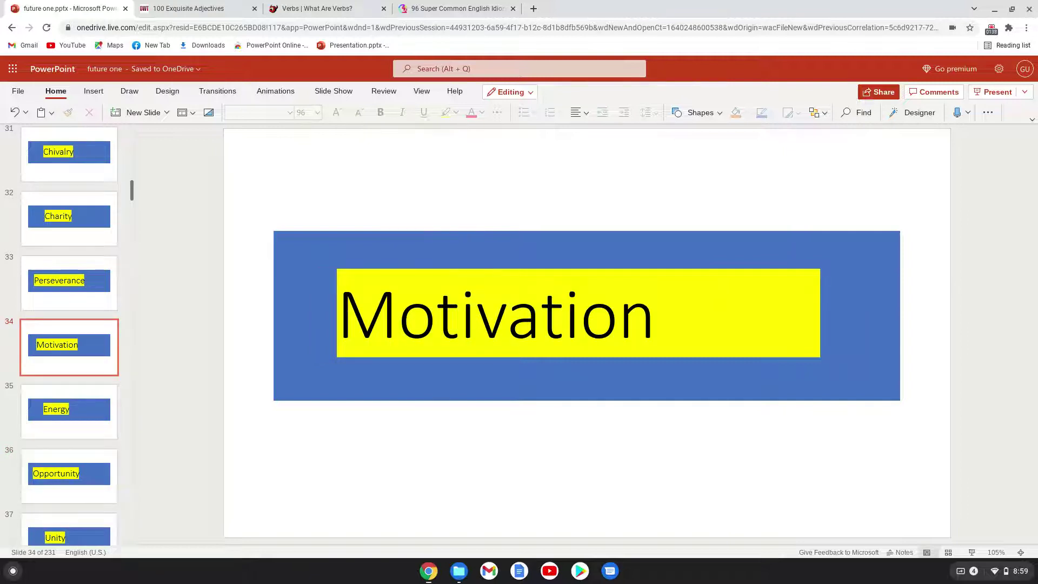
pyautogui.click(69, 410)
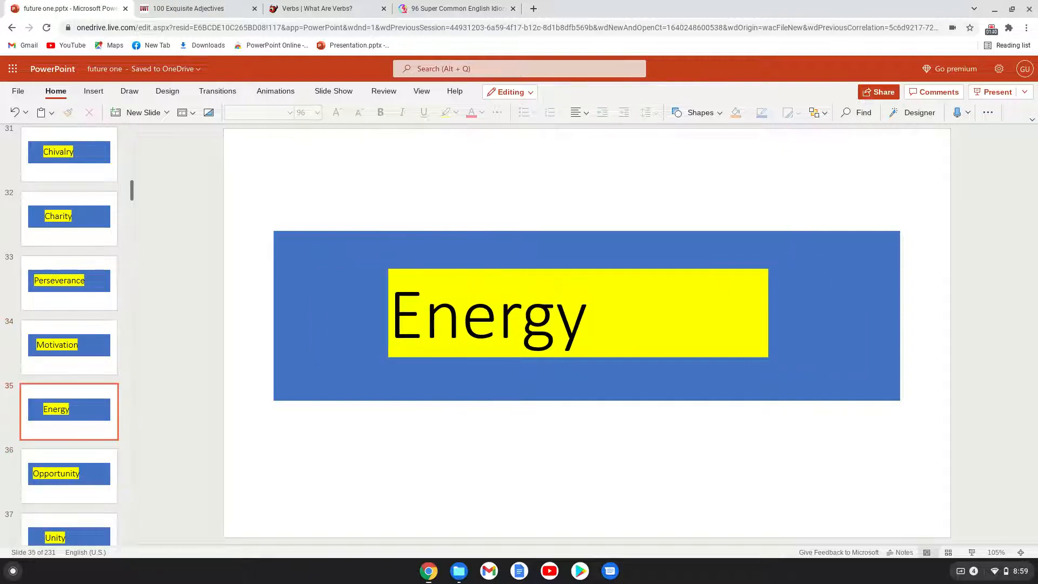
pyautogui.click(70, 475)
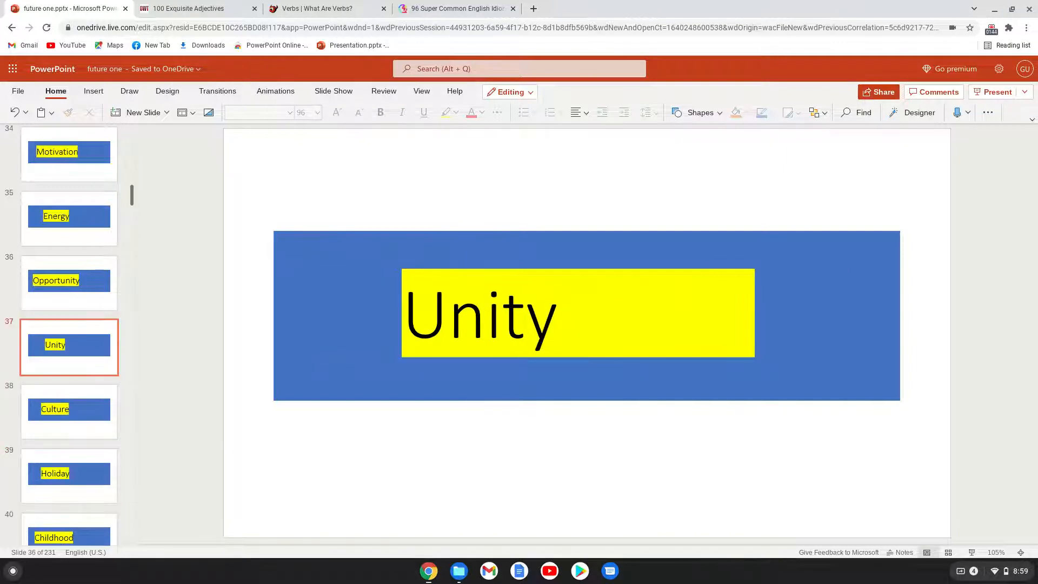
pyautogui.click(68, 411)
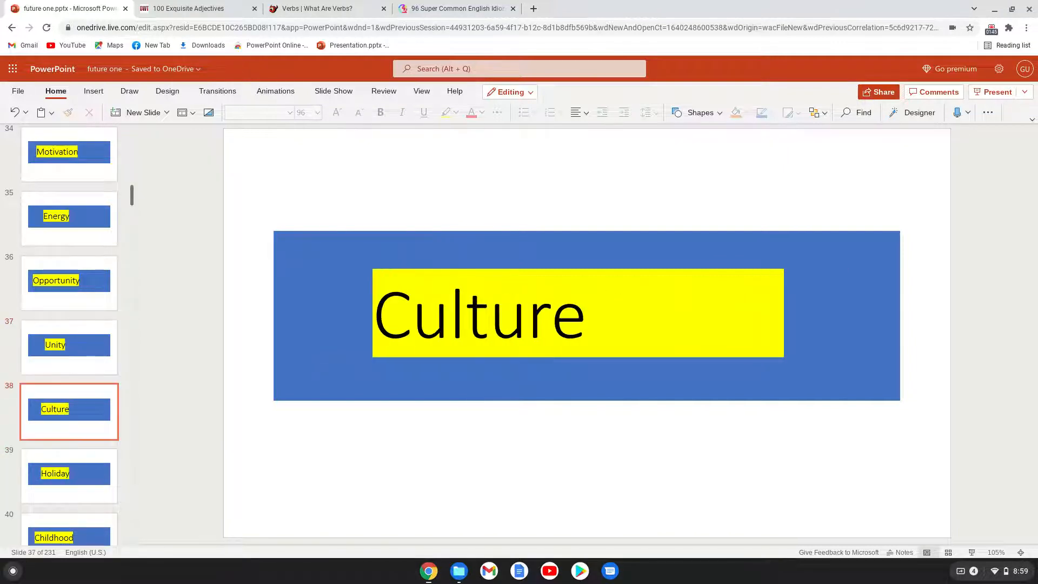
pyautogui.click(69, 475)
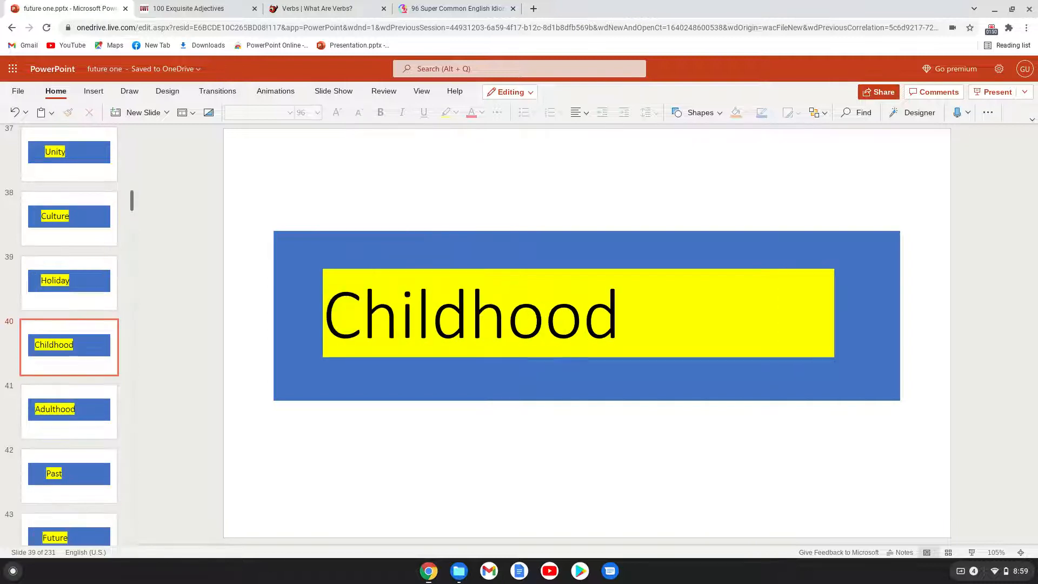
pyautogui.click(69, 346)
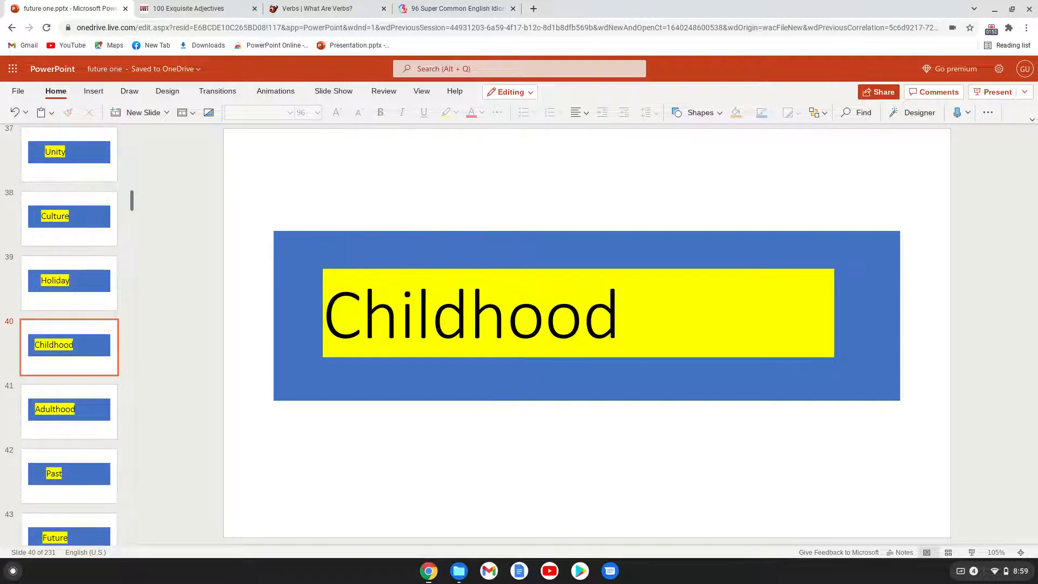
# Step: Step through Adulthood, Past, Future and Present and the next few noun slides
pyautogui.click(69, 411)
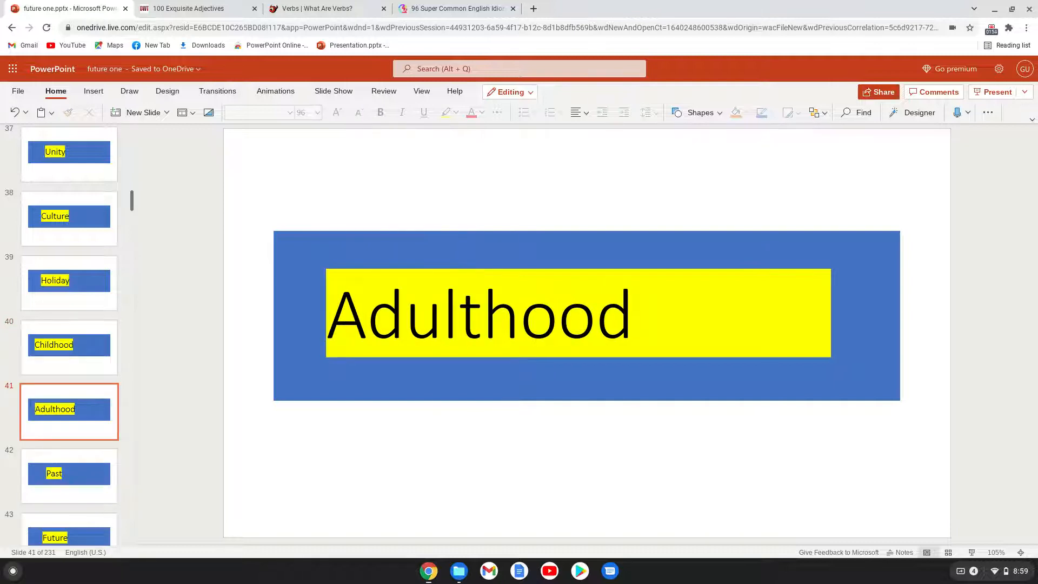
pyautogui.click(70, 475)
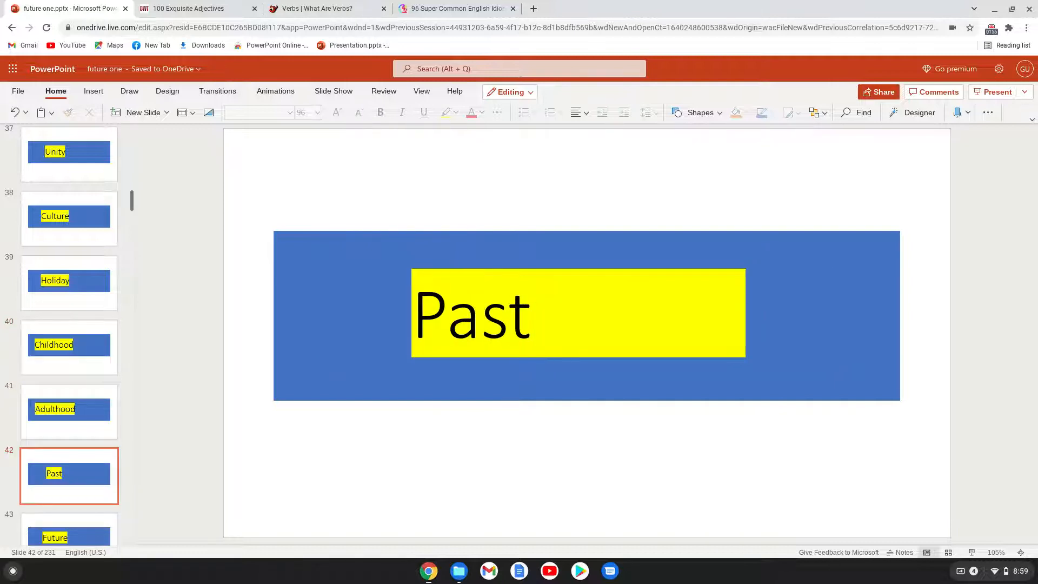
pyautogui.click(69, 344)
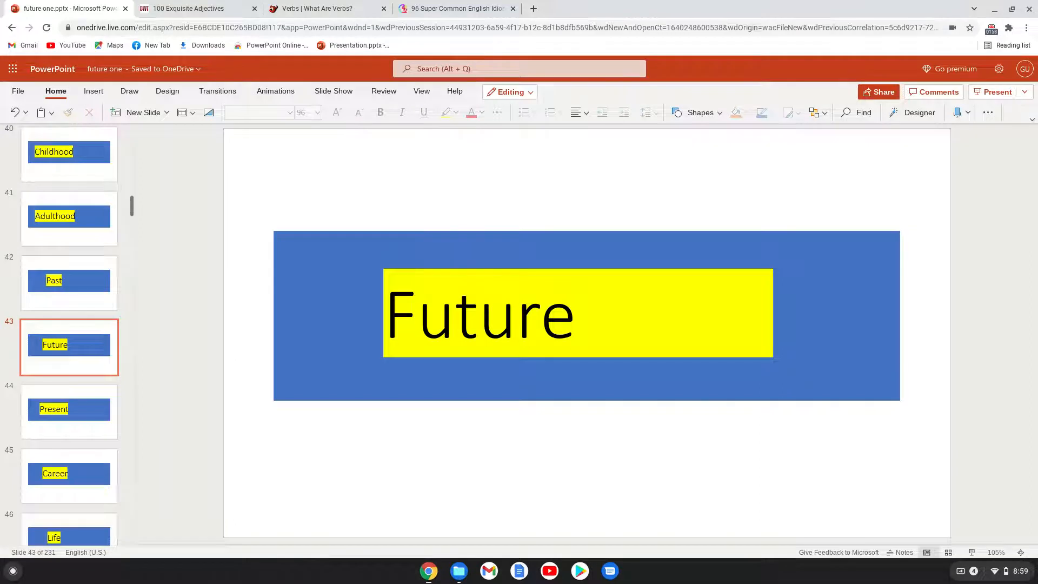
pyautogui.click(69, 411)
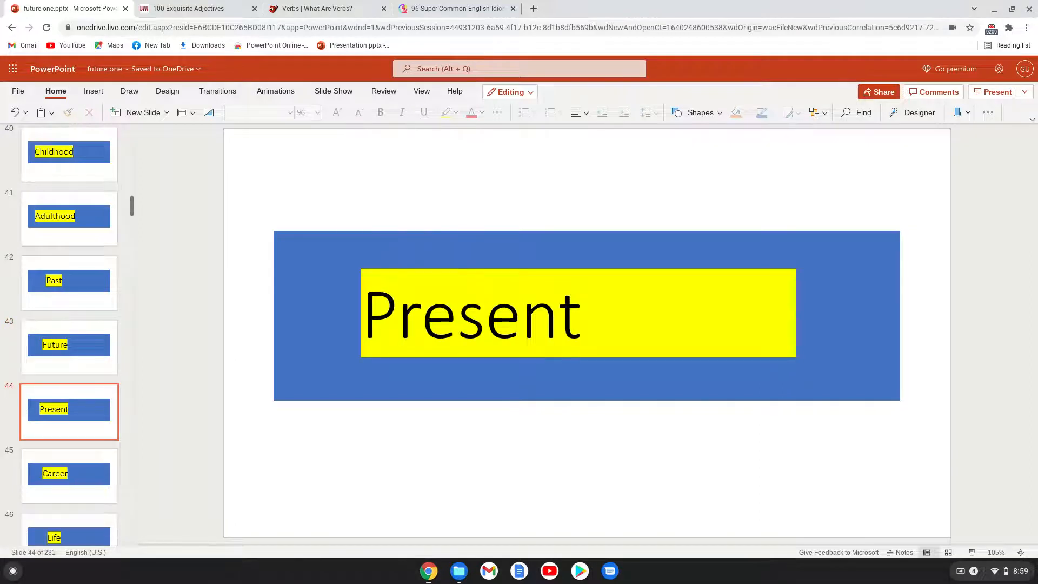
pyautogui.click(68, 346)
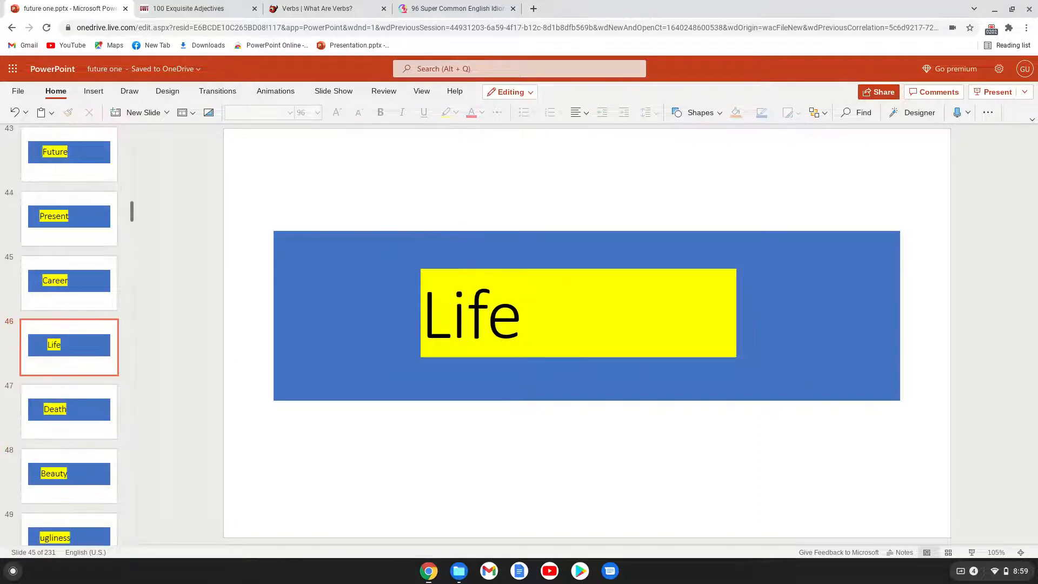
pyautogui.click(69, 411)
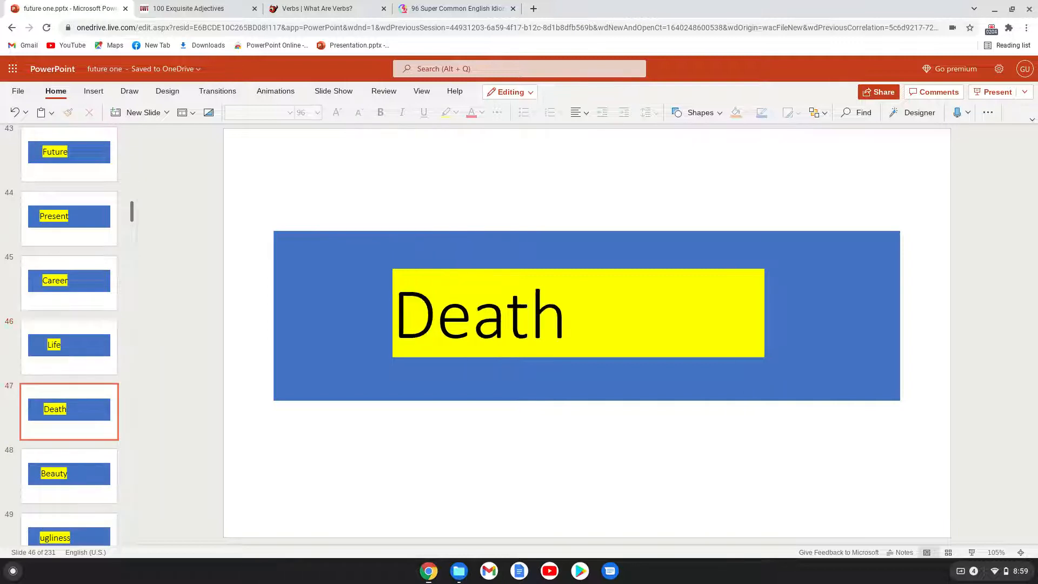
pyautogui.click(70, 475)
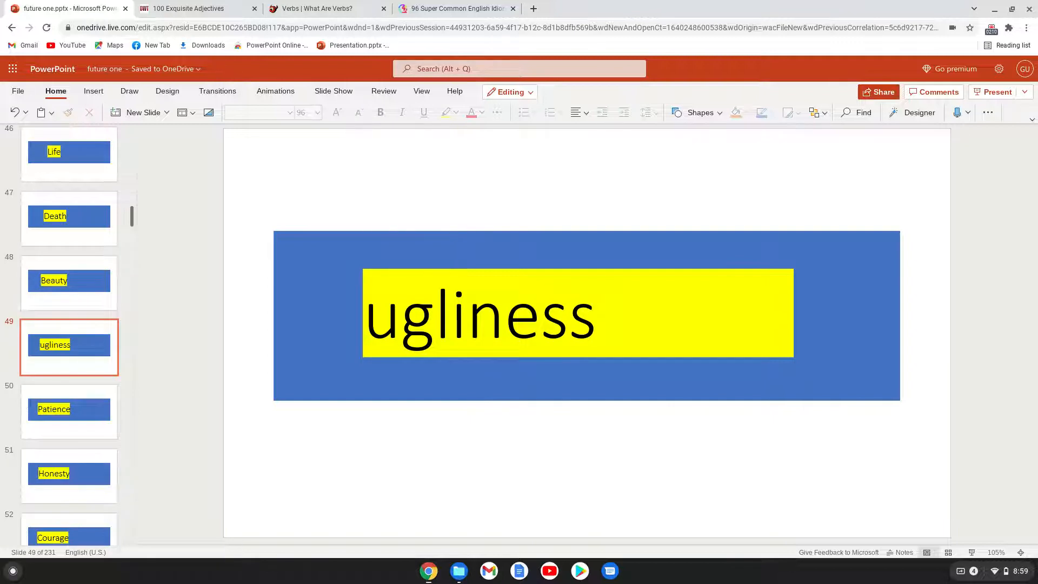
# Step: Continue past Patience, Honesty, Courage, Weakness and fearlessness
pyautogui.click(70, 411)
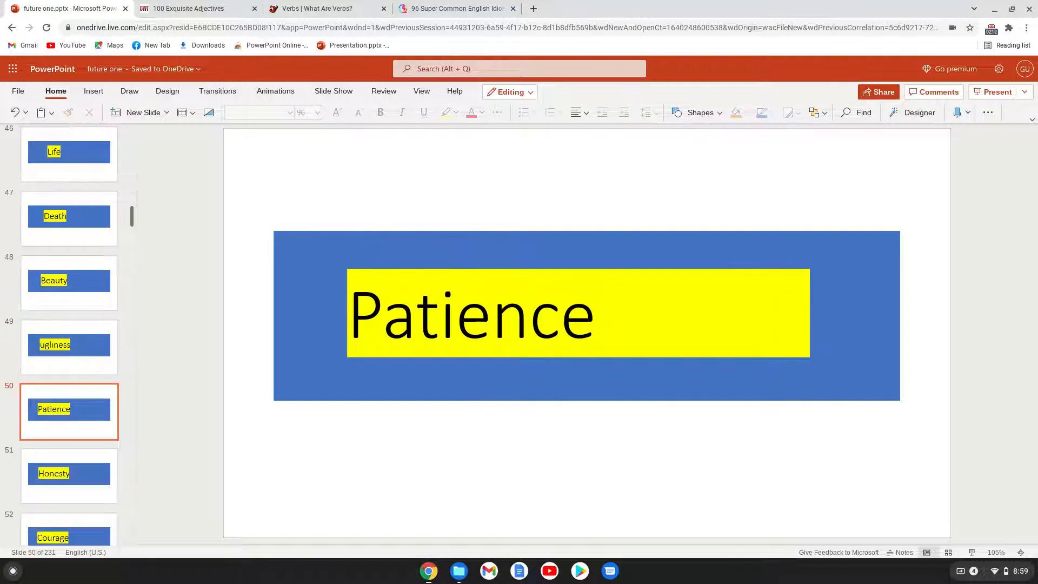
pyautogui.click(69, 474)
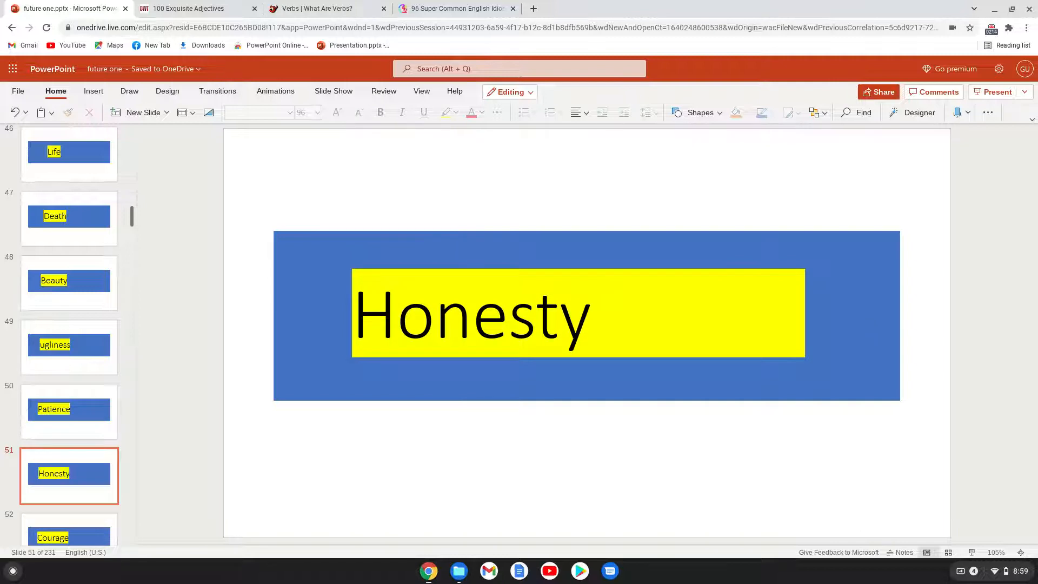
pyautogui.click(68, 532)
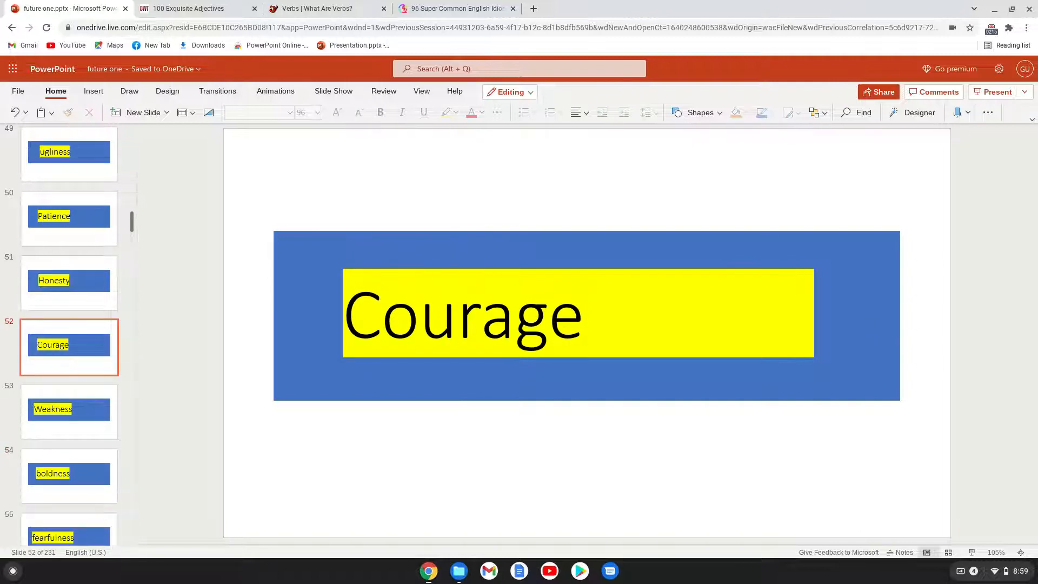
pyautogui.click(69, 410)
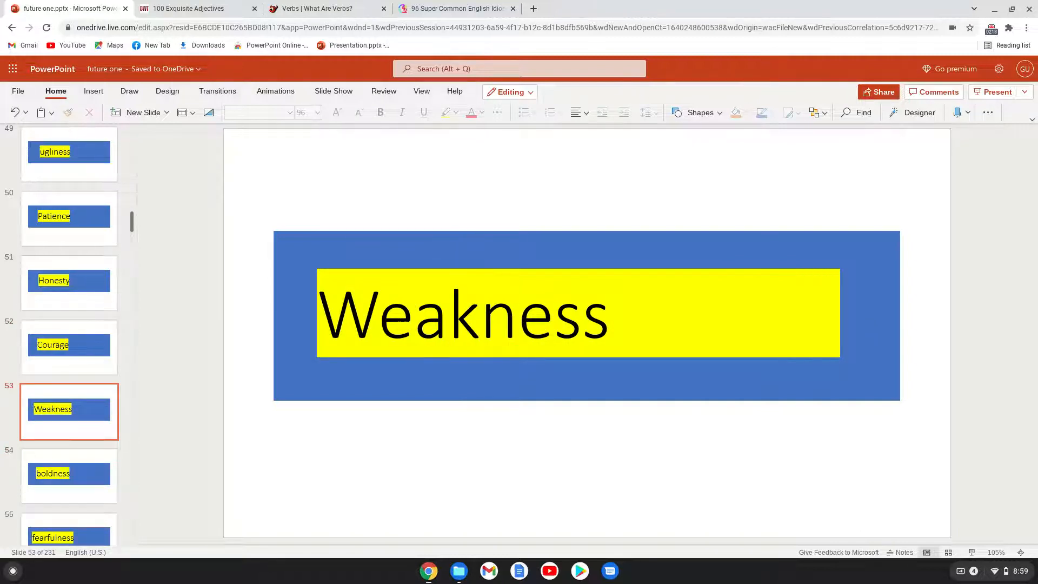
pyautogui.click(69, 476)
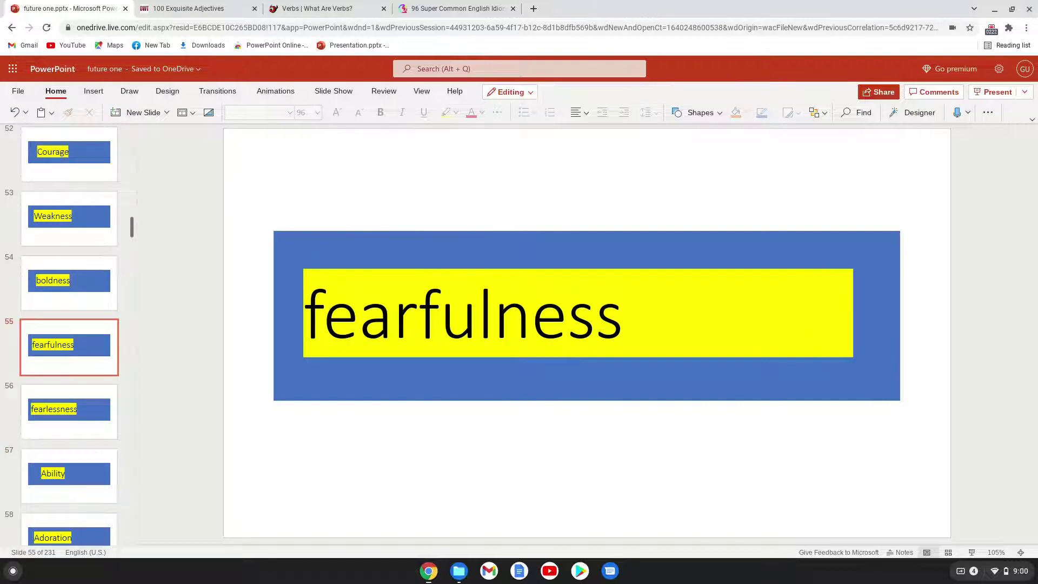
pyautogui.click(69, 411)
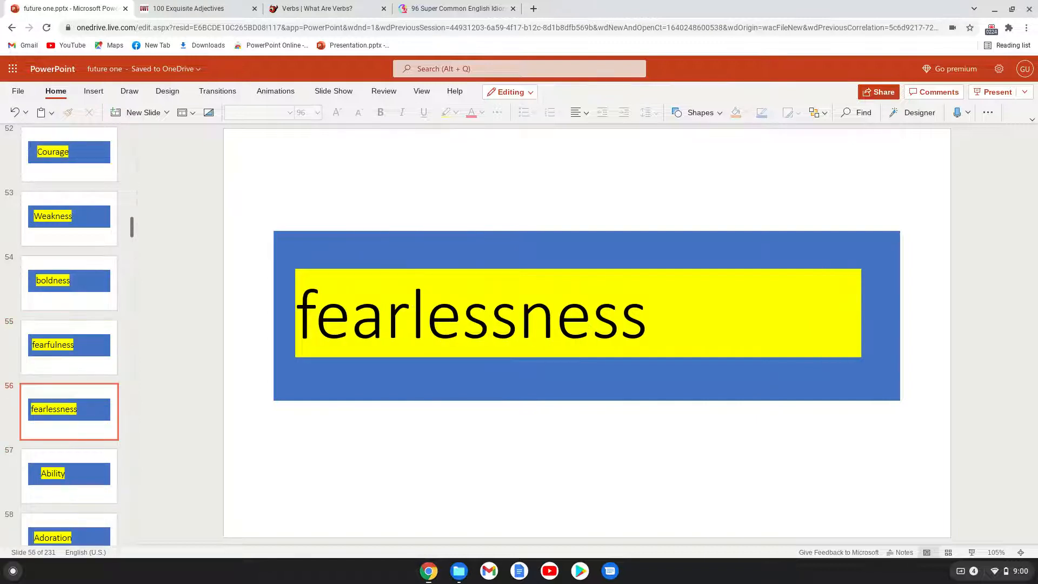
pyautogui.click(69, 474)
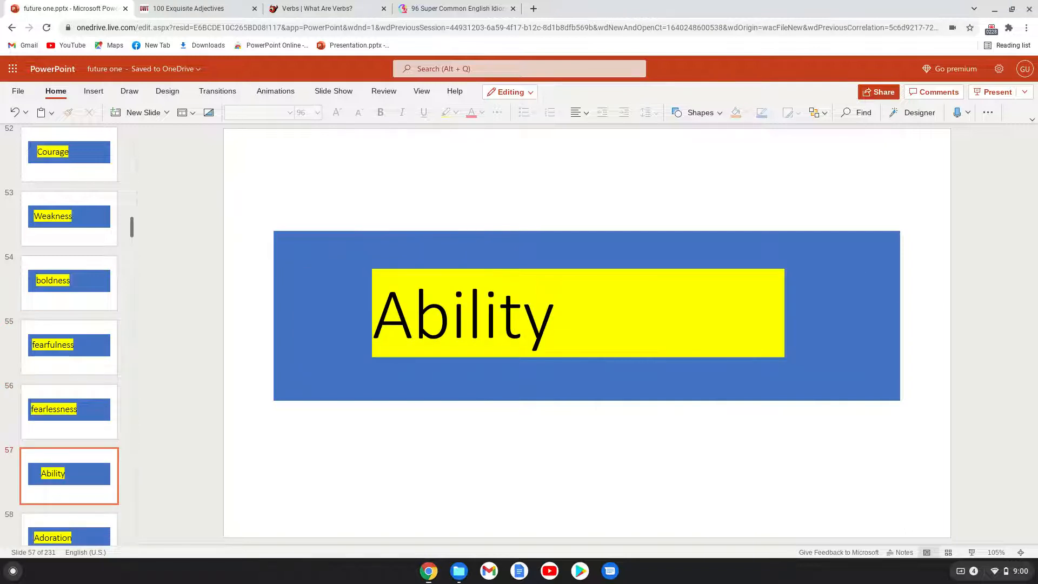
# Step: Advance through Adoration, Advantage, Anger and Apprehension
pyautogui.click(70, 347)
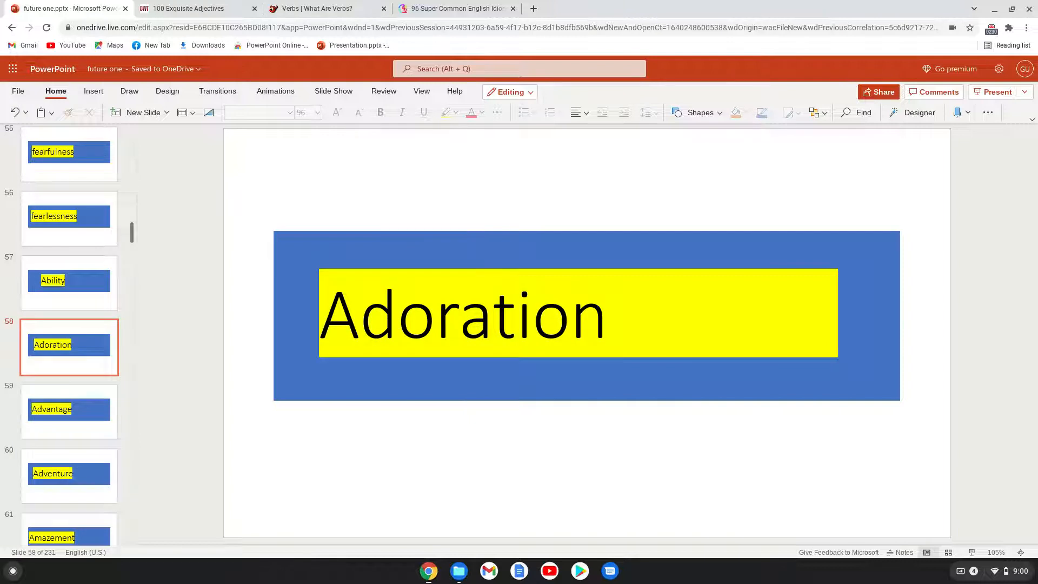
pyautogui.click(69, 411)
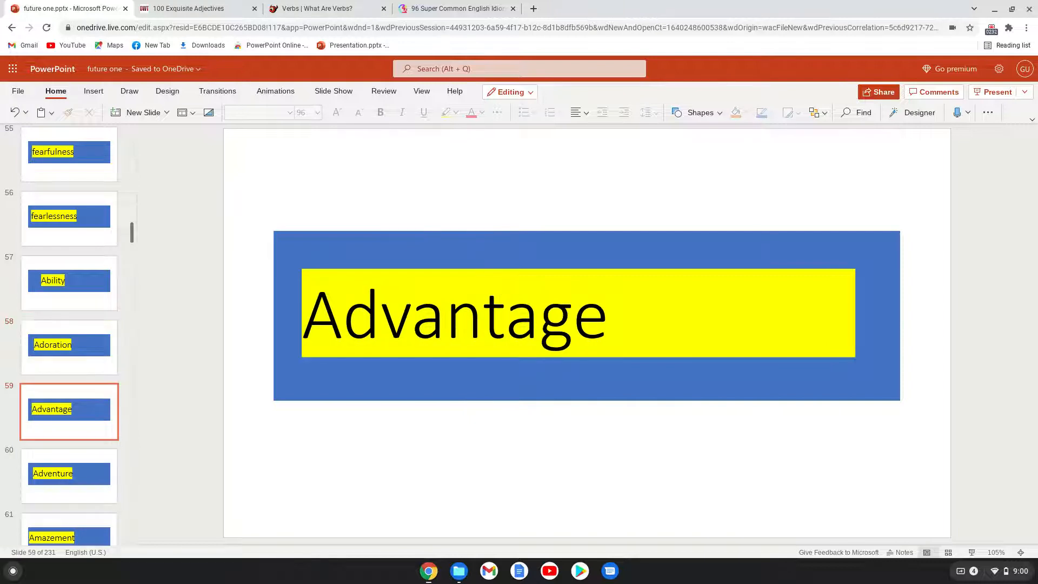
pyautogui.click(69, 475)
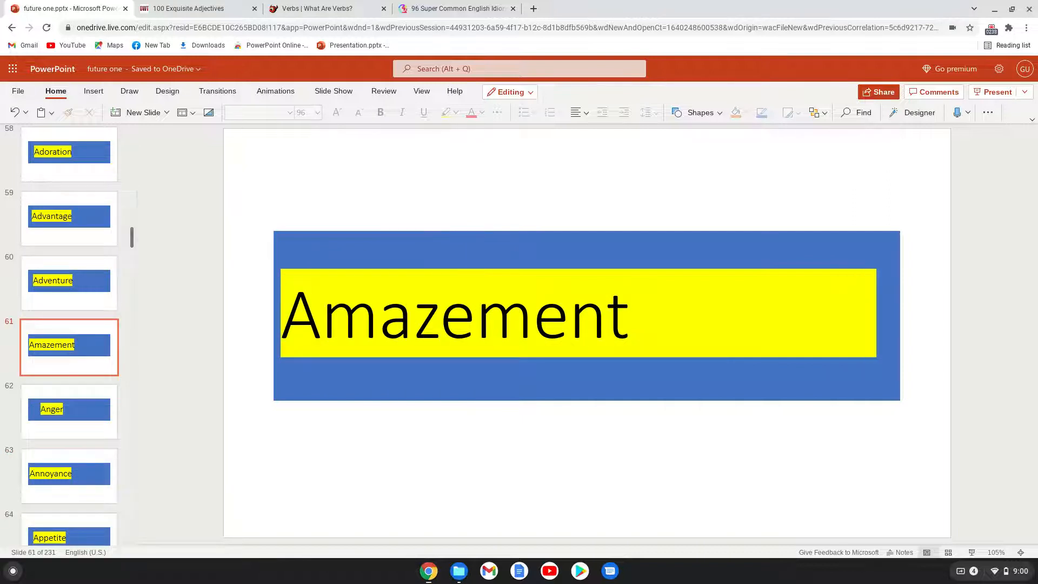
pyautogui.click(69, 411)
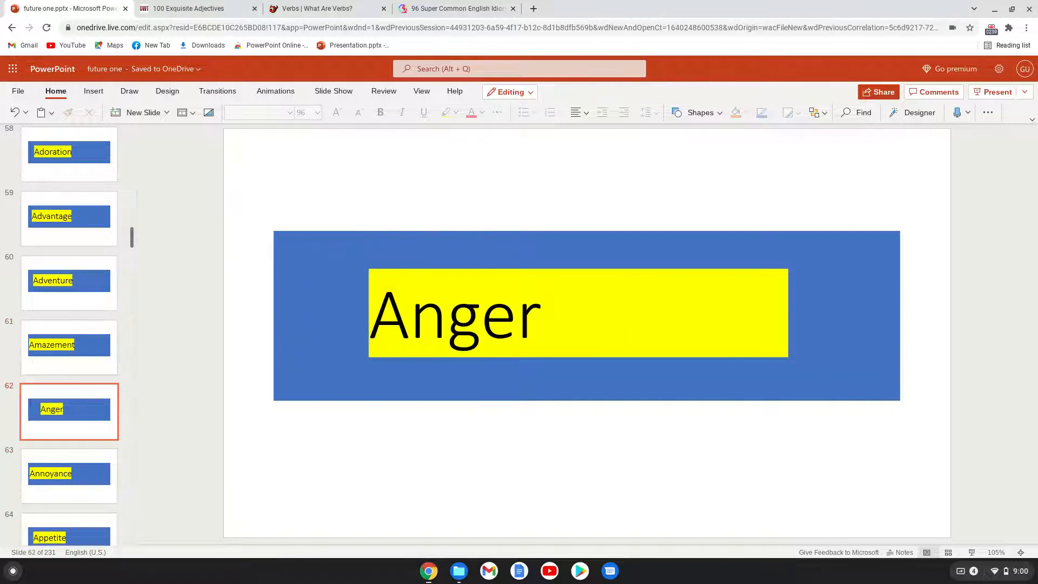
pyautogui.click(69, 473)
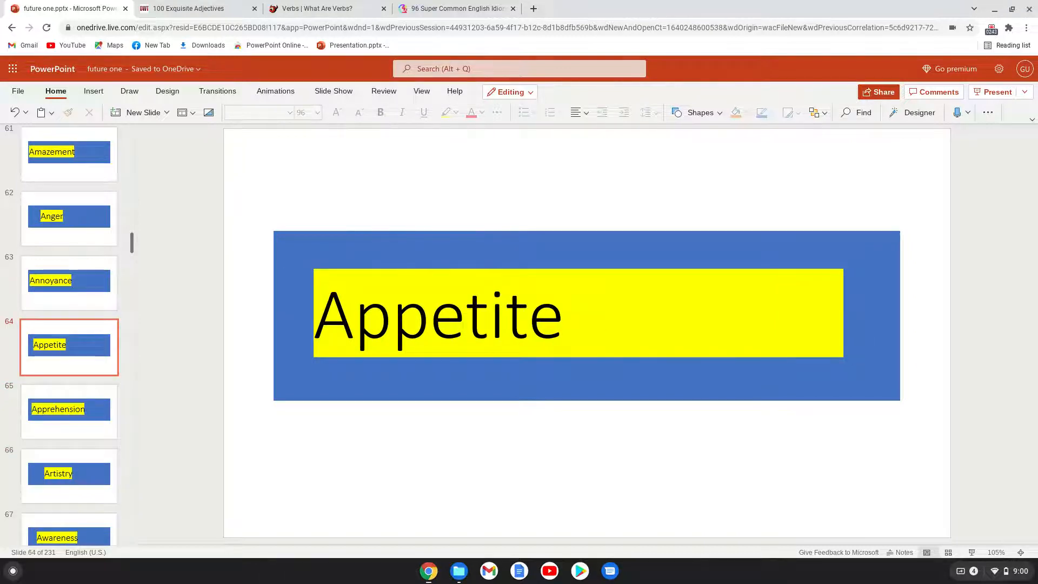
pyautogui.click(70, 411)
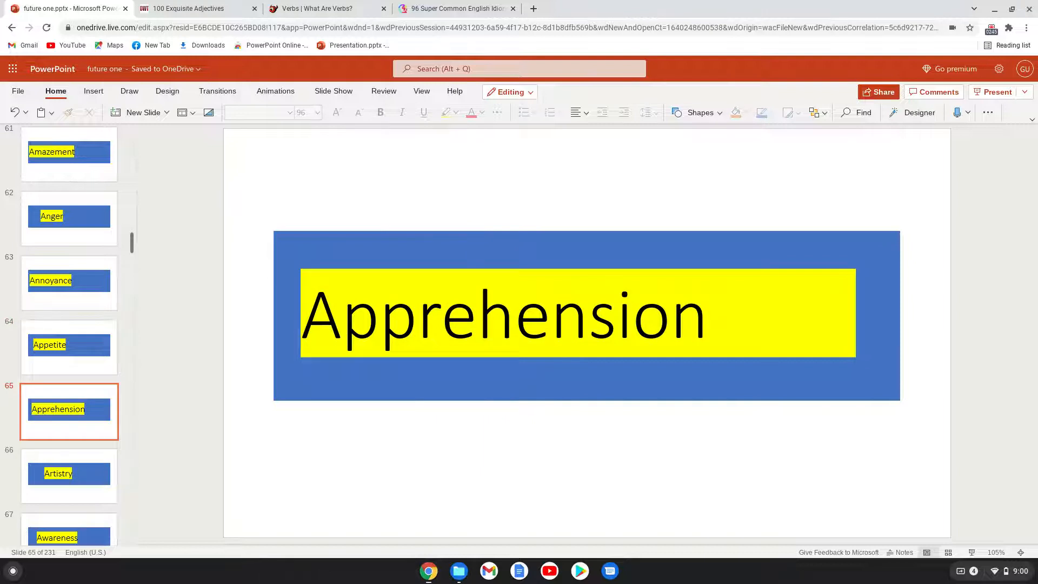
# Step: Continue past Artistry, Awareness and Bravery until slide 74, Care, is showing
pyautogui.click(70, 473)
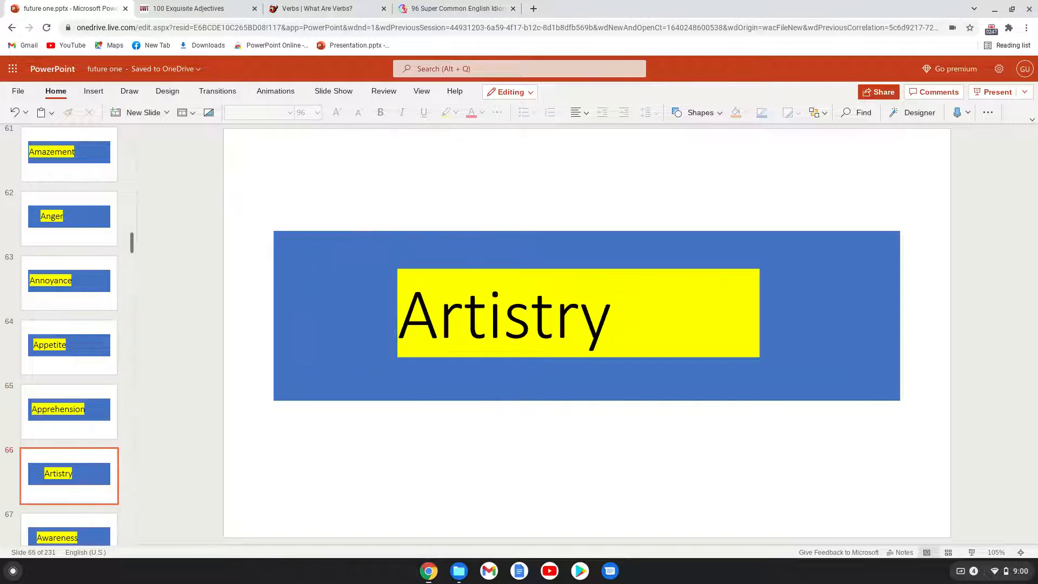
pyautogui.click(70, 347)
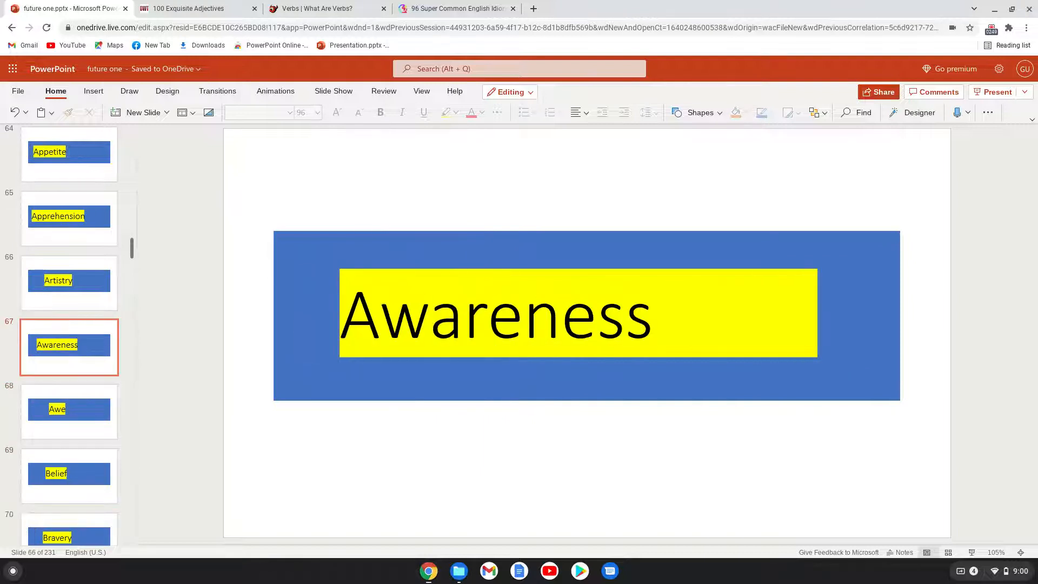
pyautogui.click(69, 411)
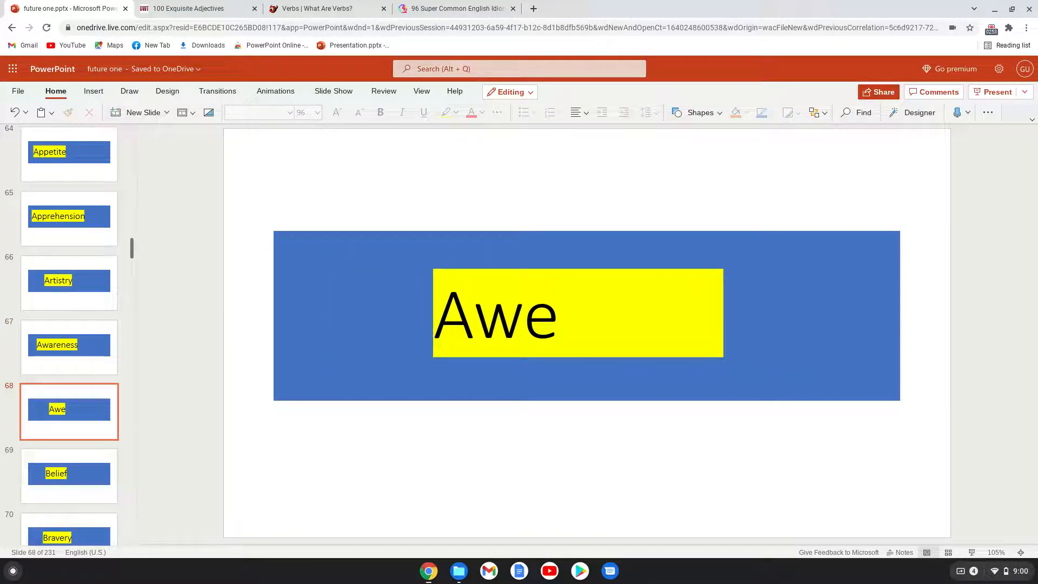
pyautogui.click(69, 474)
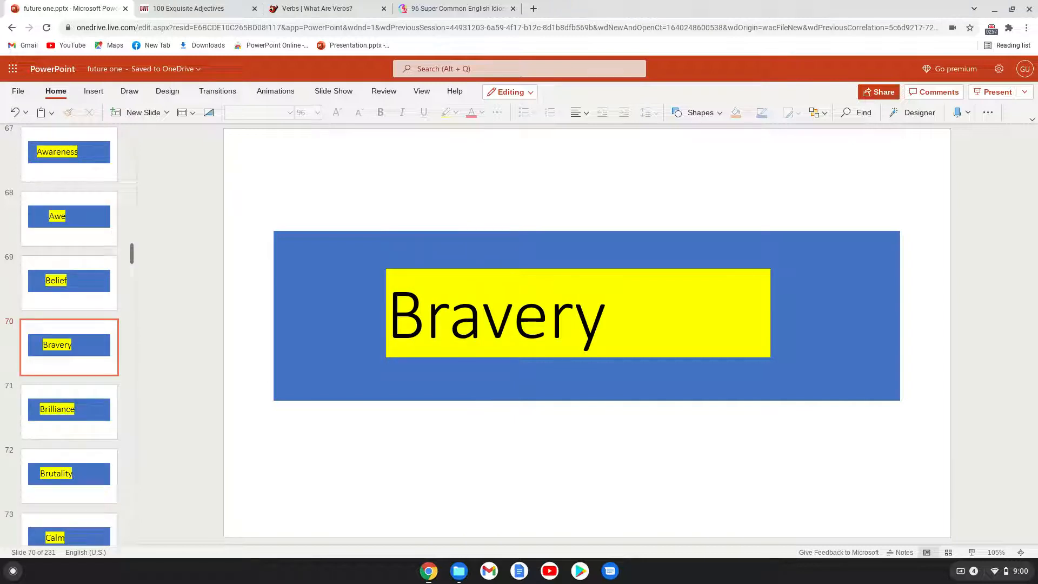
pyautogui.click(68, 411)
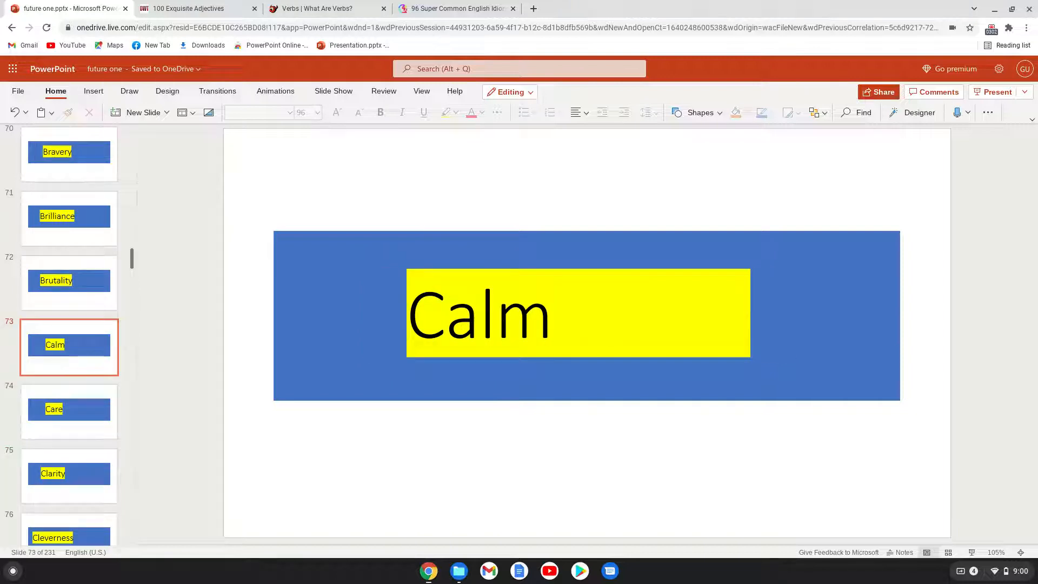
pyautogui.click(69, 411)
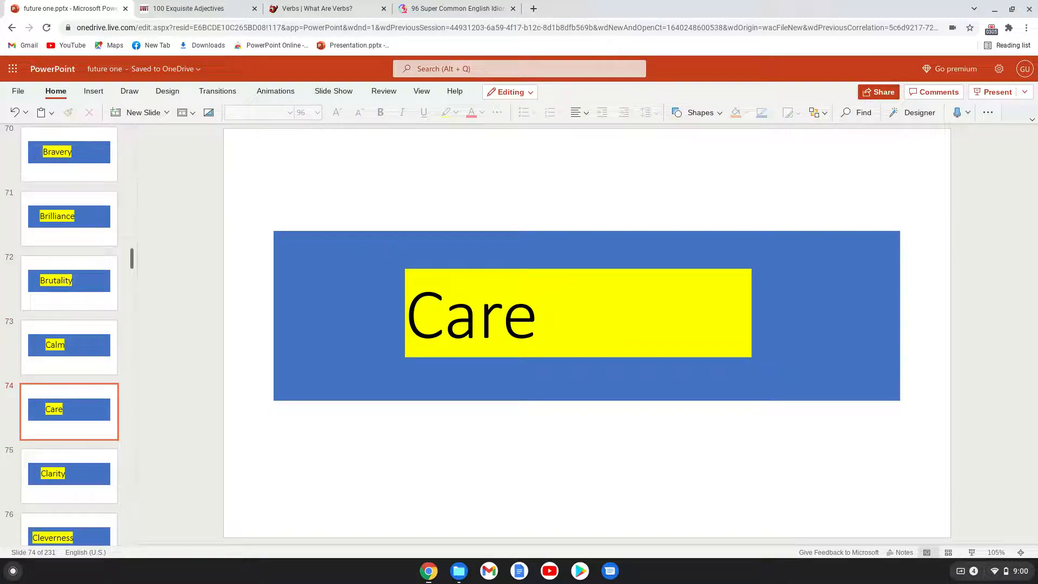
# Step: Advance through Coldness, Comfort, Communication and Compassion to the Contentment slide
pyautogui.click(69, 474)
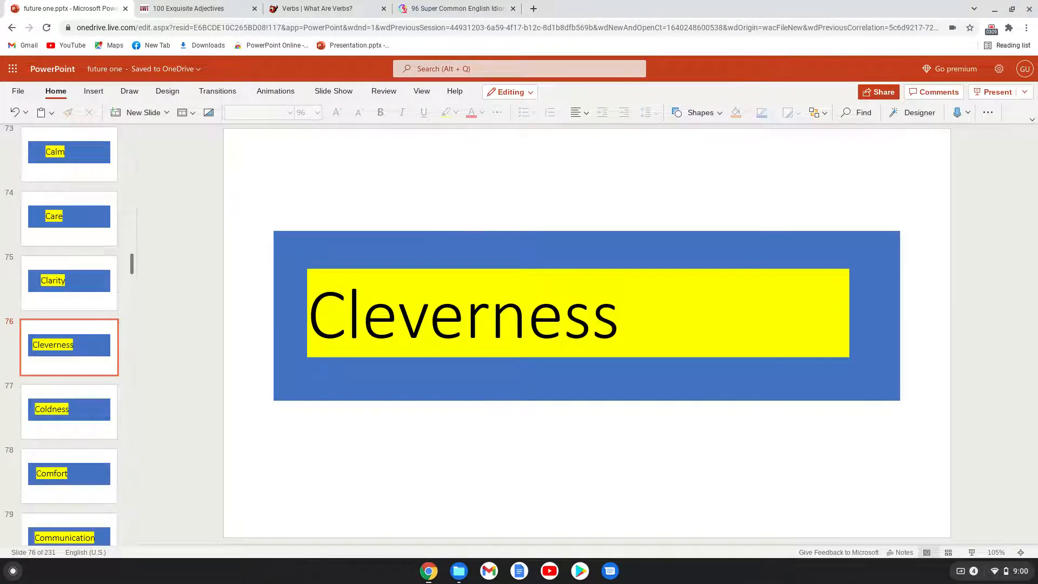
pyautogui.click(68, 411)
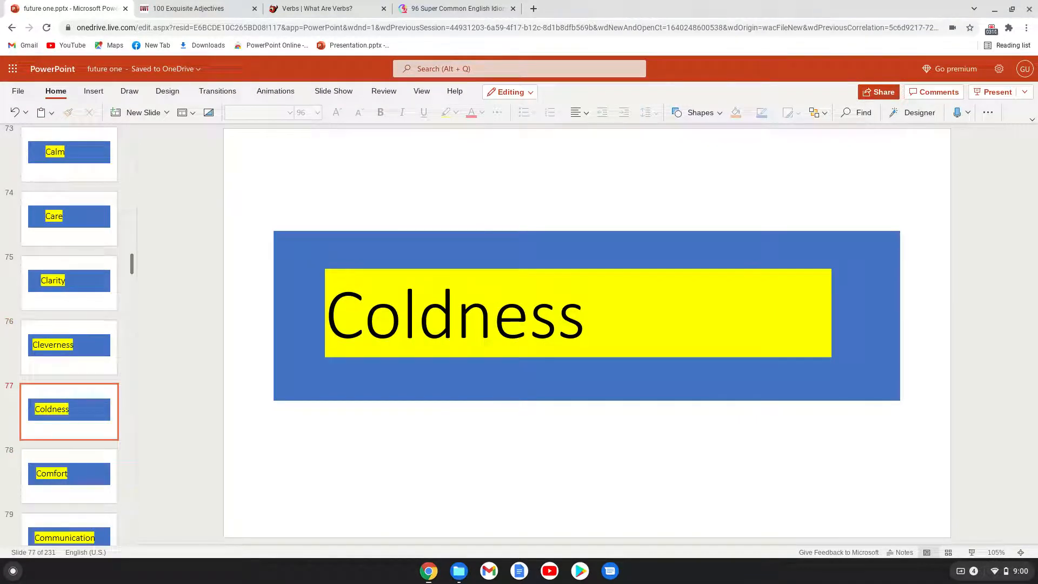
pyautogui.click(69, 475)
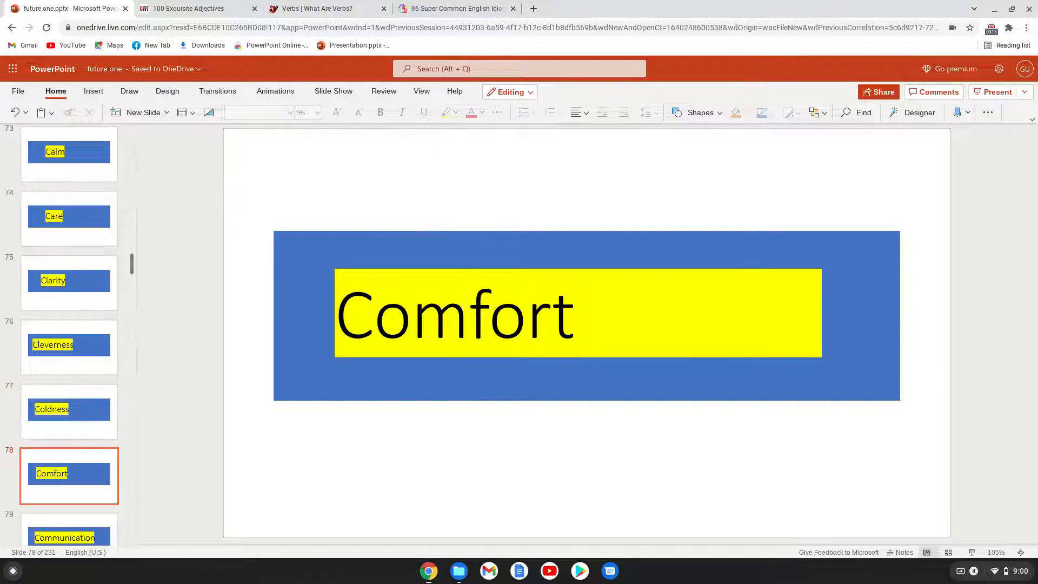
pyautogui.click(68, 347)
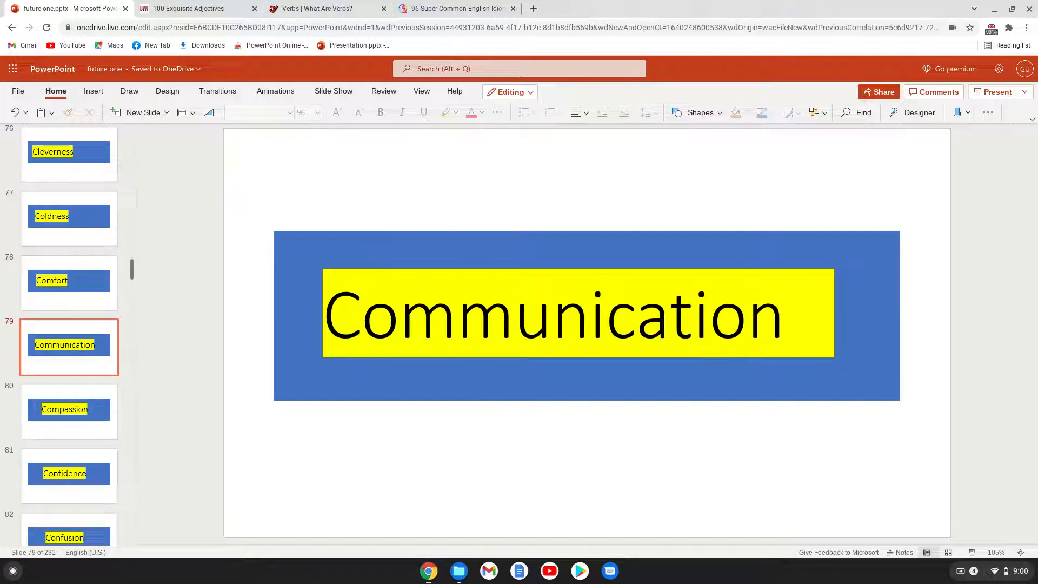
pyautogui.click(69, 410)
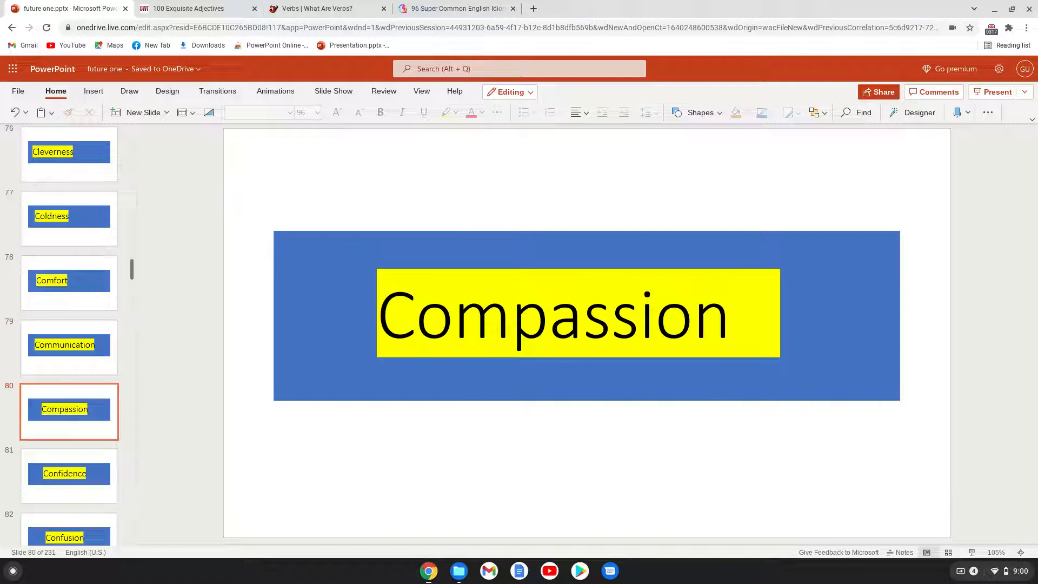
pyautogui.click(69, 474)
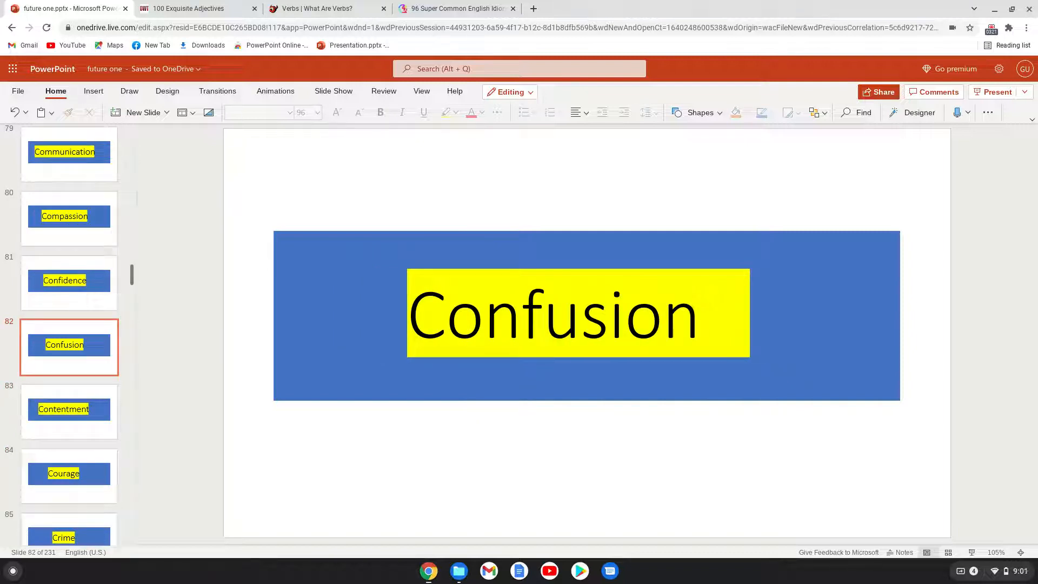
pyautogui.click(68, 410)
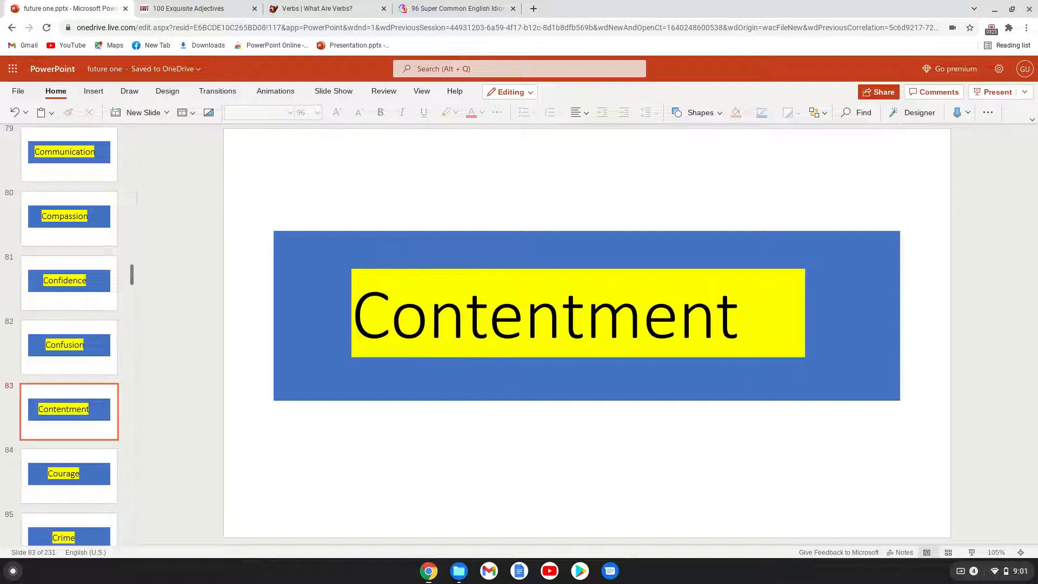
# Step: Continue past Curiosity, Dedication, Defeat and Delay until slide 92, Delight, is showing
pyautogui.click(69, 475)
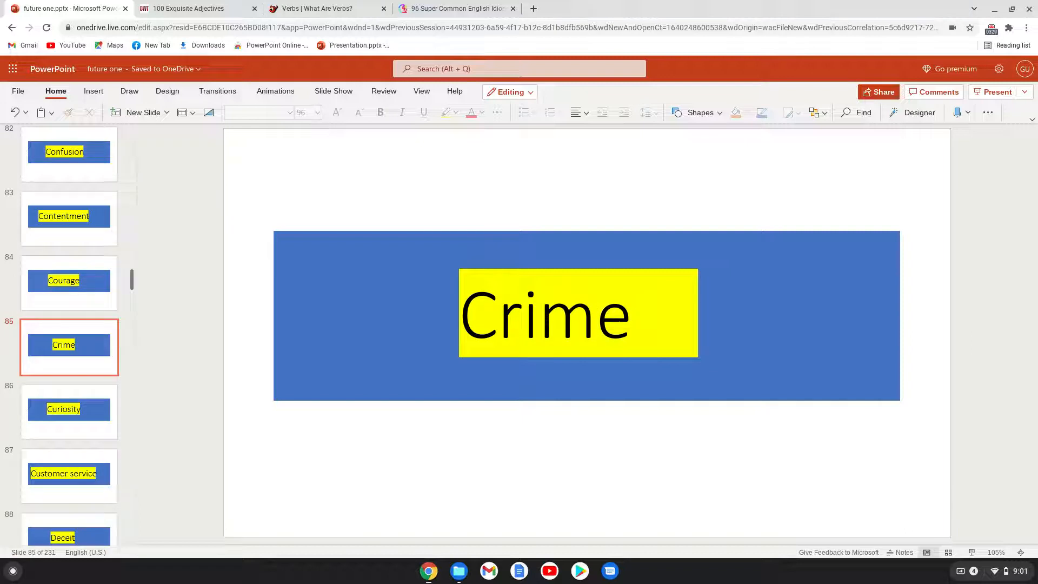
pyautogui.click(70, 410)
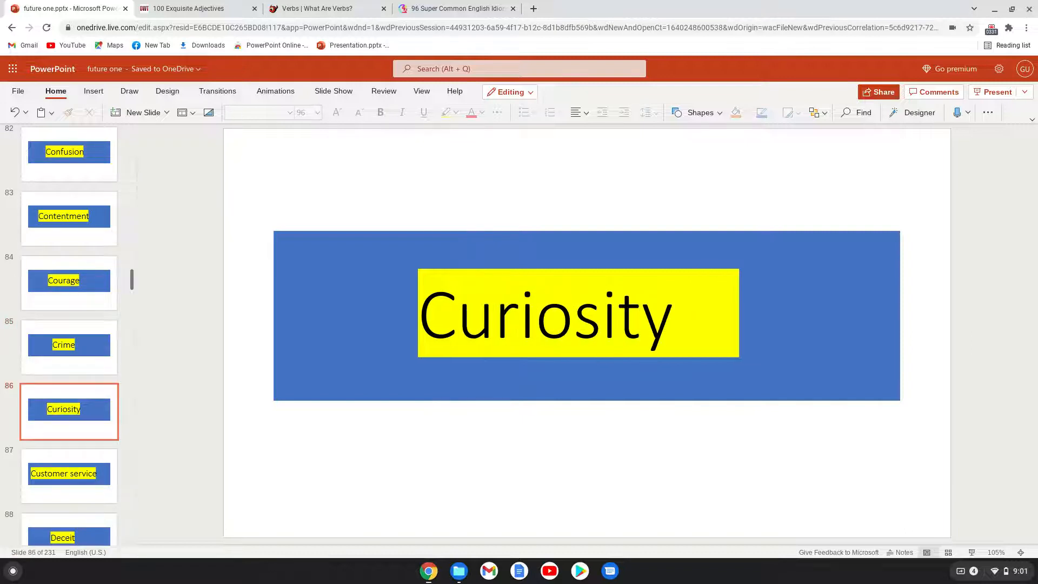
pyautogui.click(69, 475)
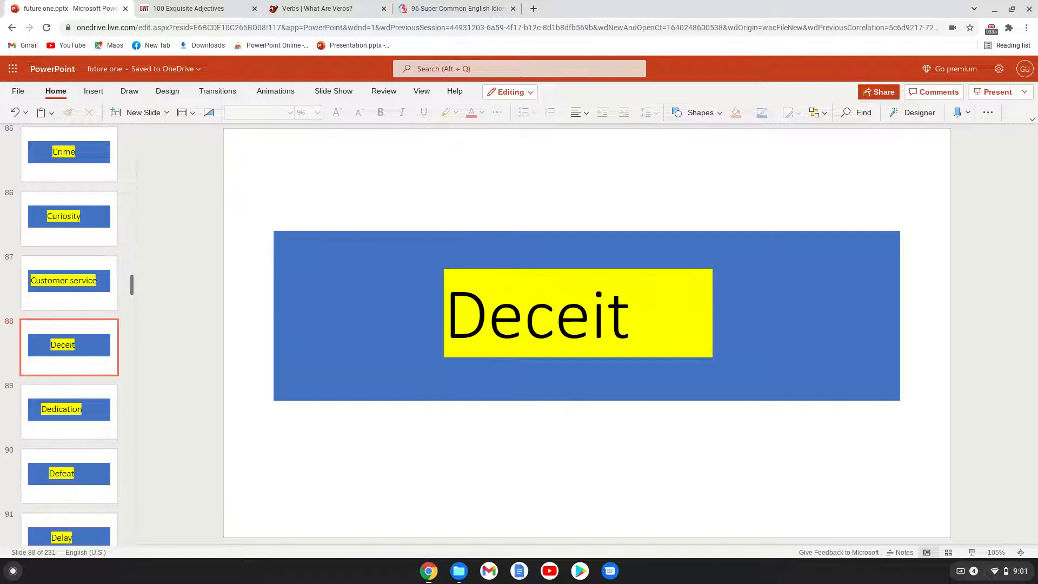
pyautogui.click(69, 409)
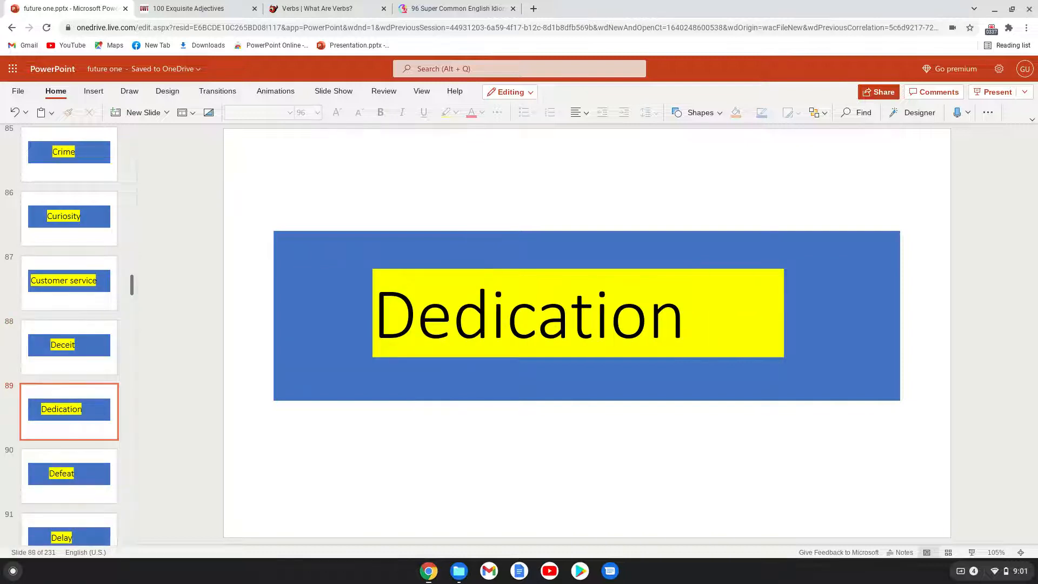
pyautogui.click(70, 474)
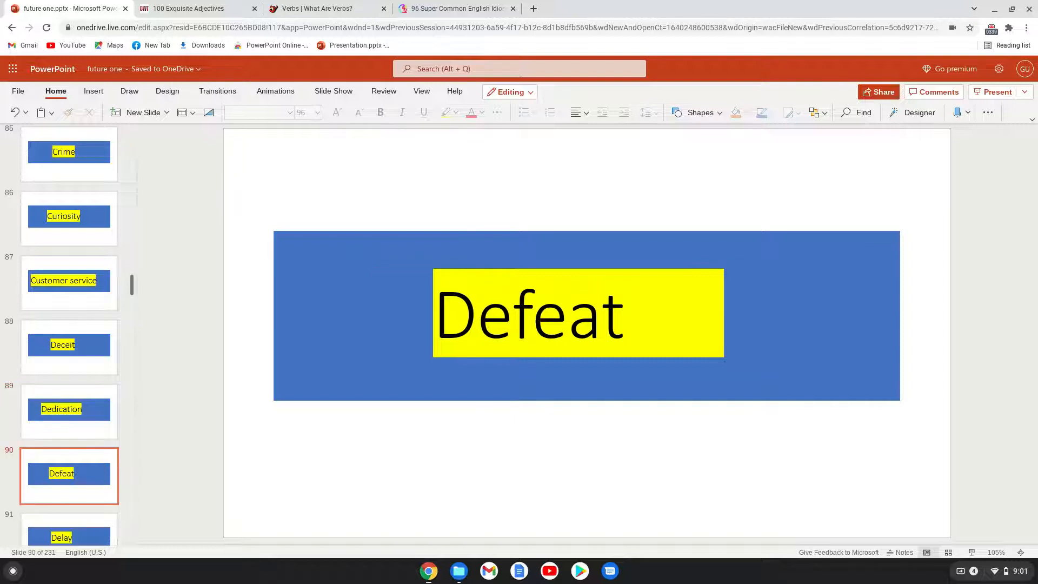
pyautogui.click(69, 347)
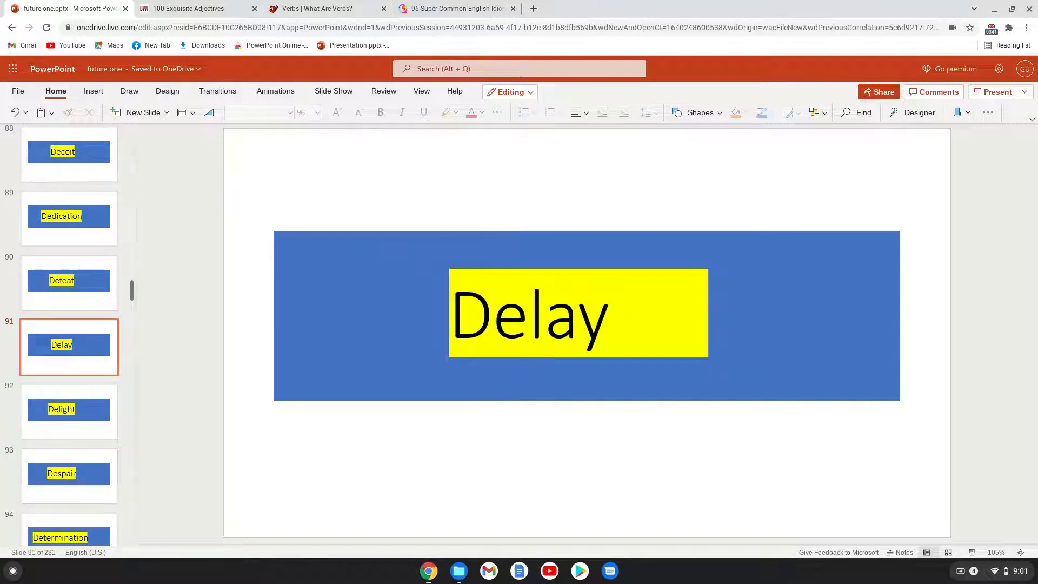
pyautogui.click(69, 411)
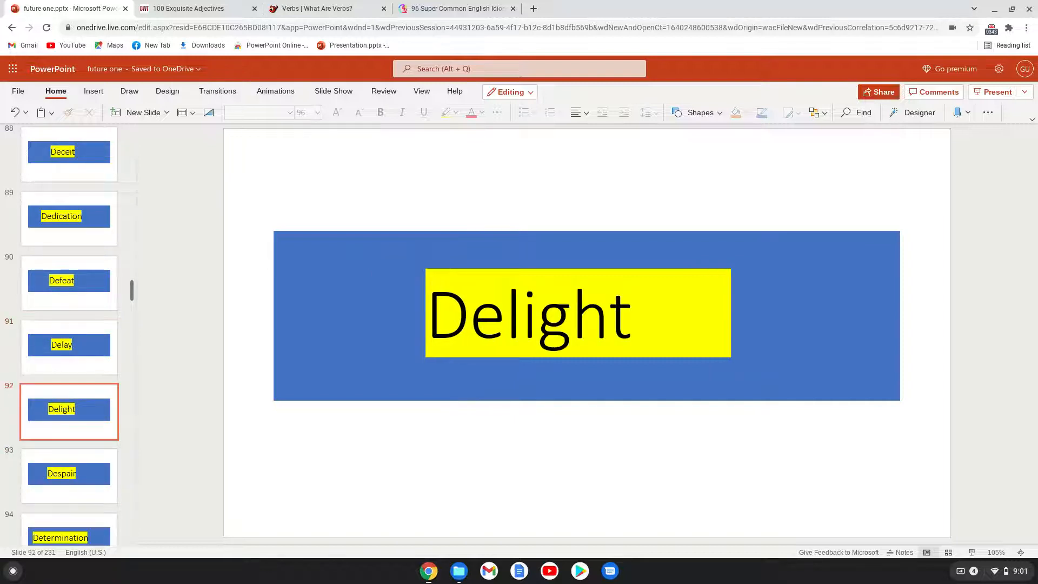
# Step: Advance through Dexterity, Disbelief and Disregard to the Dream slide
pyautogui.click(69, 476)
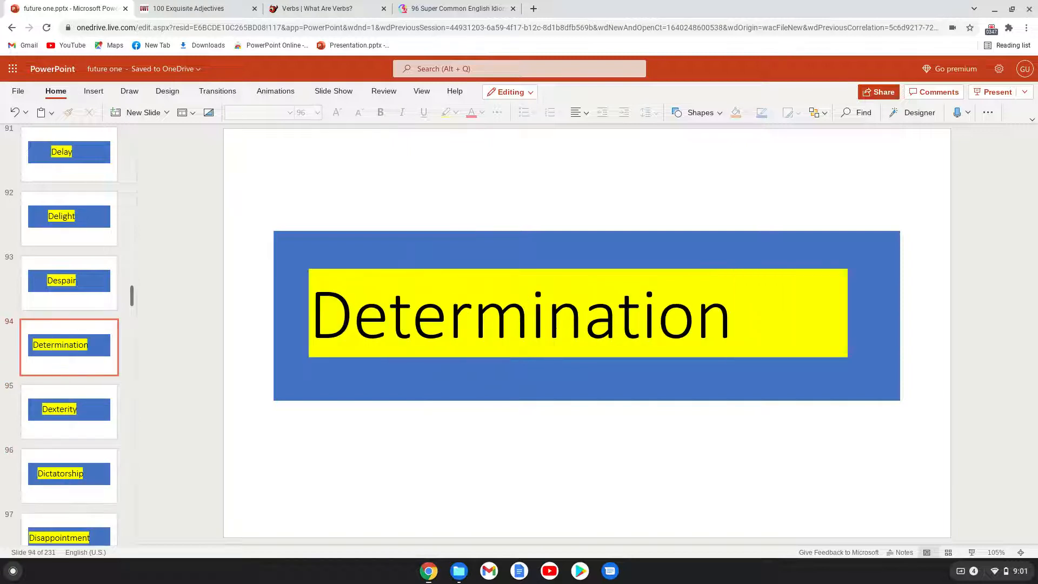
pyautogui.click(69, 410)
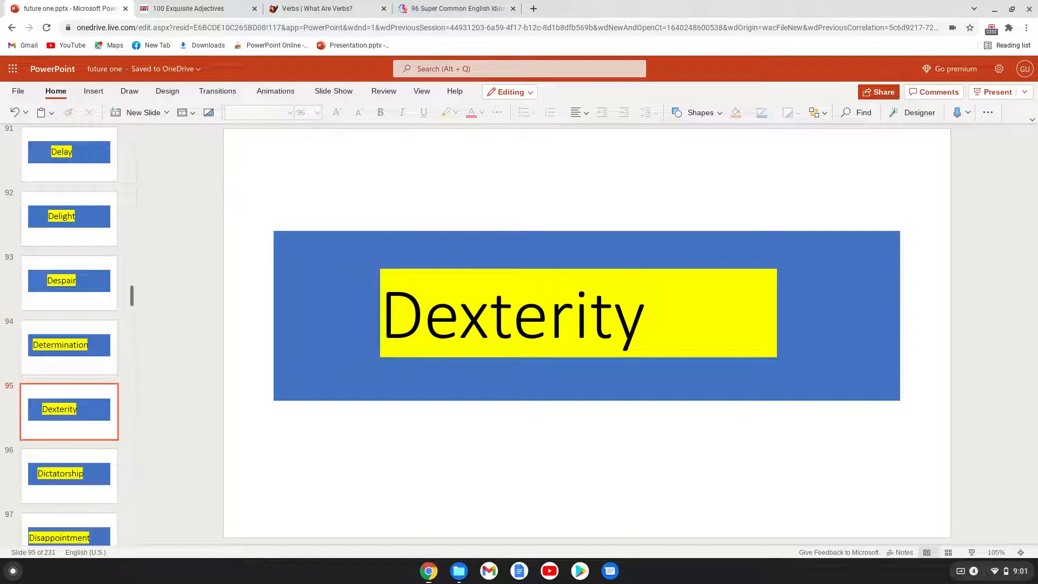
pyautogui.click(69, 476)
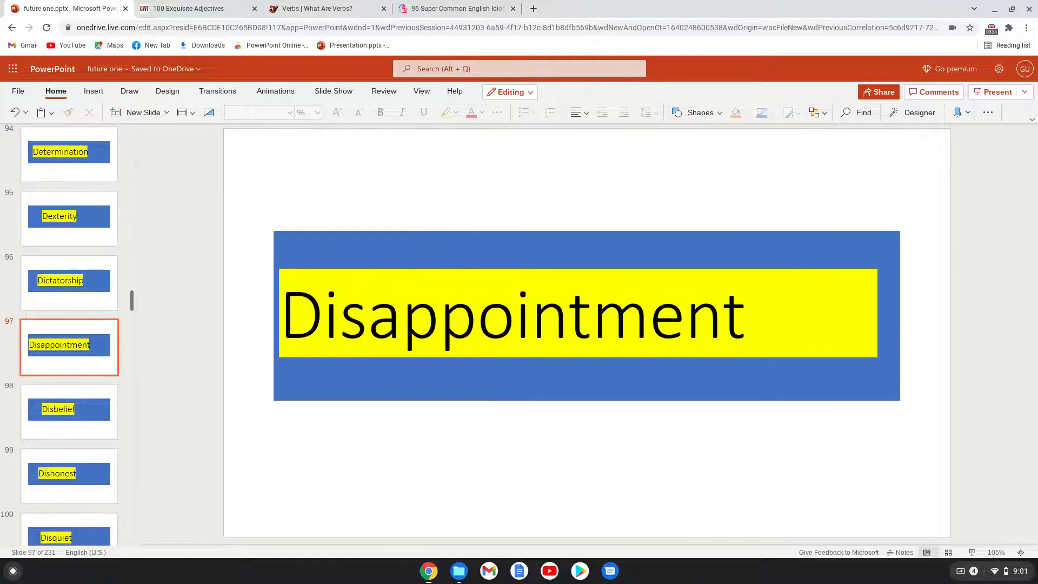
pyautogui.click(69, 411)
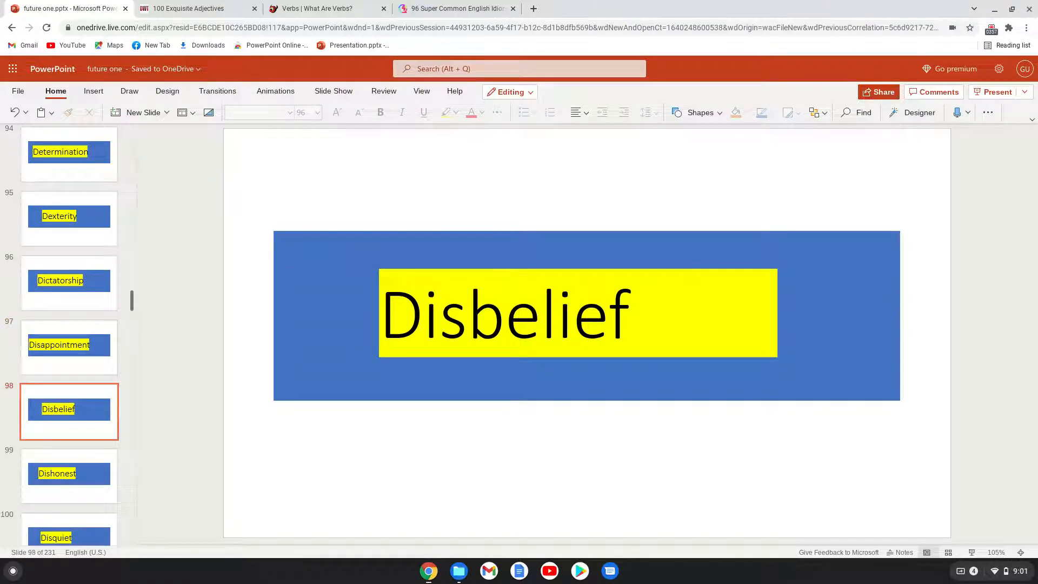
pyautogui.click(69, 474)
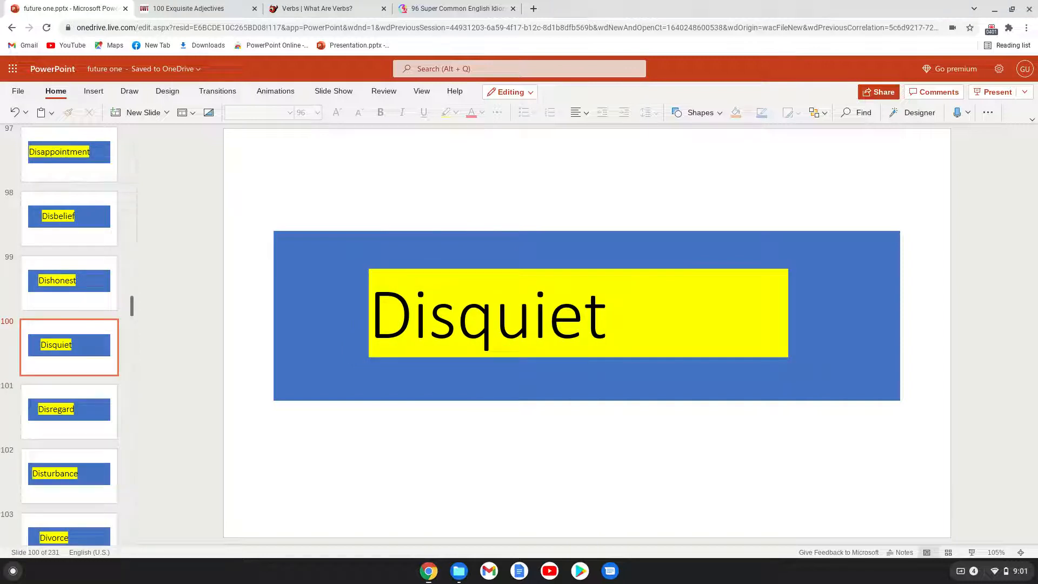
pyautogui.click(69, 409)
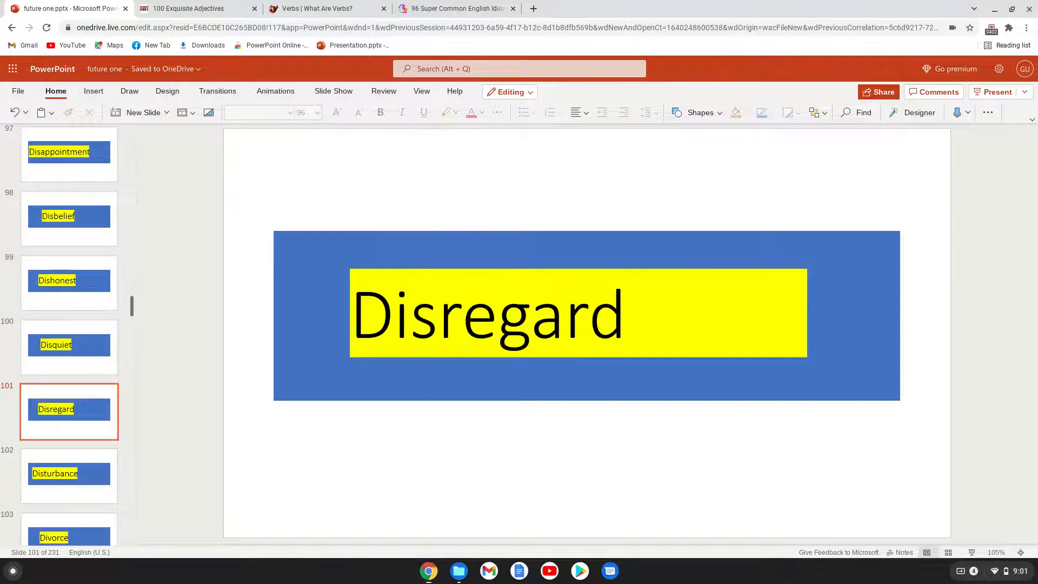
pyautogui.click(69, 475)
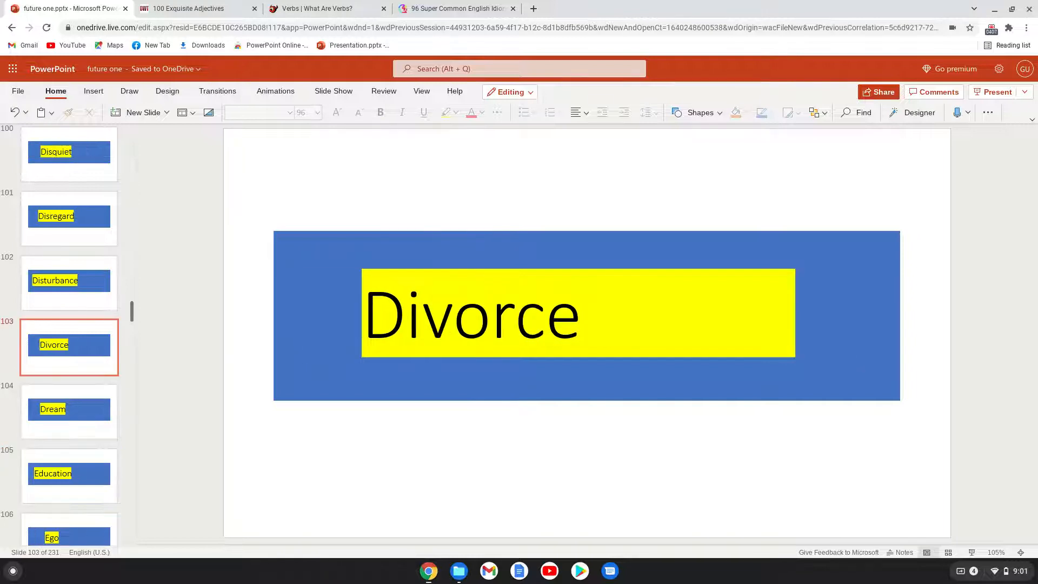
pyautogui.click(69, 410)
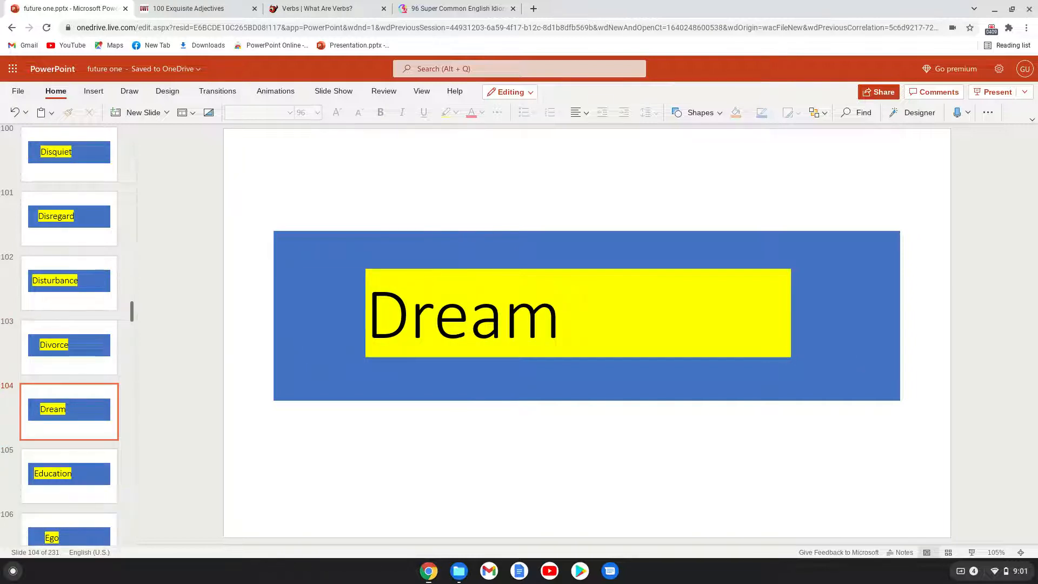
# Step: Continue past Elegance and Failure to the Generosity and Goal slides
pyautogui.click(69, 475)
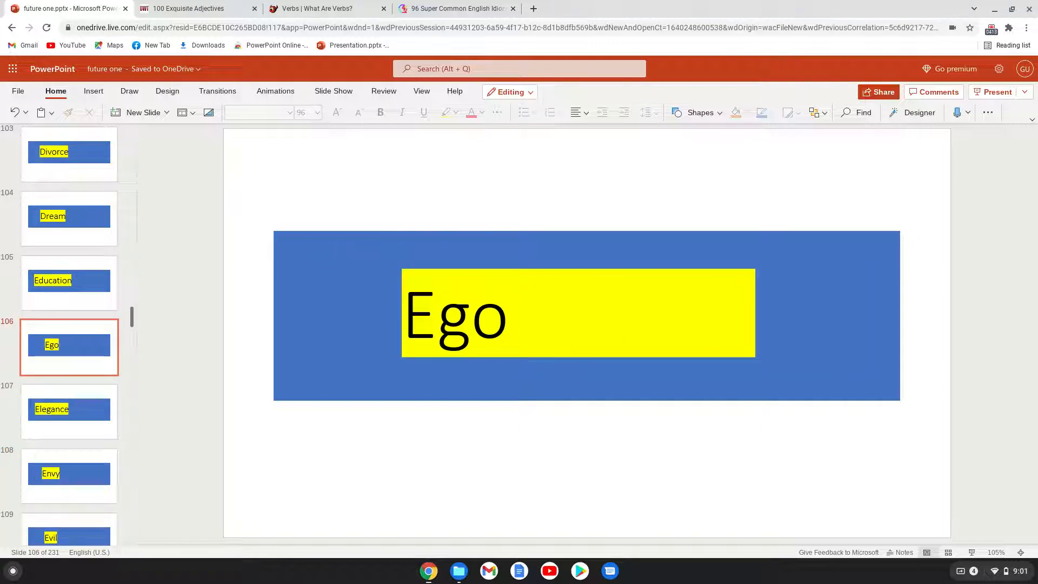
pyautogui.click(69, 409)
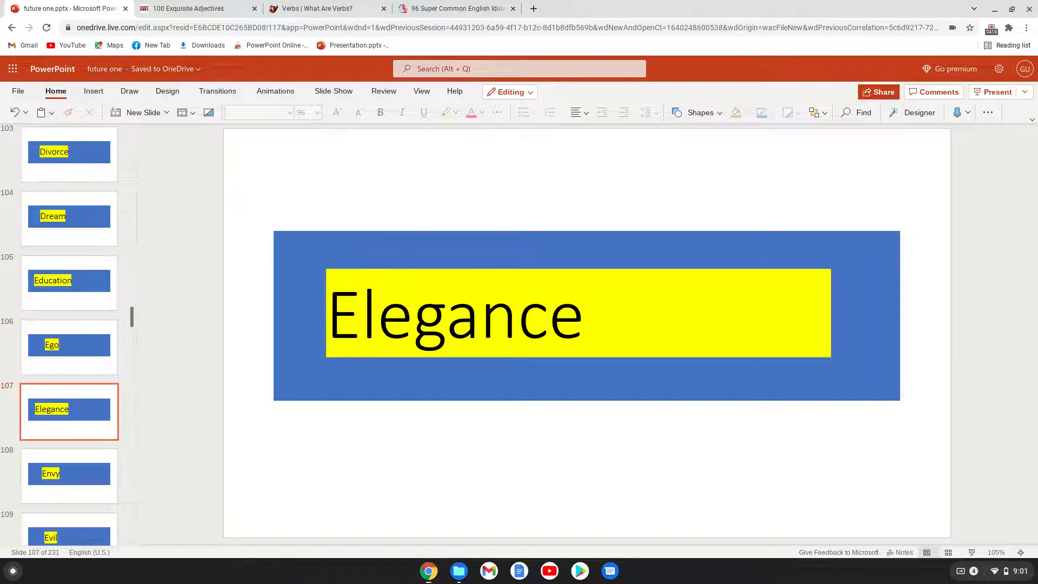
pyautogui.click(68, 474)
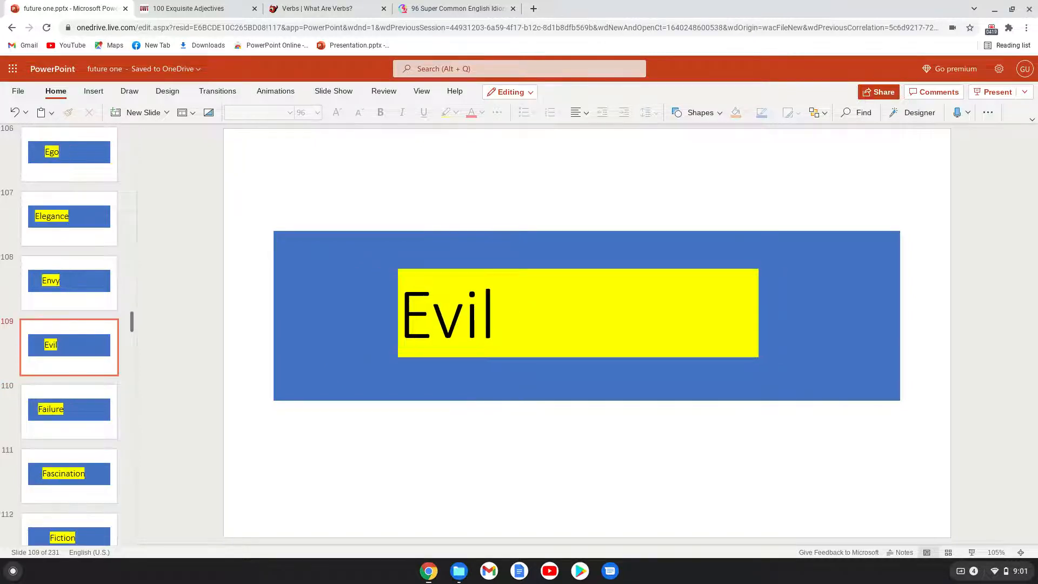
pyautogui.click(69, 411)
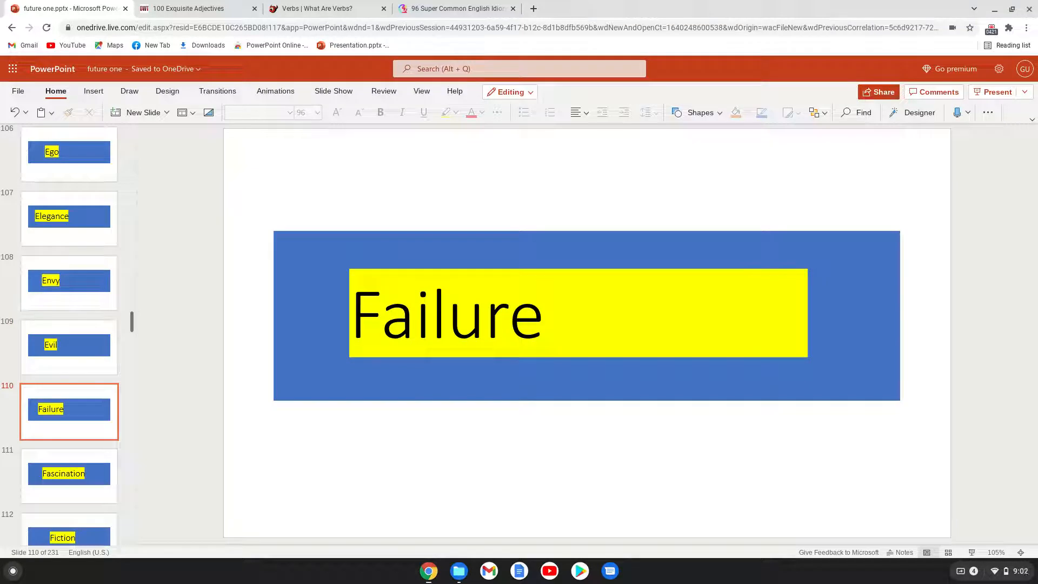
pyautogui.click(69, 476)
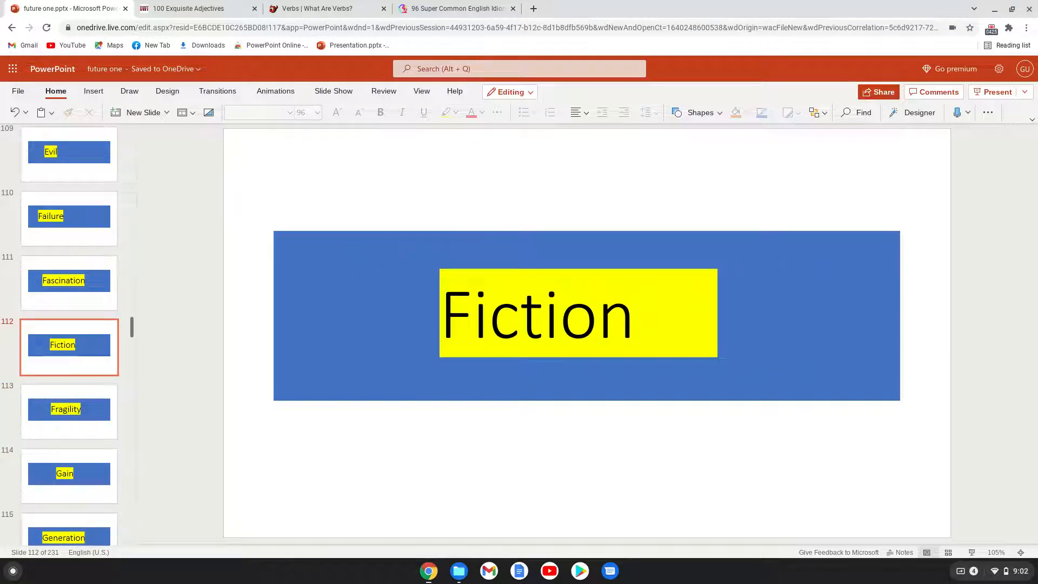
pyautogui.click(68, 411)
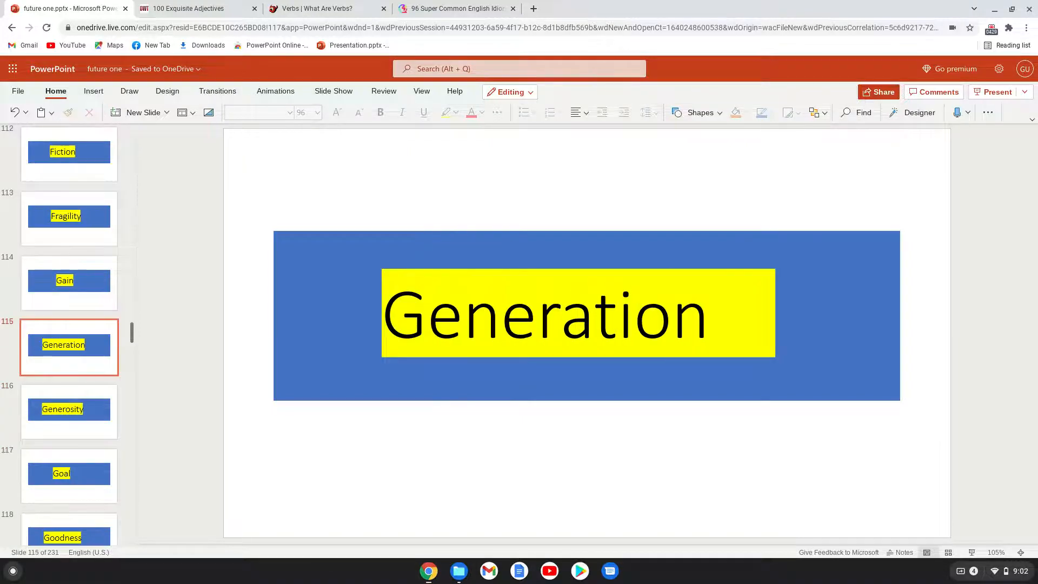
pyautogui.click(68, 411)
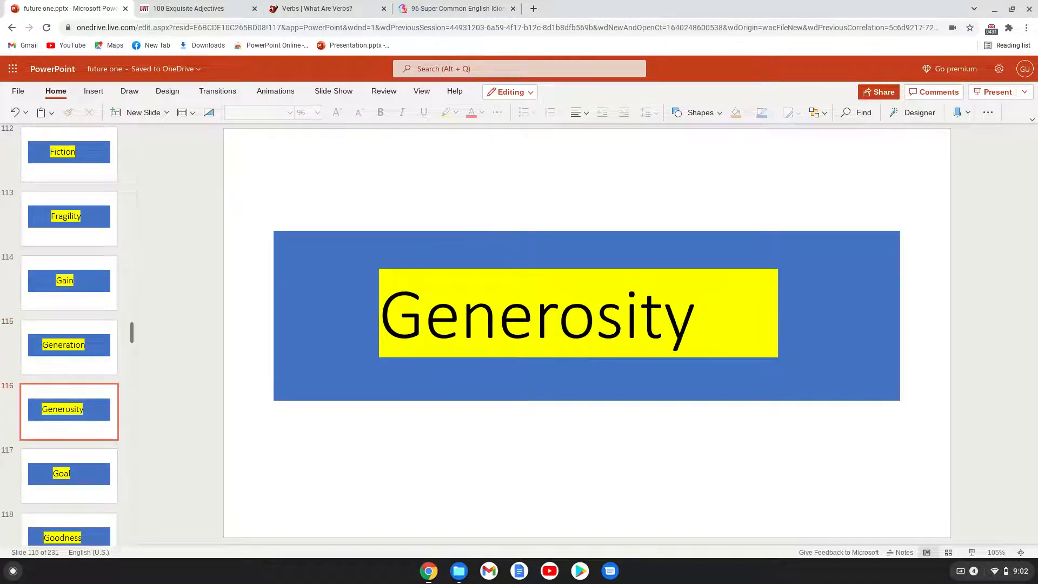
pyautogui.click(68, 474)
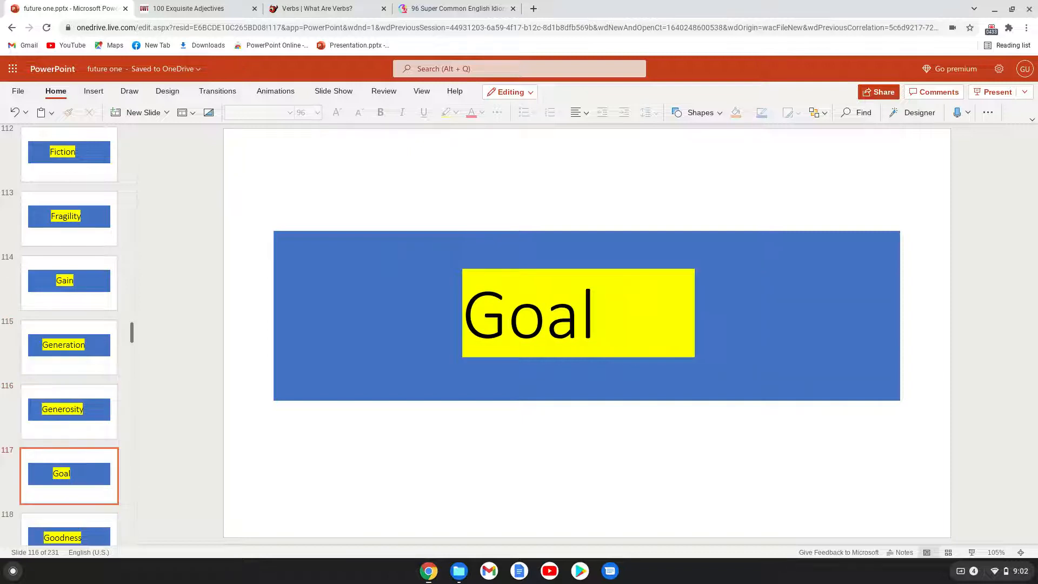
# Step: Step through Goodness, Gossip, Hope, Hurt and Idea until slide 128, Inflation, is showing
pyautogui.click(68, 347)
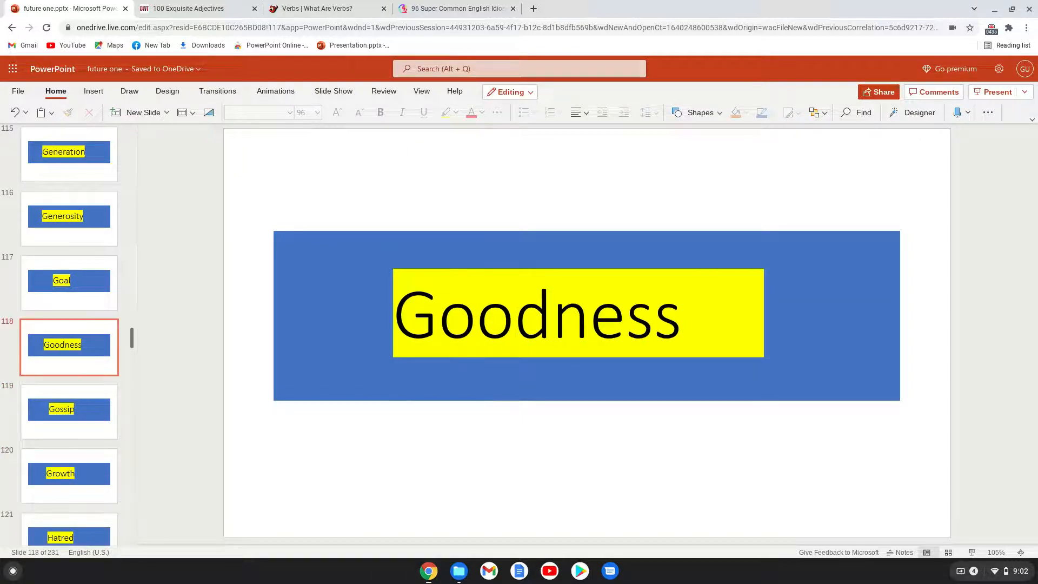
pyautogui.click(68, 411)
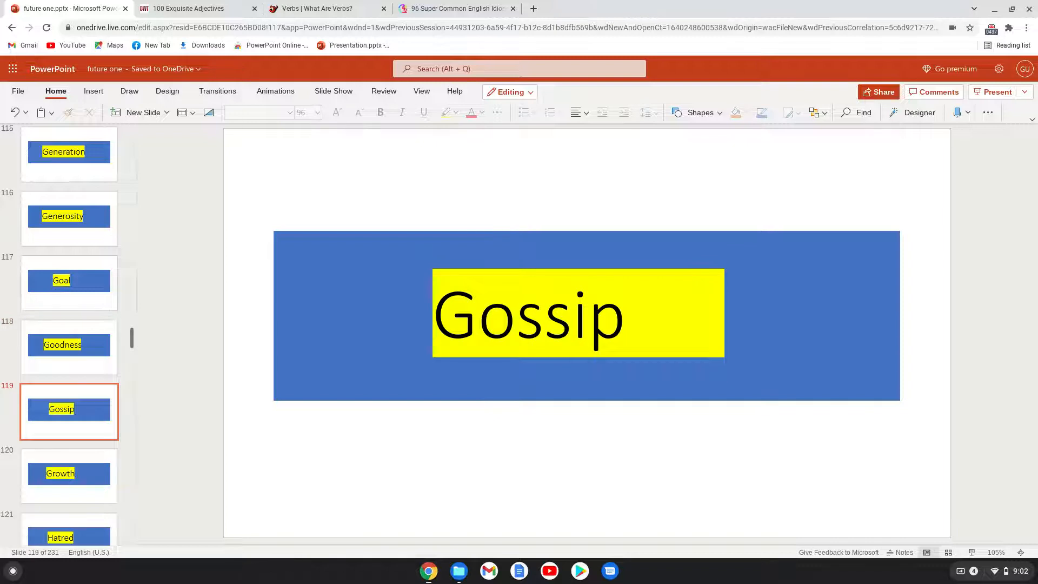
pyautogui.click(70, 475)
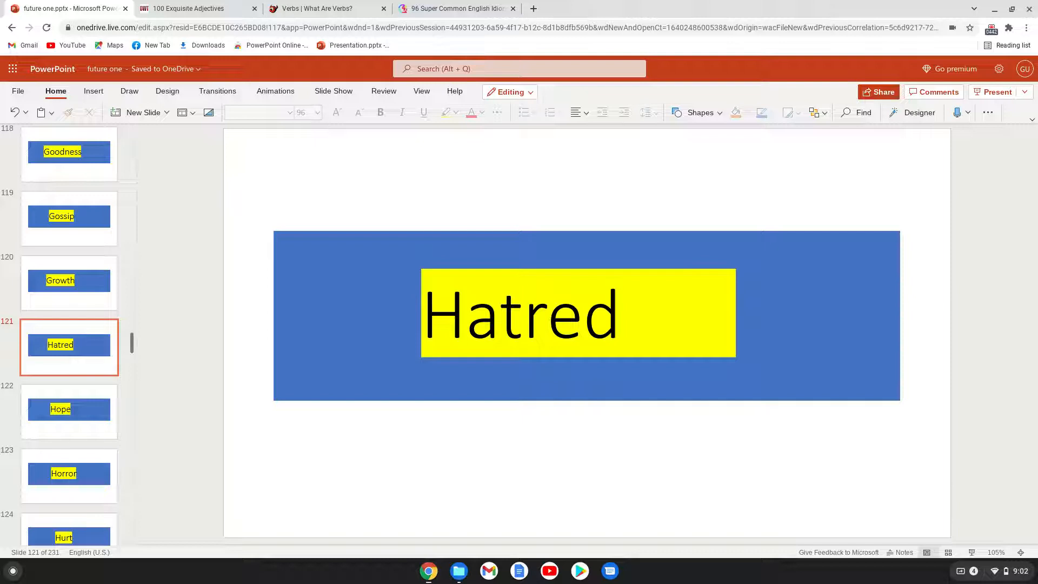
pyautogui.click(68, 411)
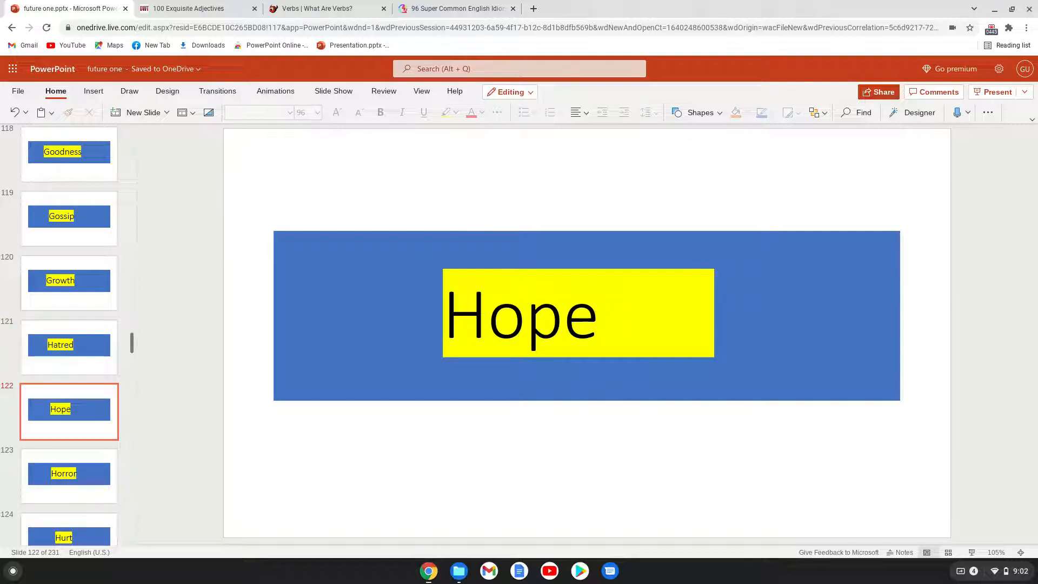
pyautogui.click(68, 347)
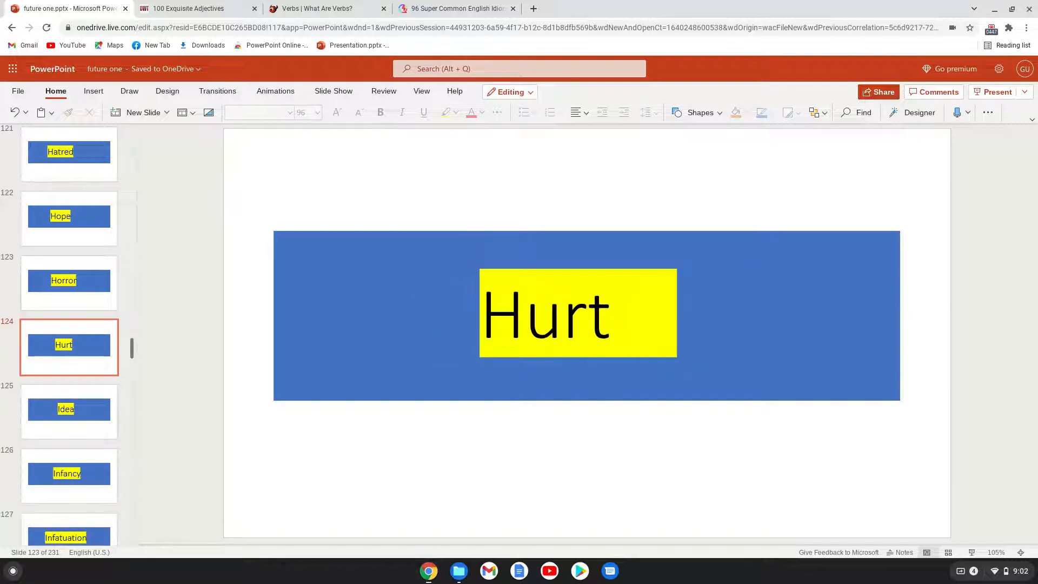
pyautogui.click(68, 411)
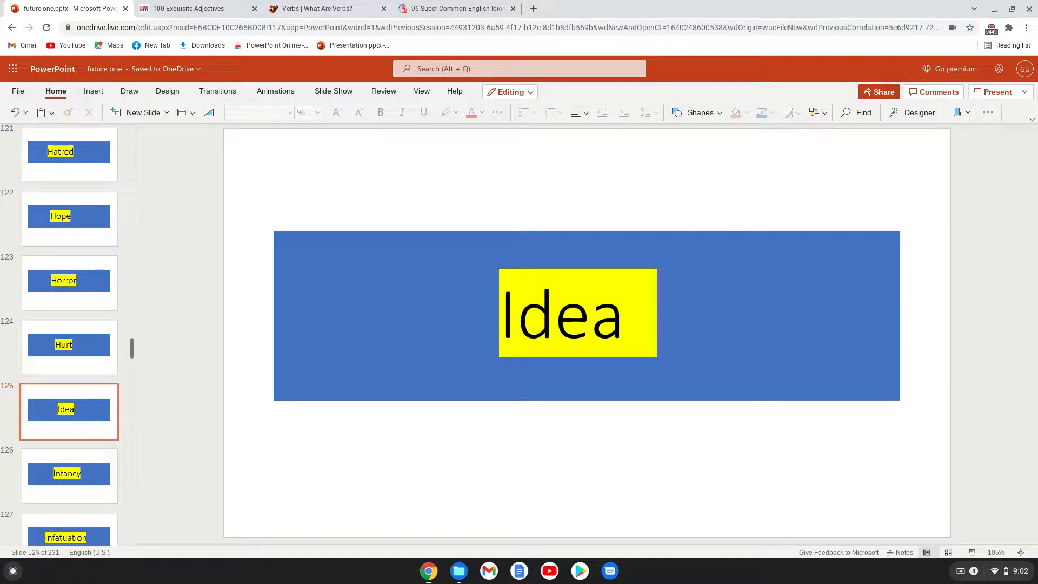
pyautogui.click(69, 476)
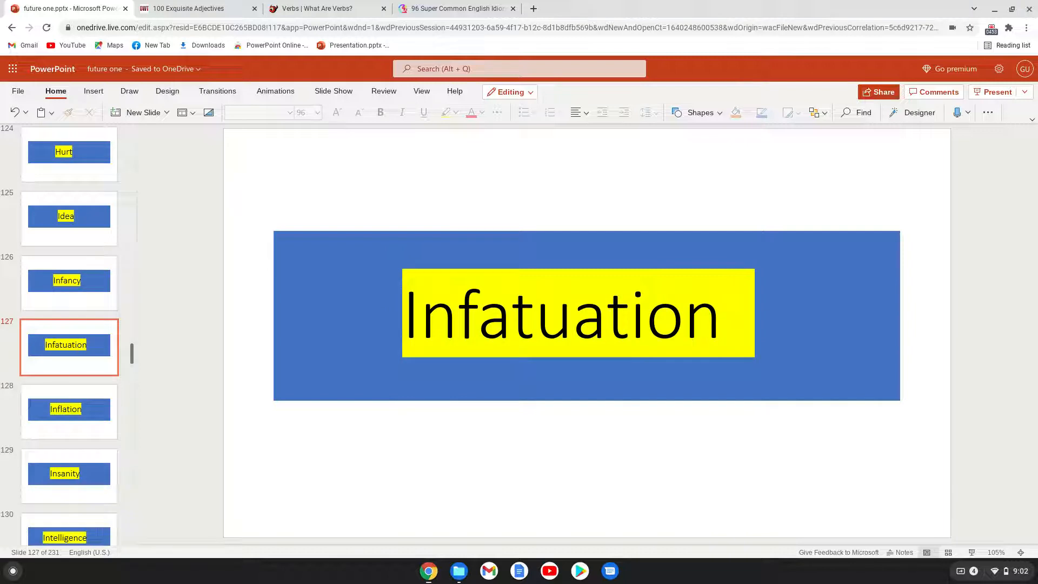
pyautogui.click(68, 411)
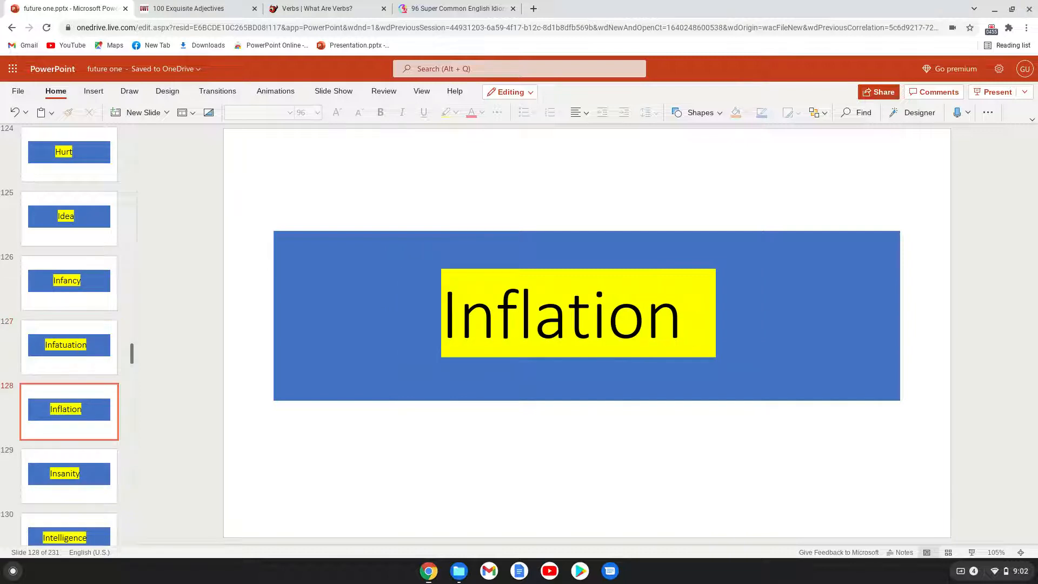
# Step: Advance past Intelligence, Irritation, Laughter and Luxury until slide 143, Maturity, is showing
pyautogui.click(68, 474)
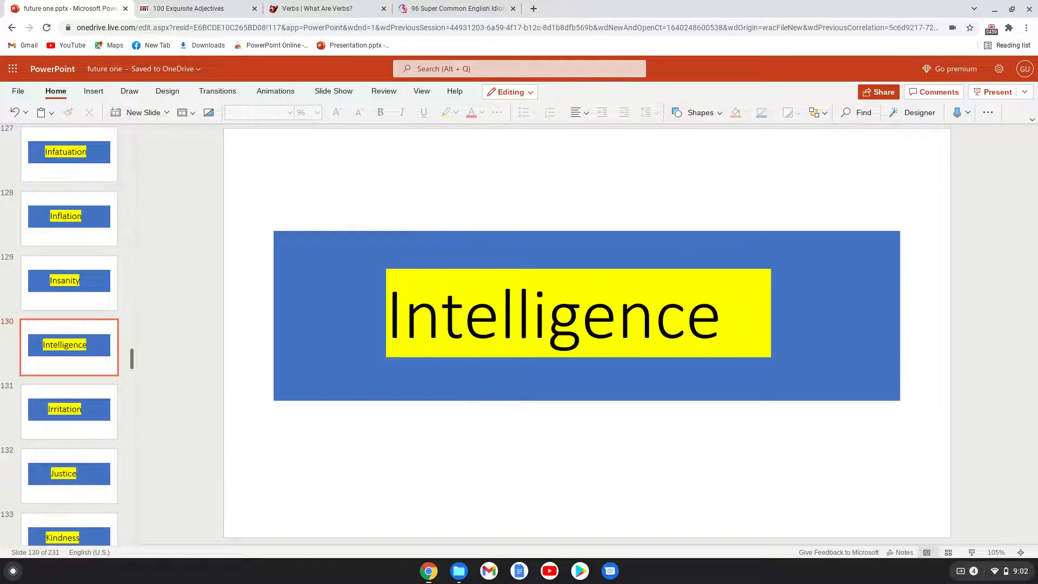
pyautogui.click(68, 411)
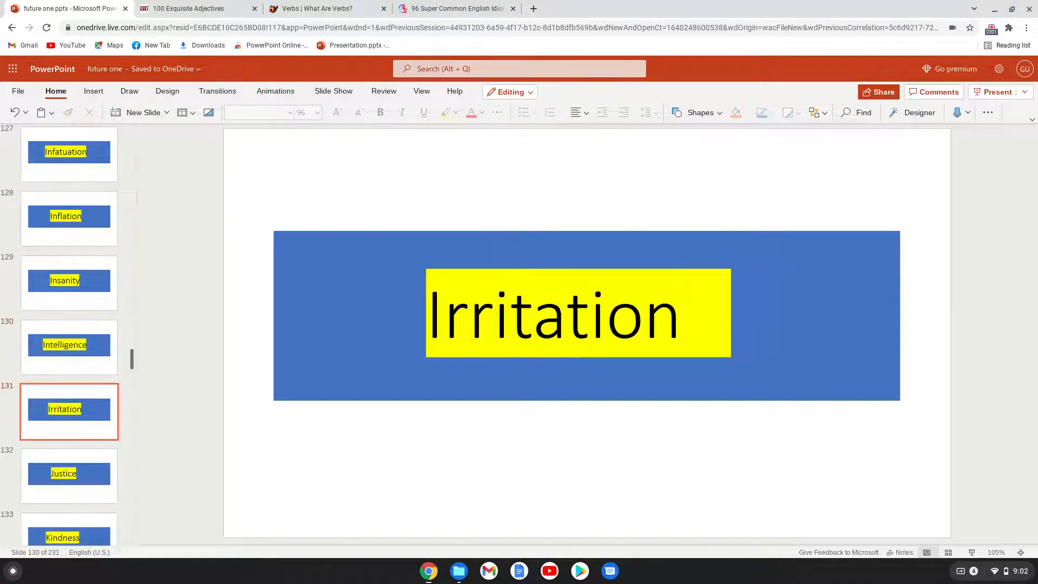
pyautogui.click(70, 474)
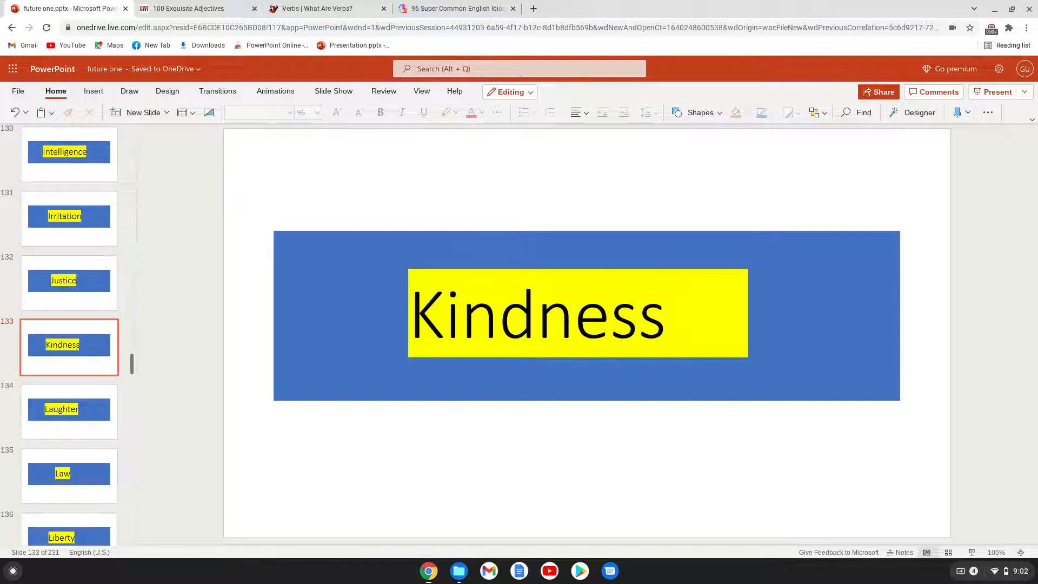
pyautogui.click(68, 411)
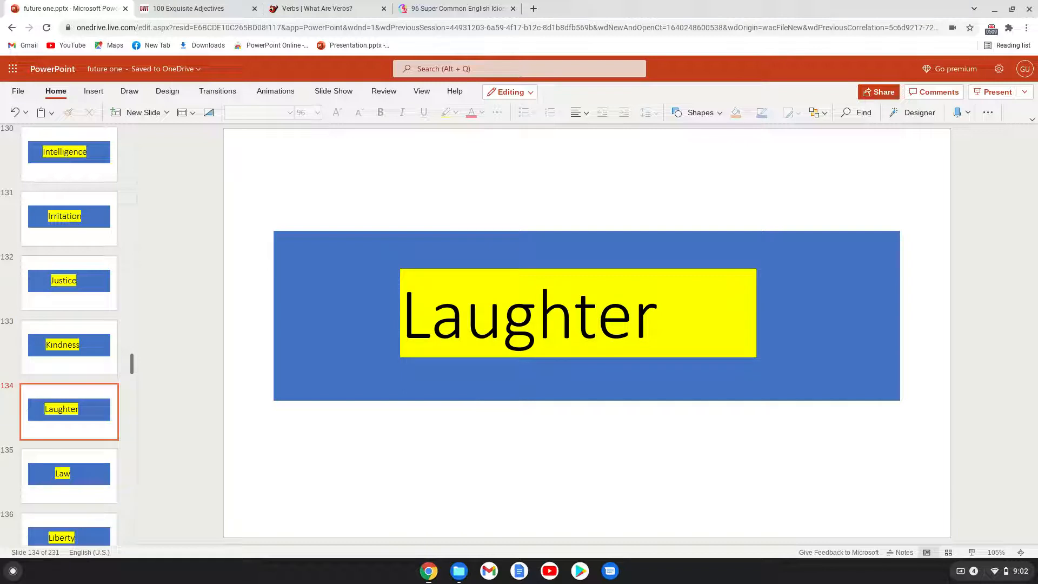
pyautogui.click(69, 475)
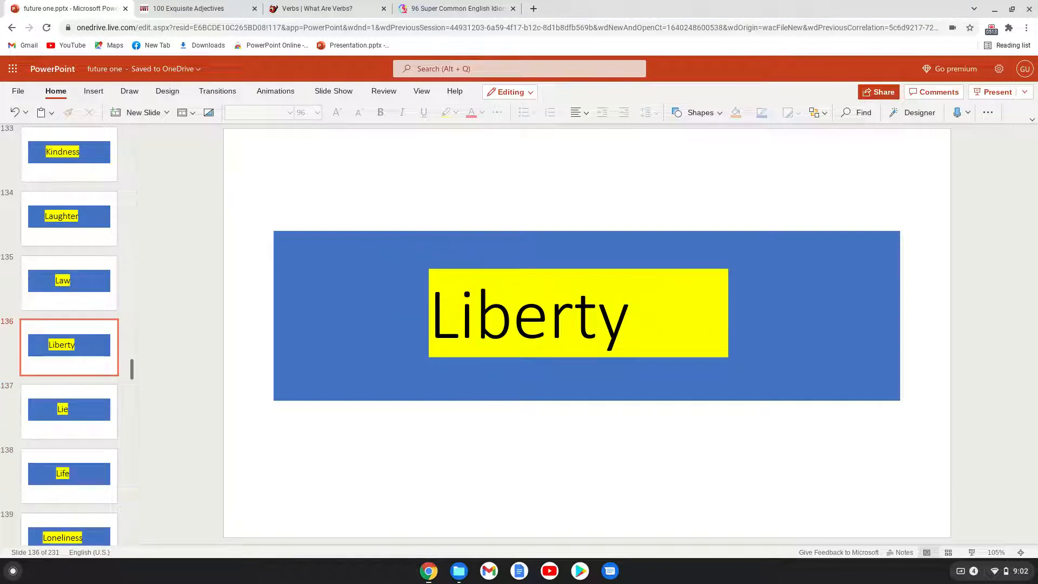
pyautogui.click(68, 408)
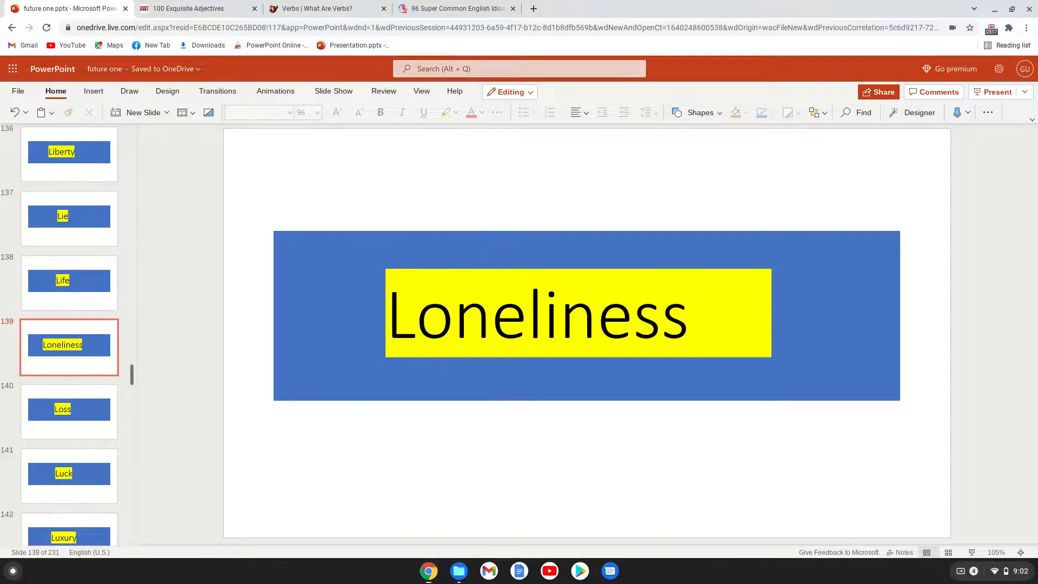
pyautogui.click(69, 411)
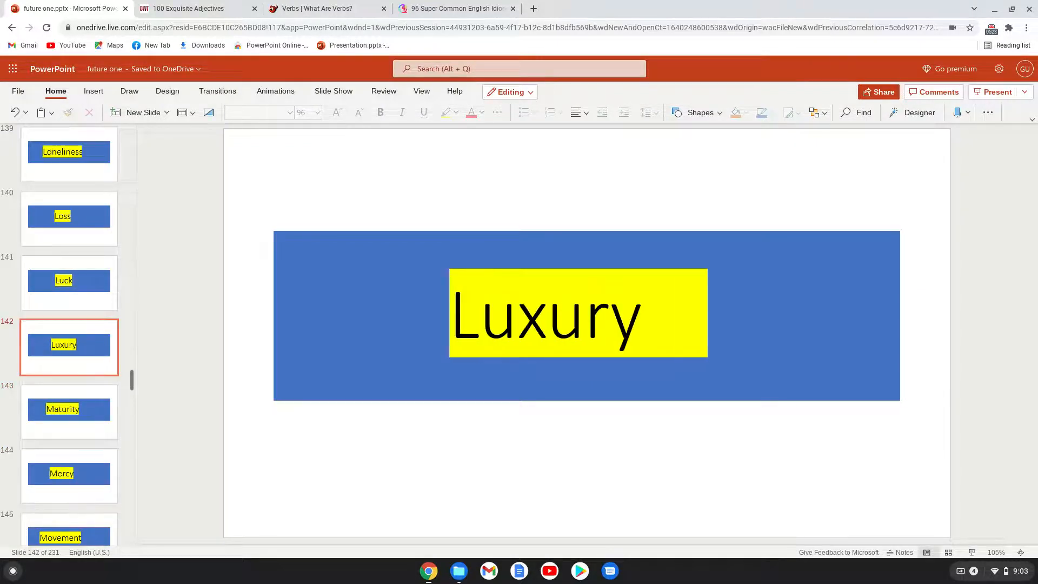
pyautogui.click(68, 411)
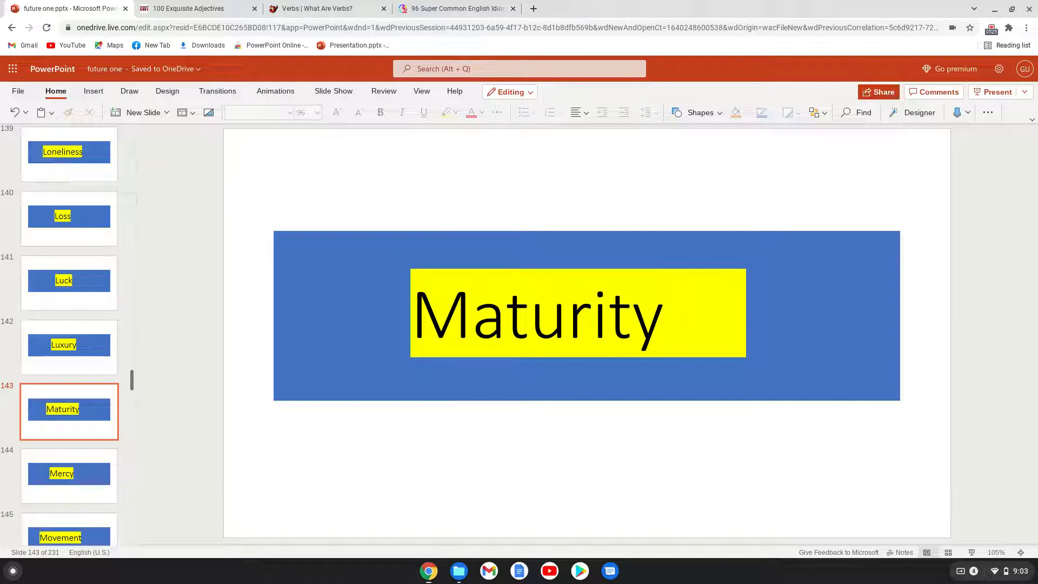
# Step: Advance through Mercy, Music, Nap, Need, Opinion, Poverty, Power and Relaxation to slide 159, Relief
pyautogui.click(68, 475)
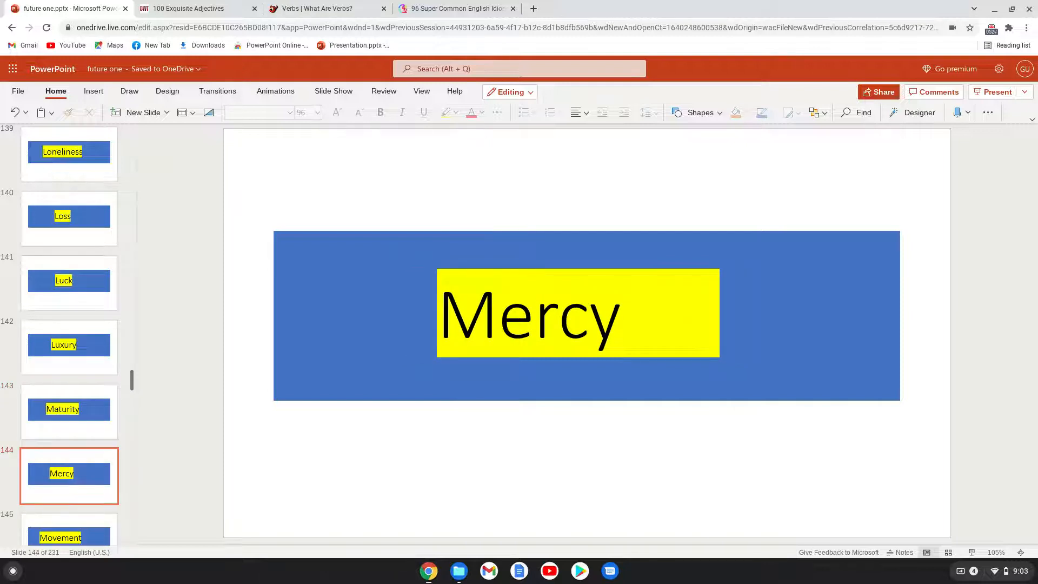
pyautogui.click(68, 411)
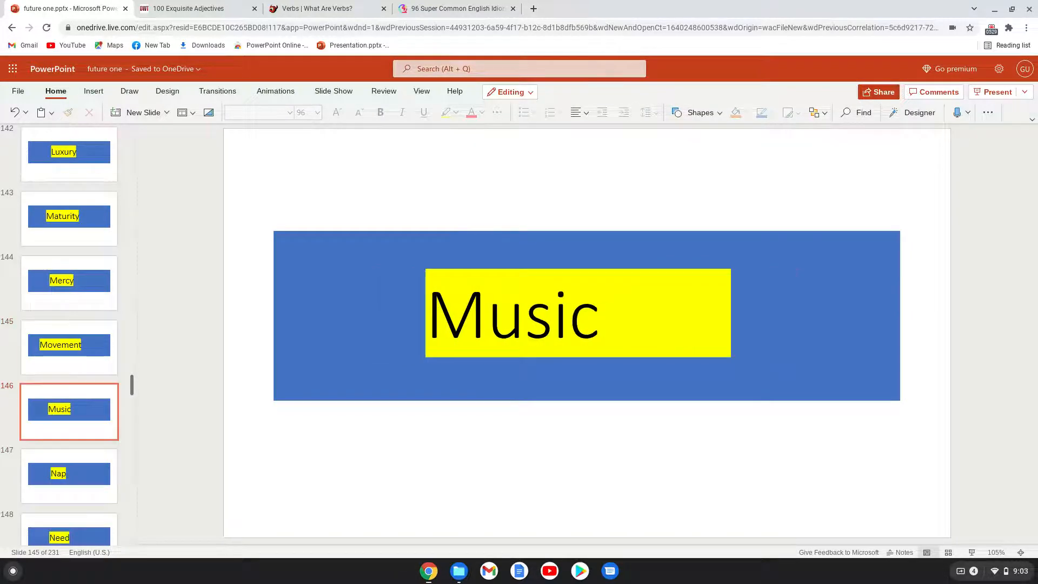
pyautogui.click(69, 476)
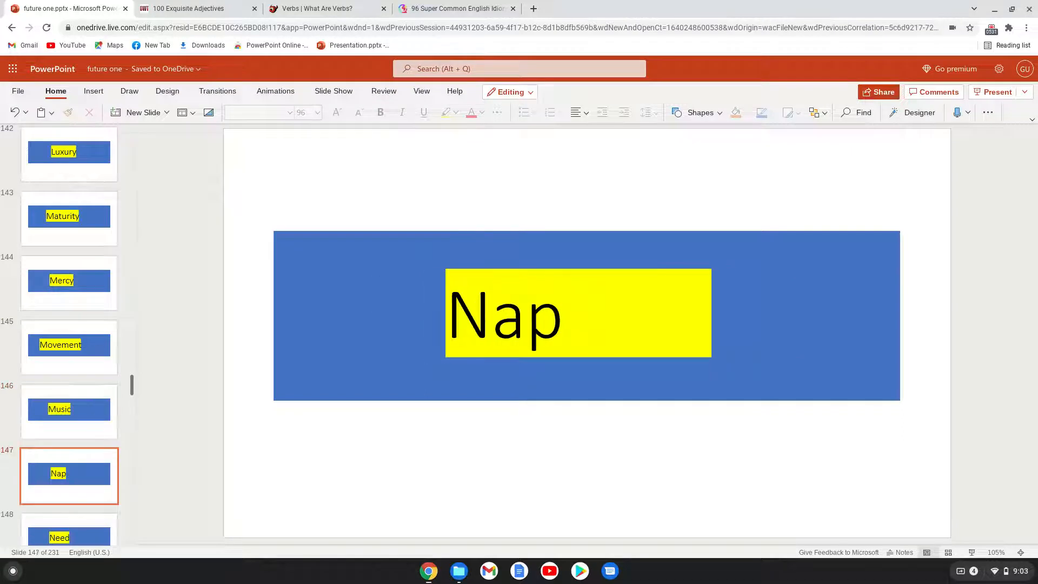
pyautogui.click(68, 347)
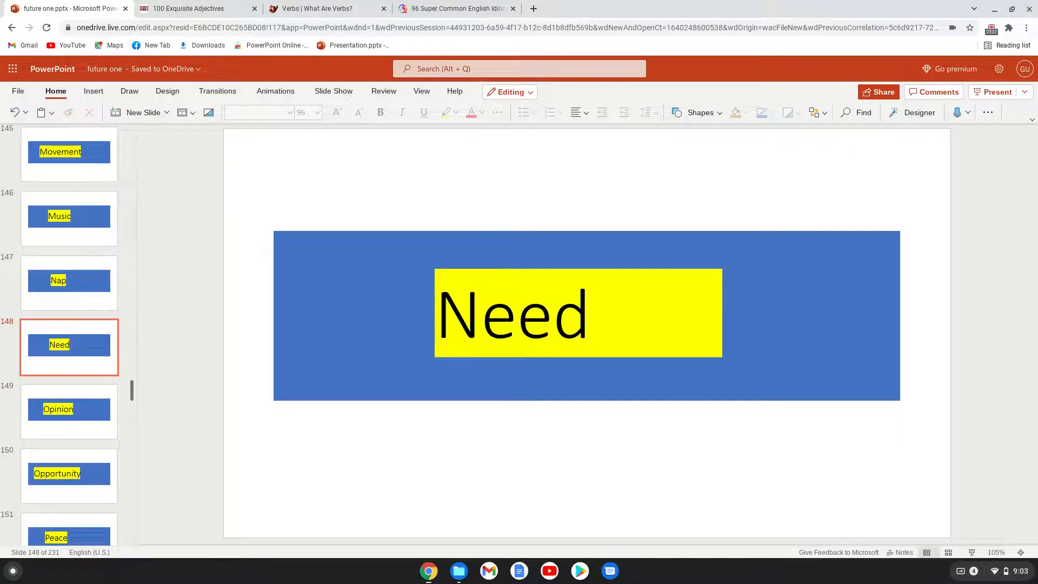
pyautogui.click(68, 411)
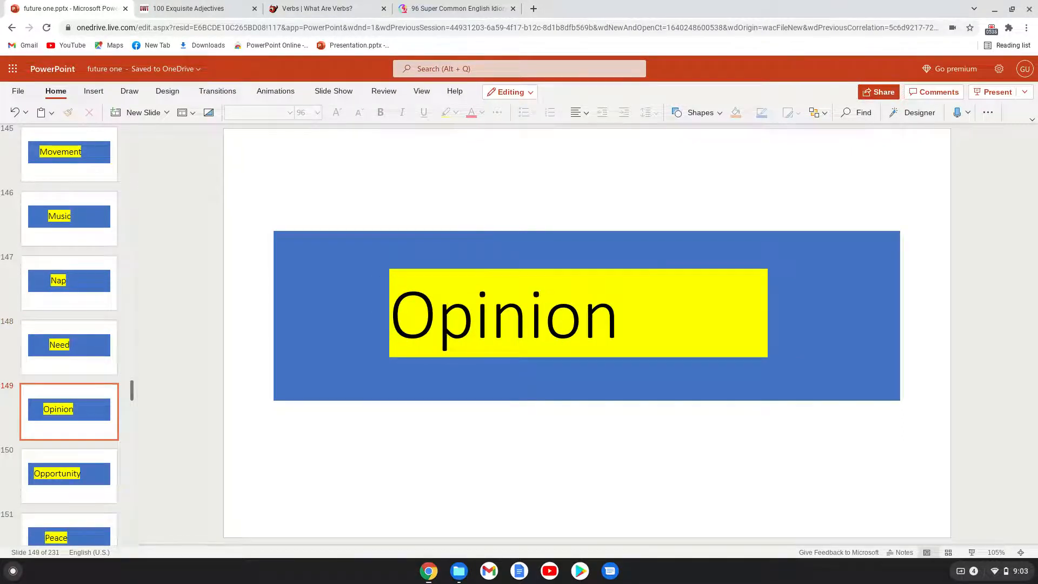
pyautogui.click(69, 474)
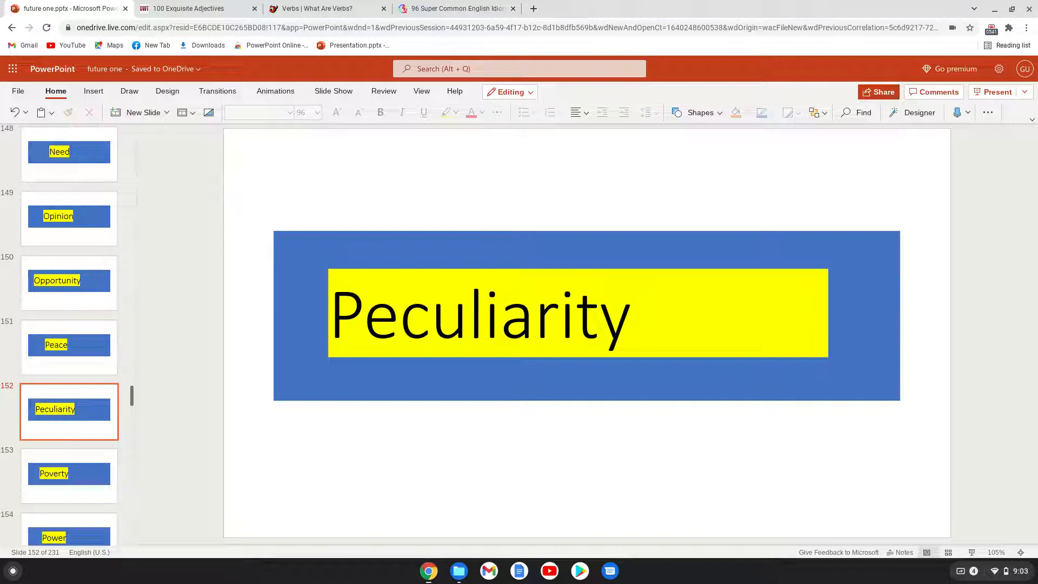
pyautogui.click(68, 475)
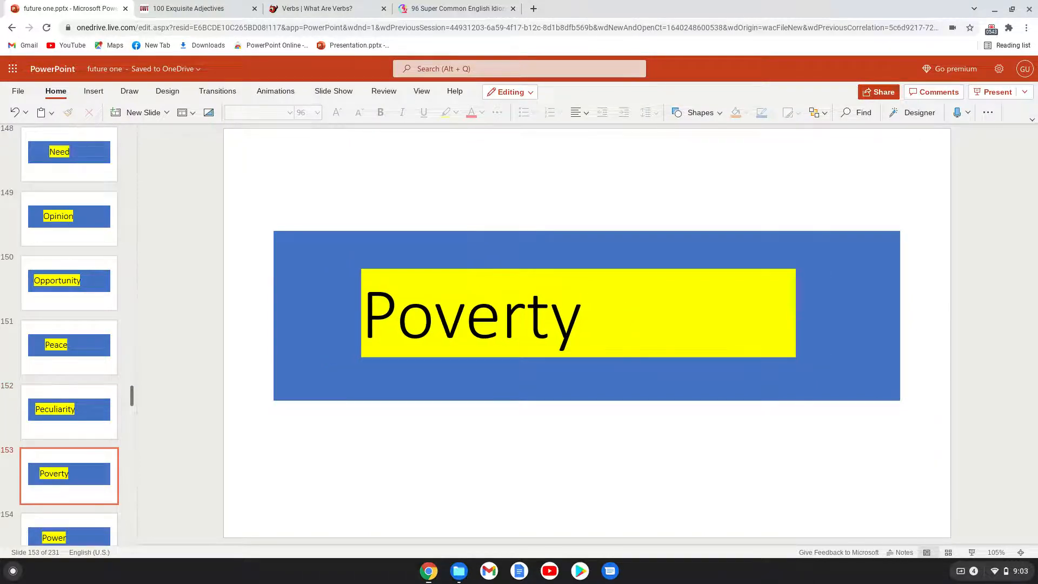
pyautogui.click(68, 346)
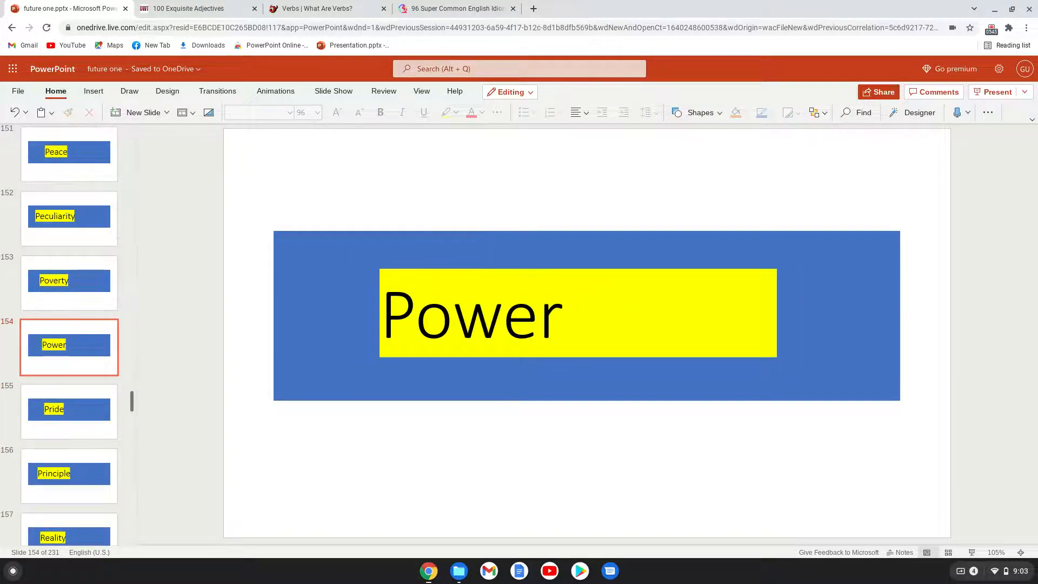
pyautogui.click(70, 476)
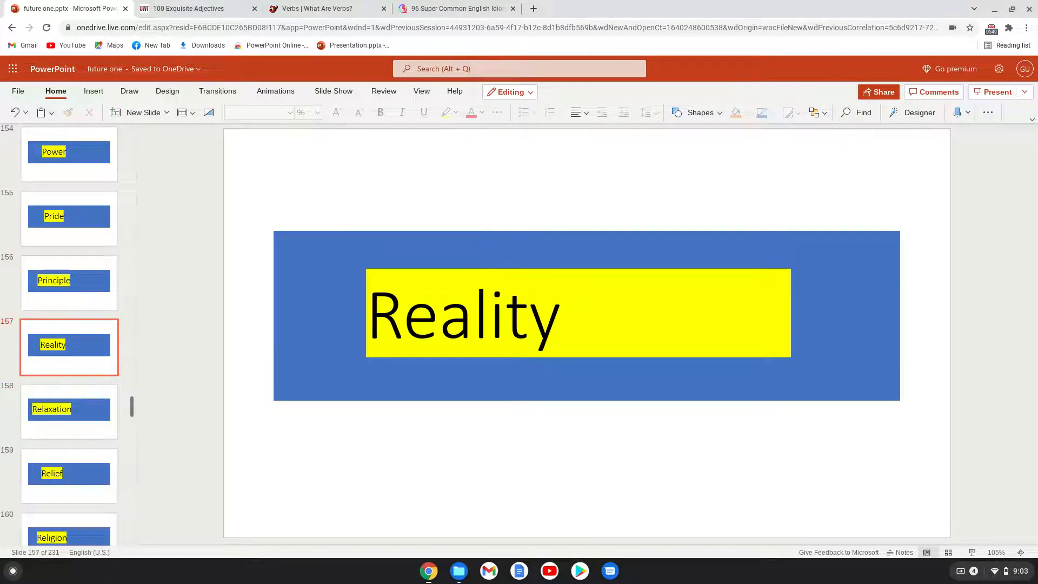
pyautogui.click(68, 410)
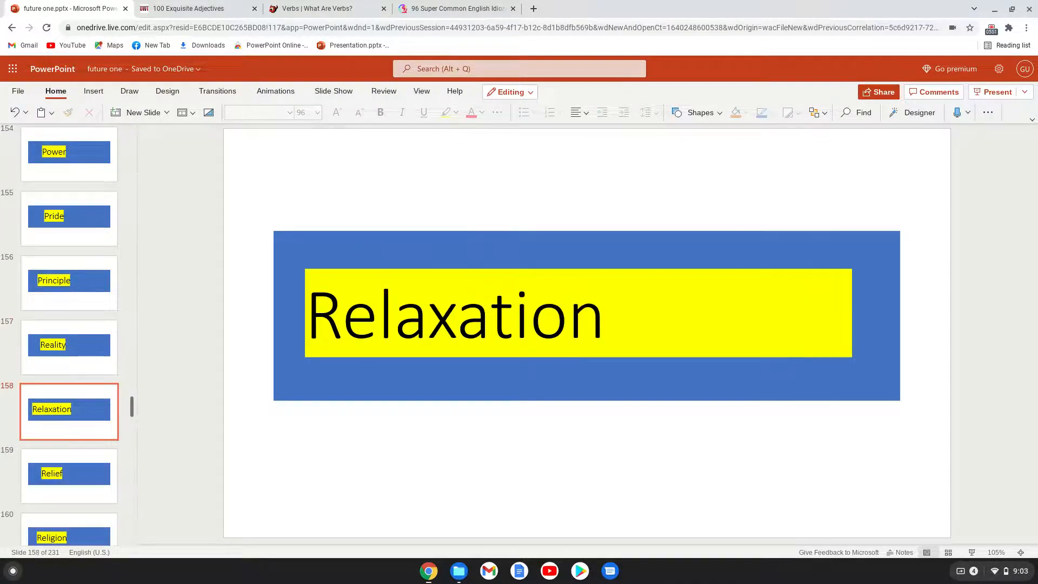
pyautogui.click(69, 476)
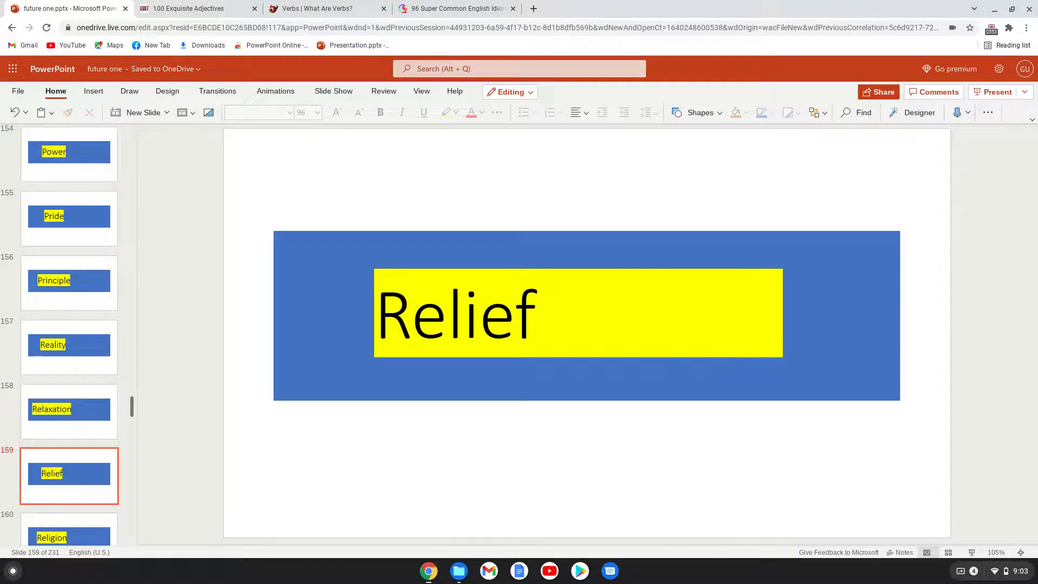
# Step: Advance from Restoration through Satisfaction and Self-control to the Skill slide
pyautogui.click(69, 411)
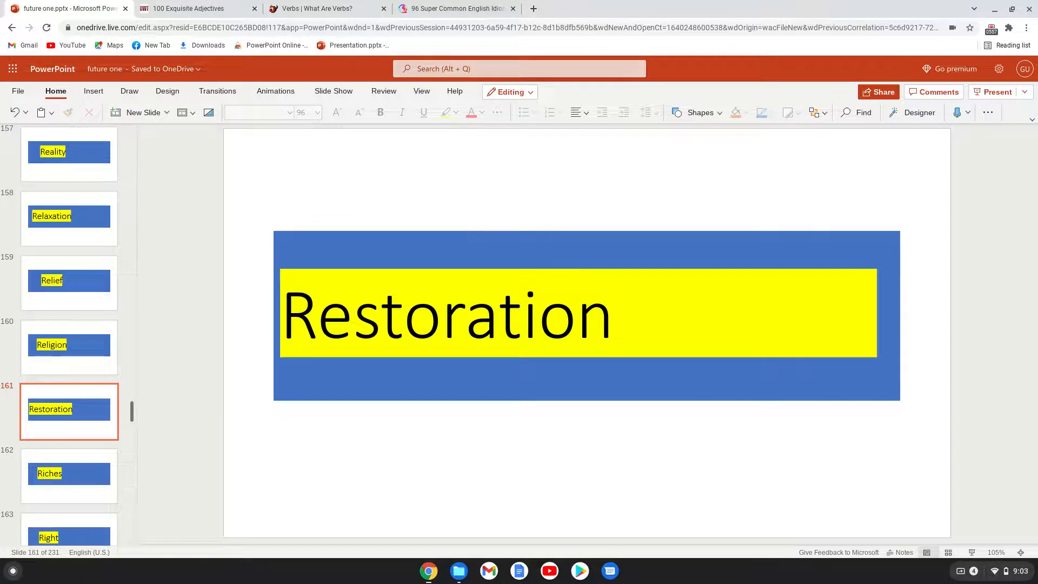
pyautogui.click(69, 476)
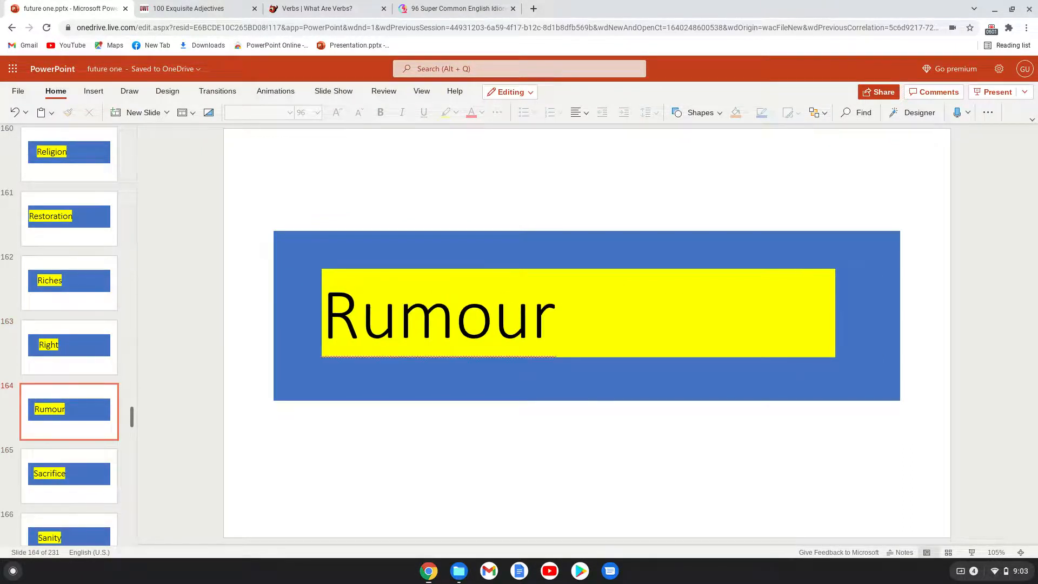
pyautogui.click(69, 475)
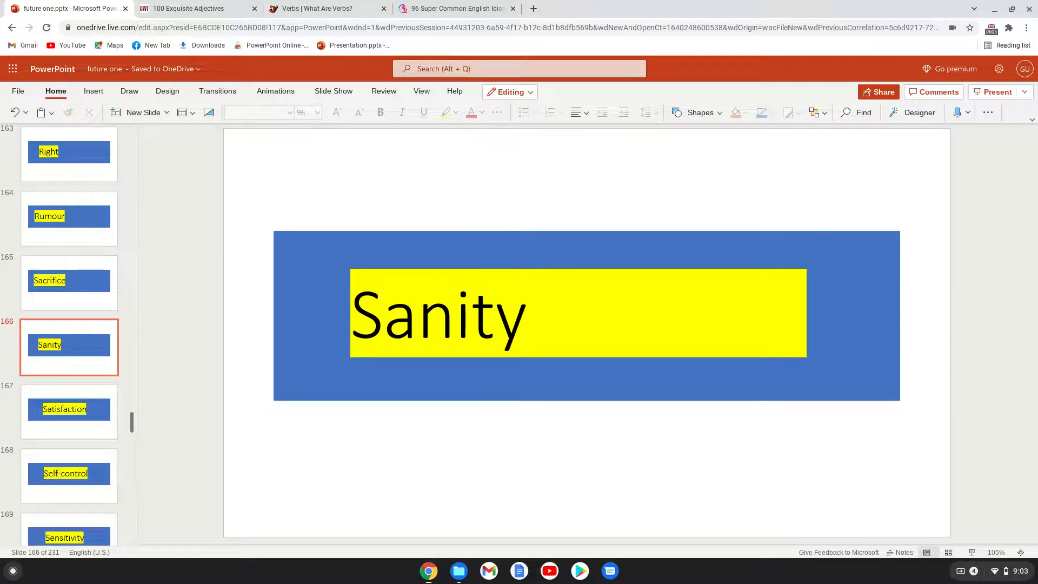
pyautogui.click(69, 409)
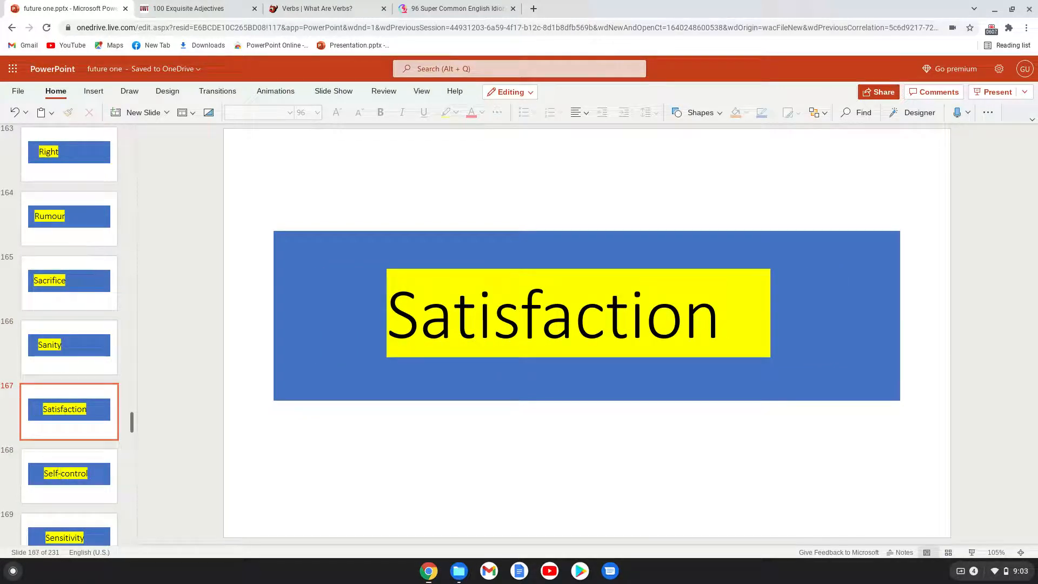
pyautogui.click(69, 473)
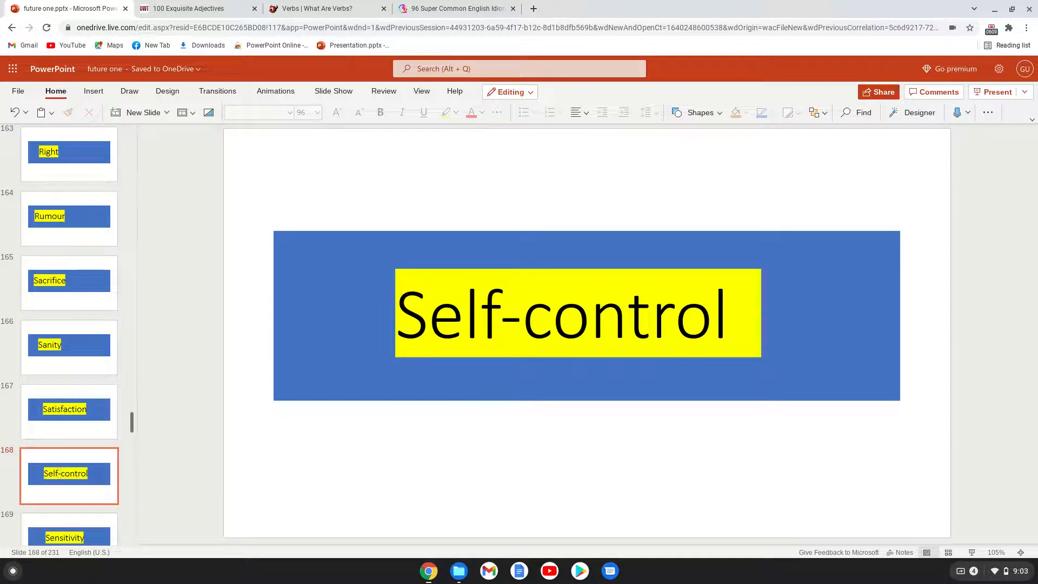
pyautogui.click(69, 347)
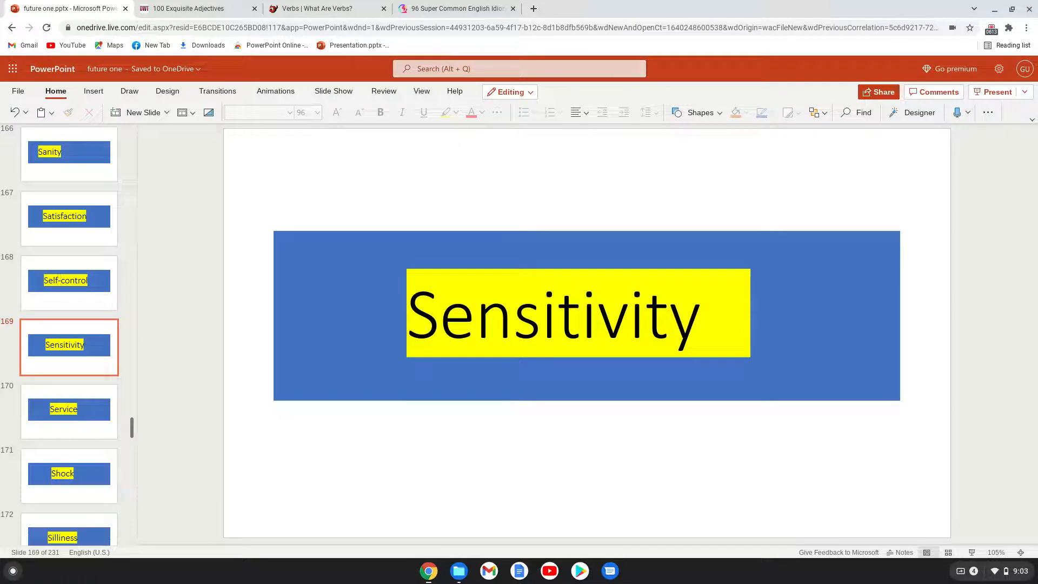
pyautogui.click(70, 475)
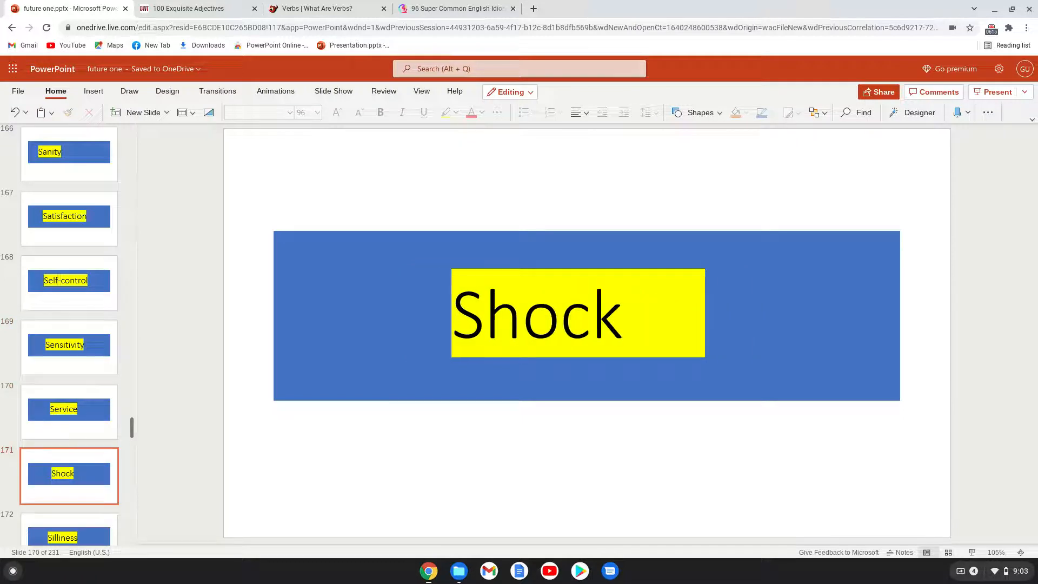
pyautogui.click(69, 344)
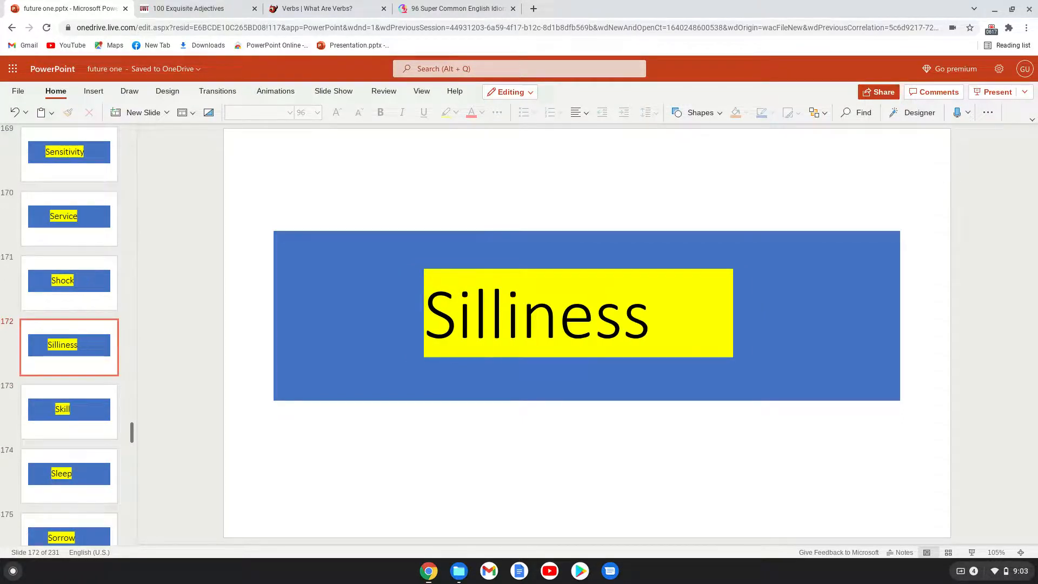
pyautogui.click(69, 410)
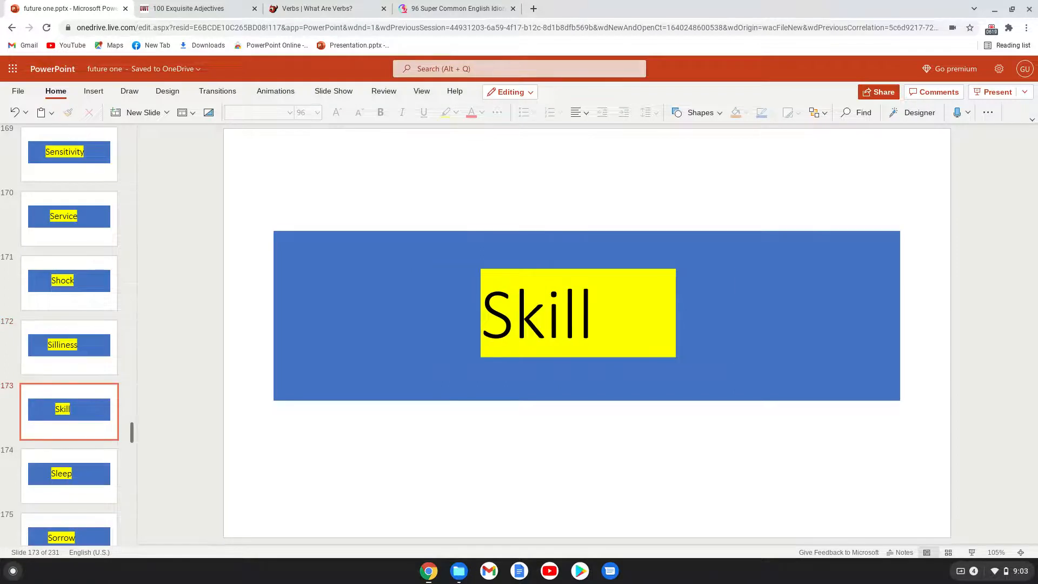
# Step: Continue past Surprise, Talent, Trust and Union to slide 190, Victory
pyautogui.click(69, 474)
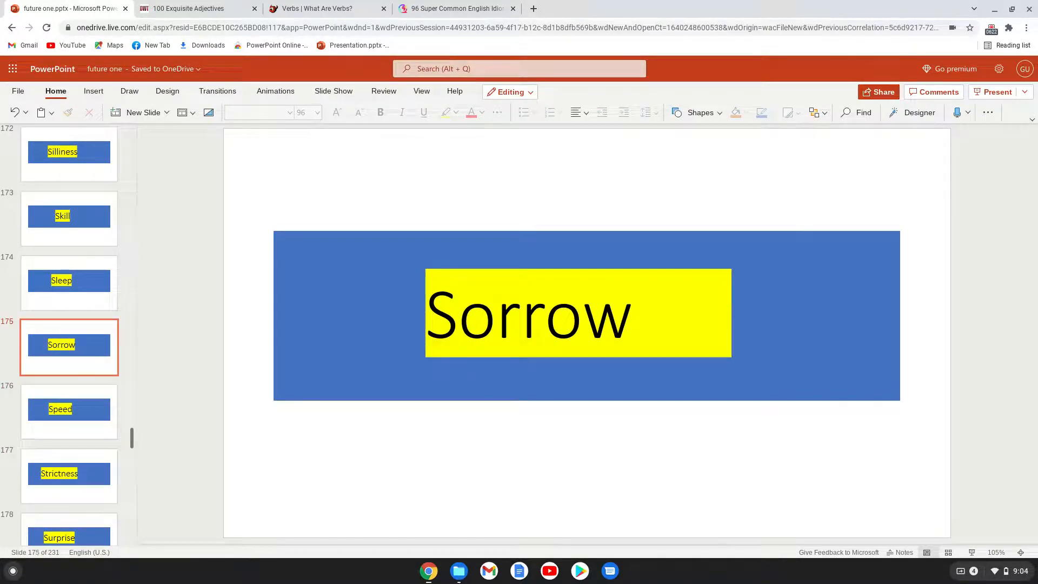
pyautogui.click(68, 474)
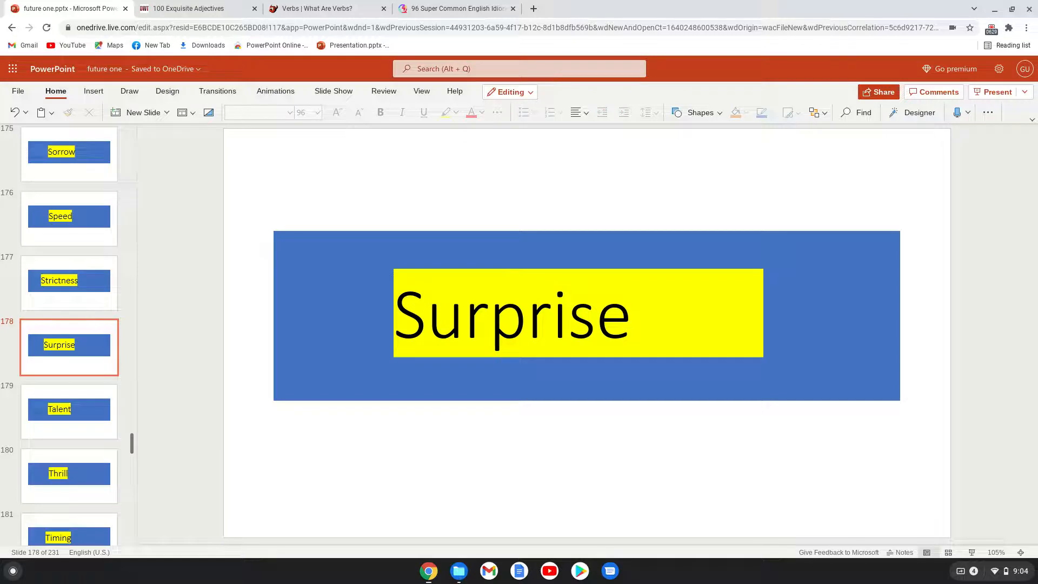
pyautogui.click(70, 411)
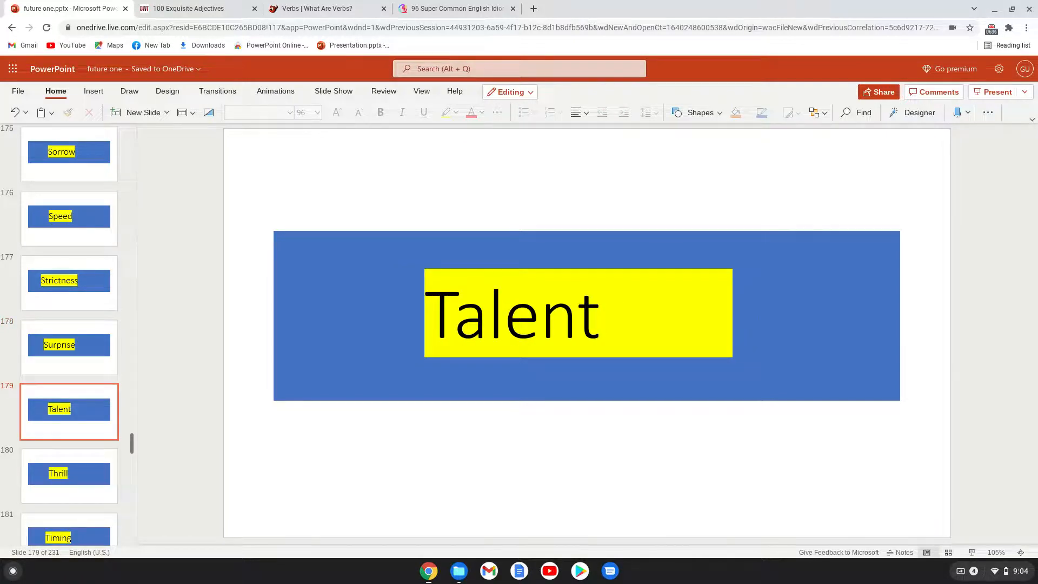
pyautogui.click(69, 475)
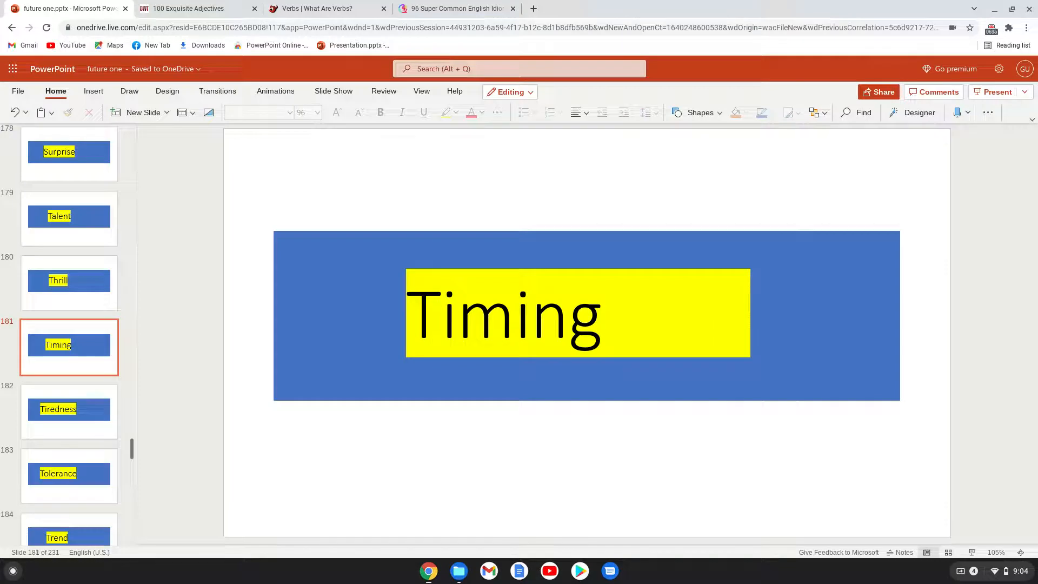
pyautogui.click(68, 475)
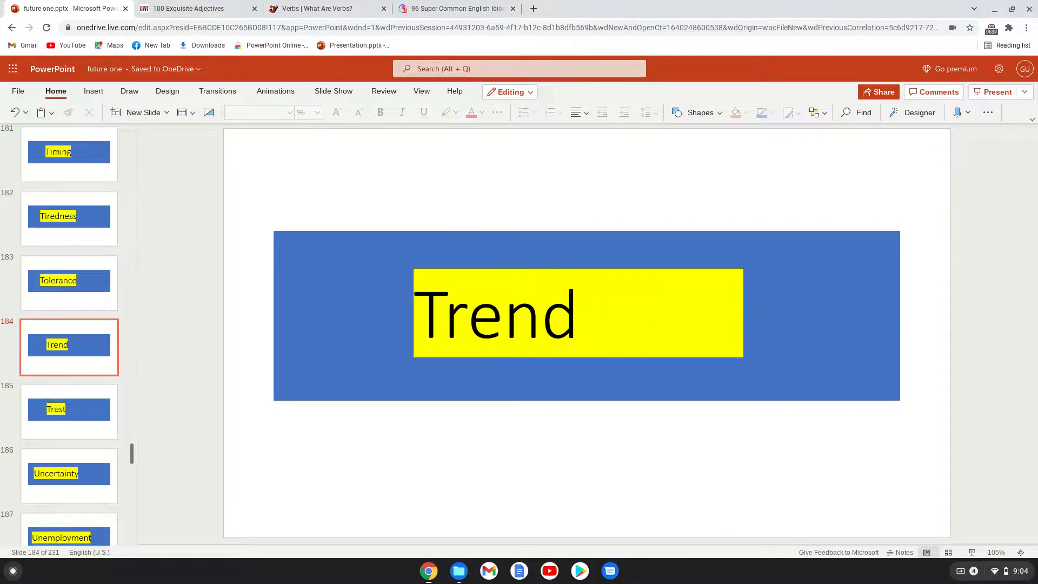
pyautogui.click(69, 411)
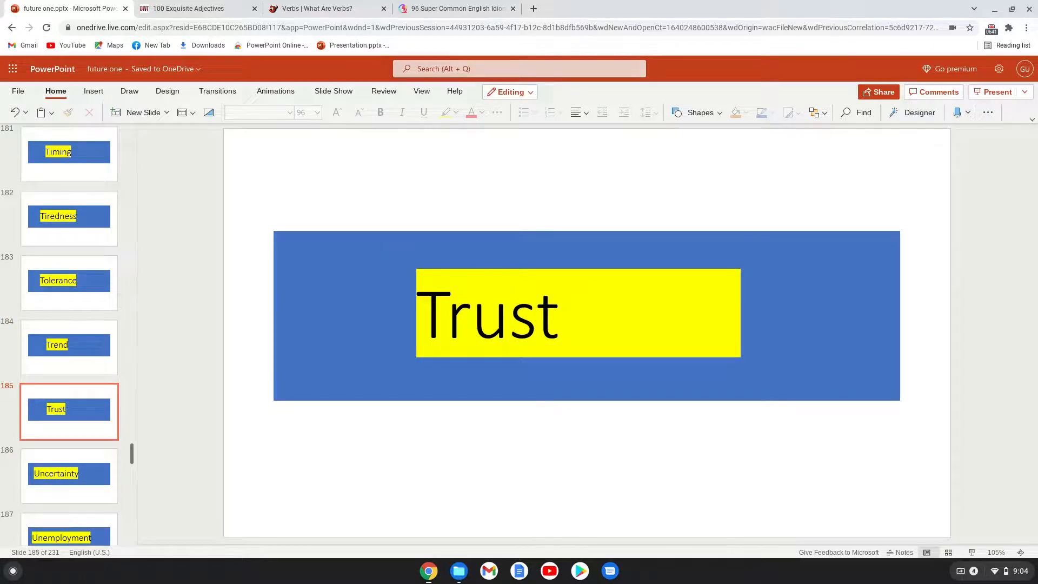
pyautogui.click(68, 474)
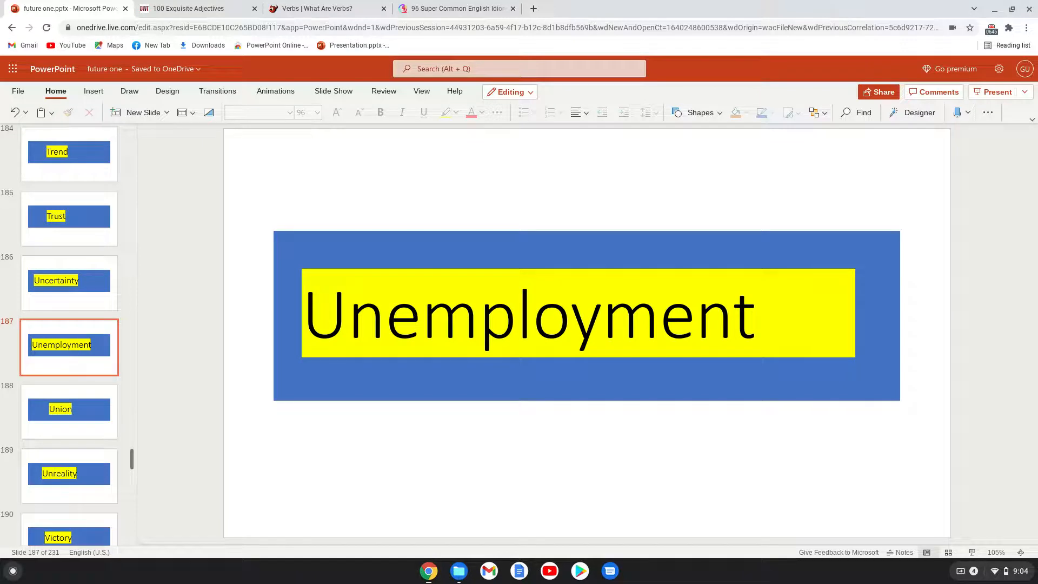
pyautogui.click(70, 411)
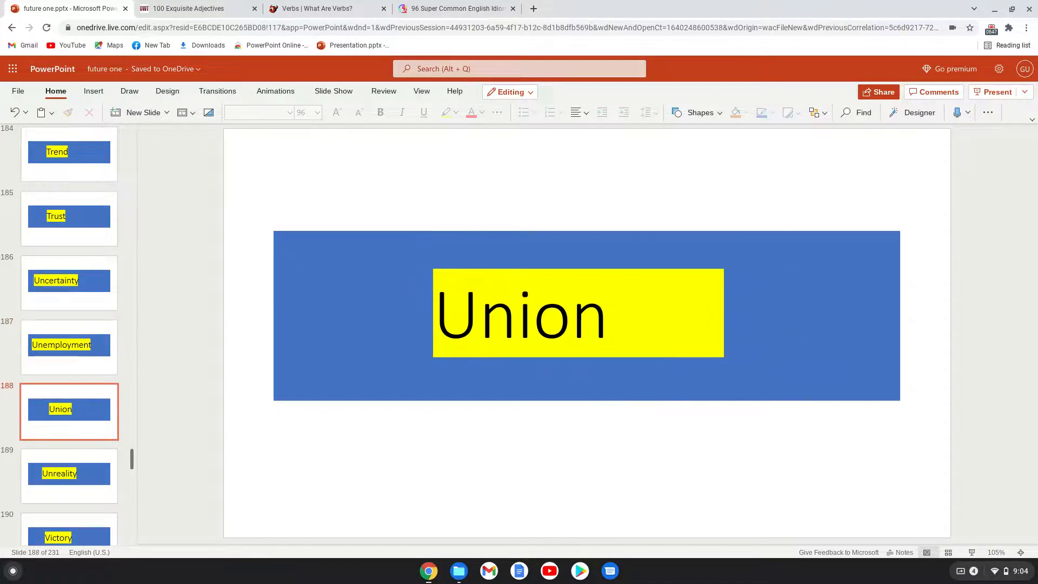
pyautogui.click(69, 475)
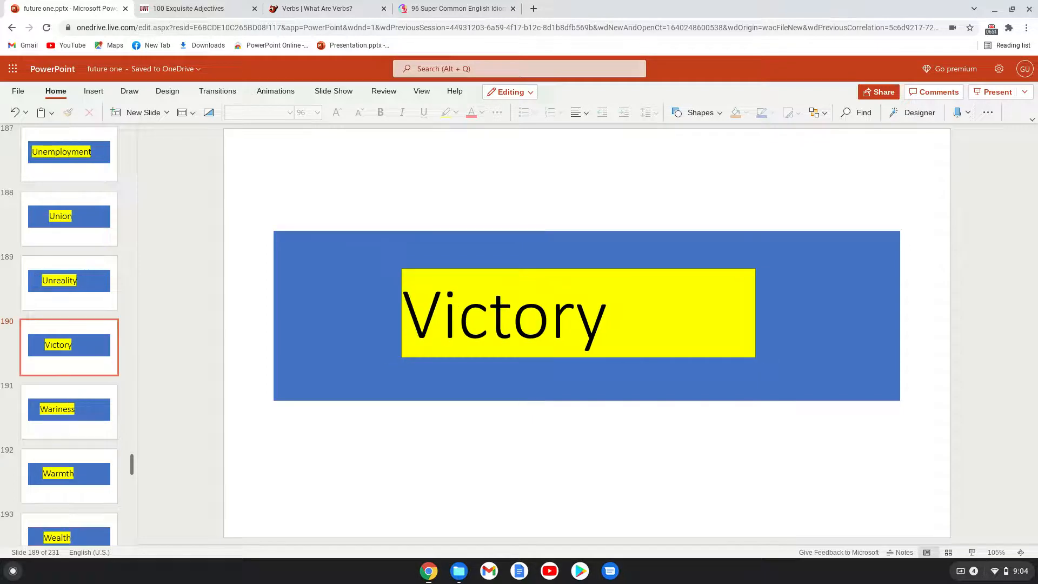
# Step: Advance through Wariness, Worry, Fragility, Brutality and Omen to slide 202, Contentment
pyautogui.click(68, 411)
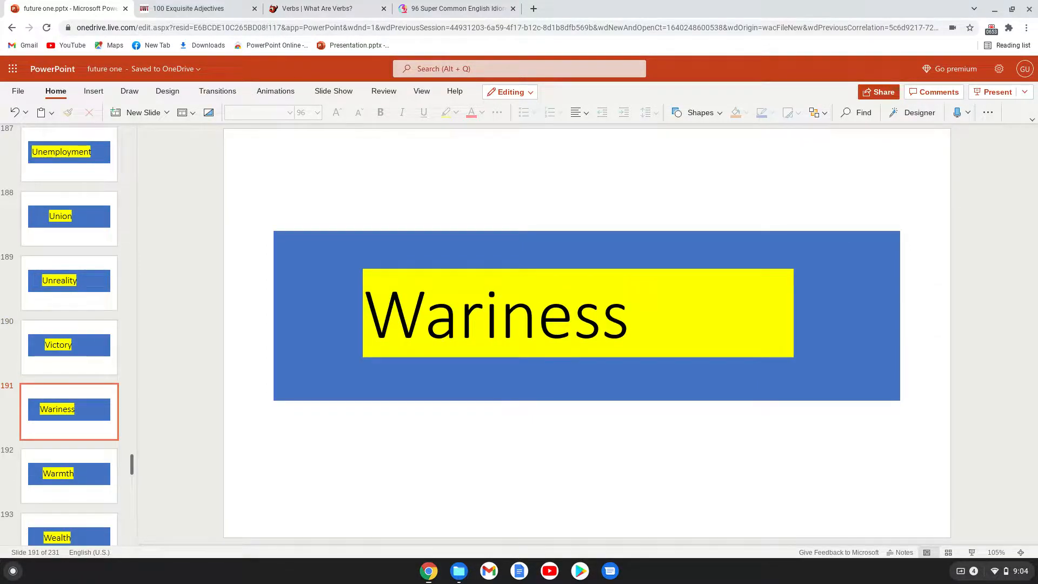
pyautogui.click(69, 474)
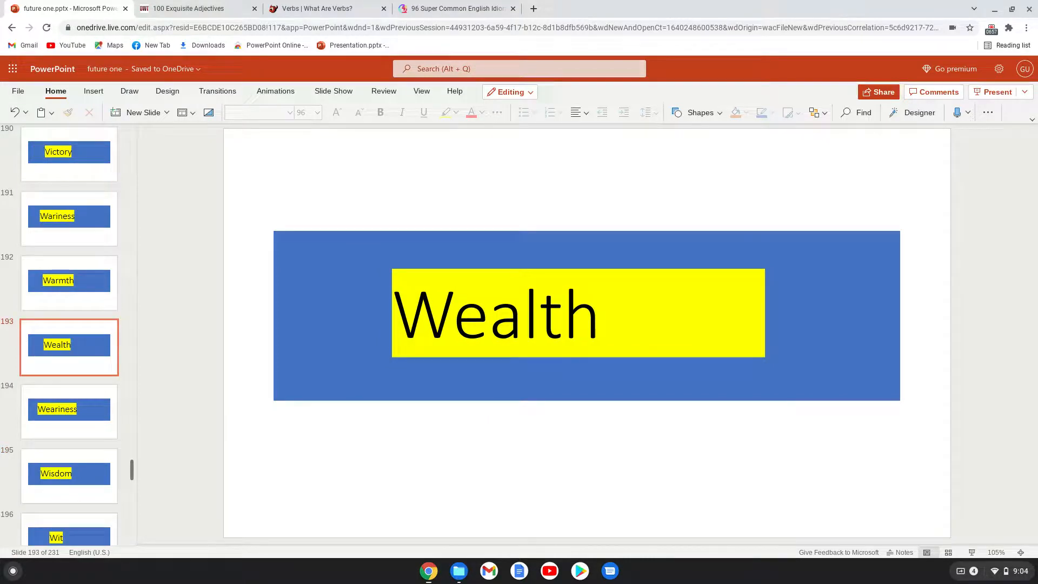
pyautogui.click(69, 411)
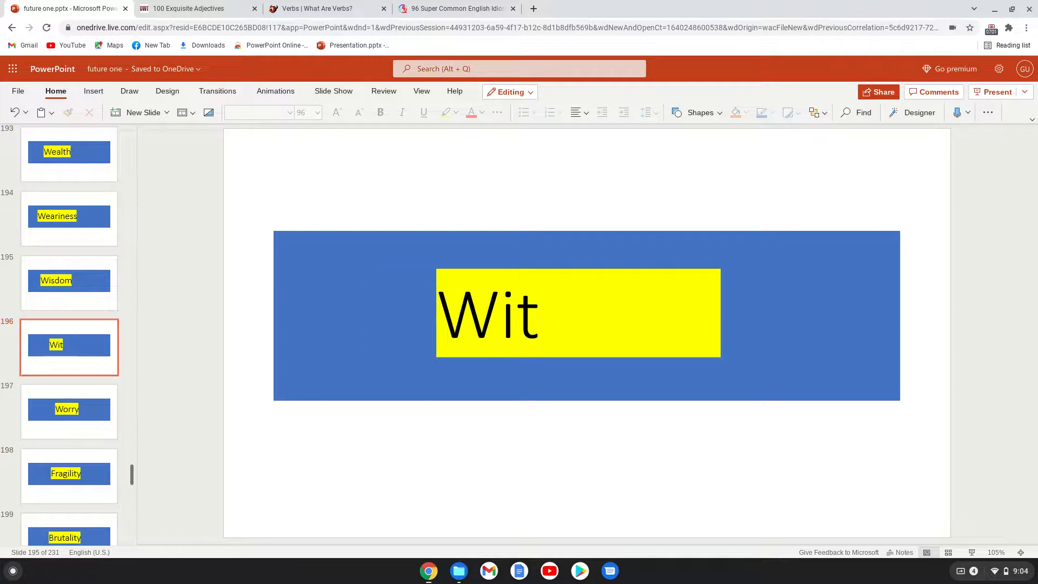
pyautogui.click(68, 410)
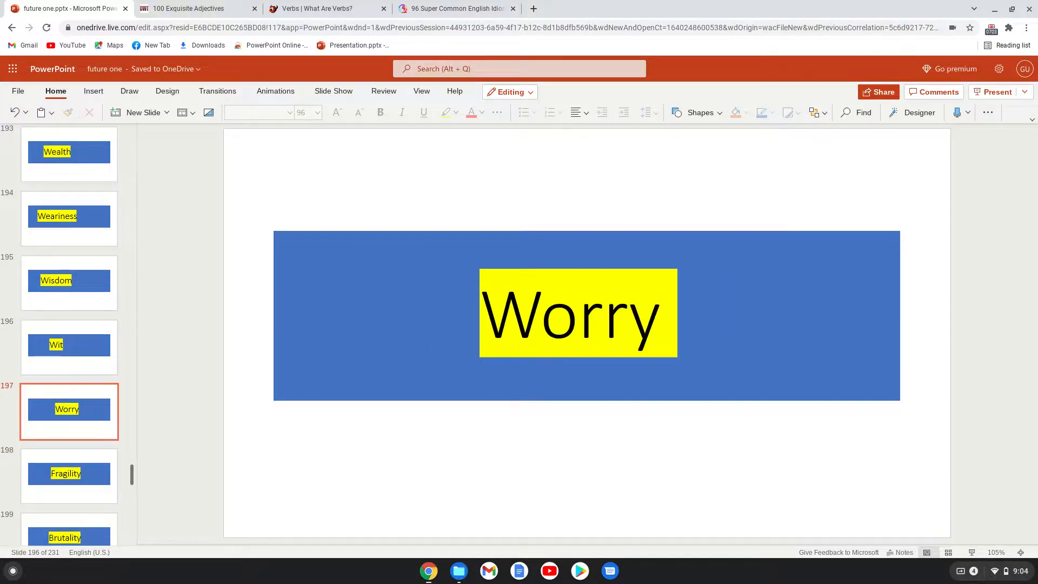
pyautogui.click(69, 474)
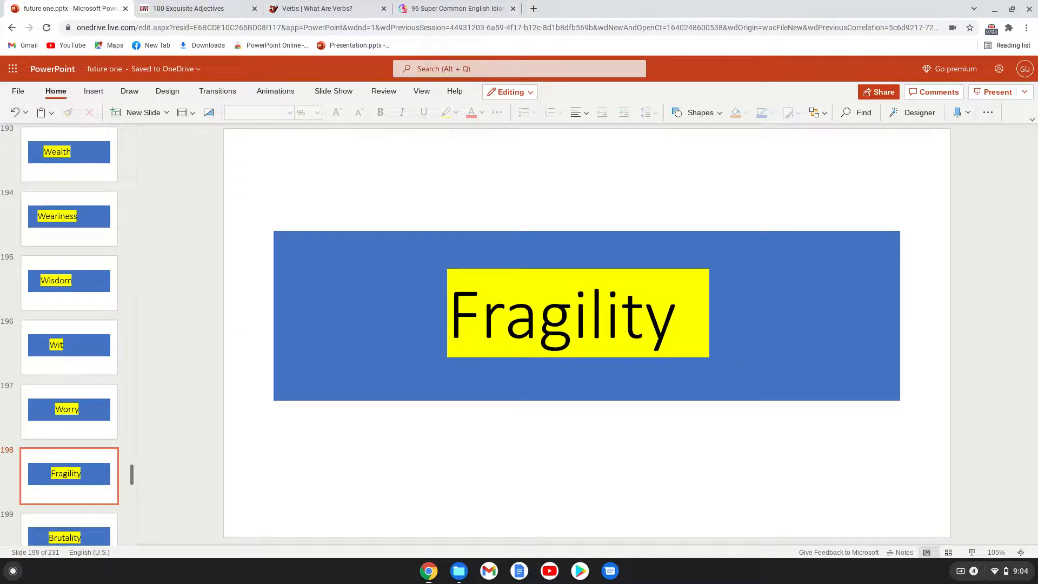
pyautogui.click(68, 347)
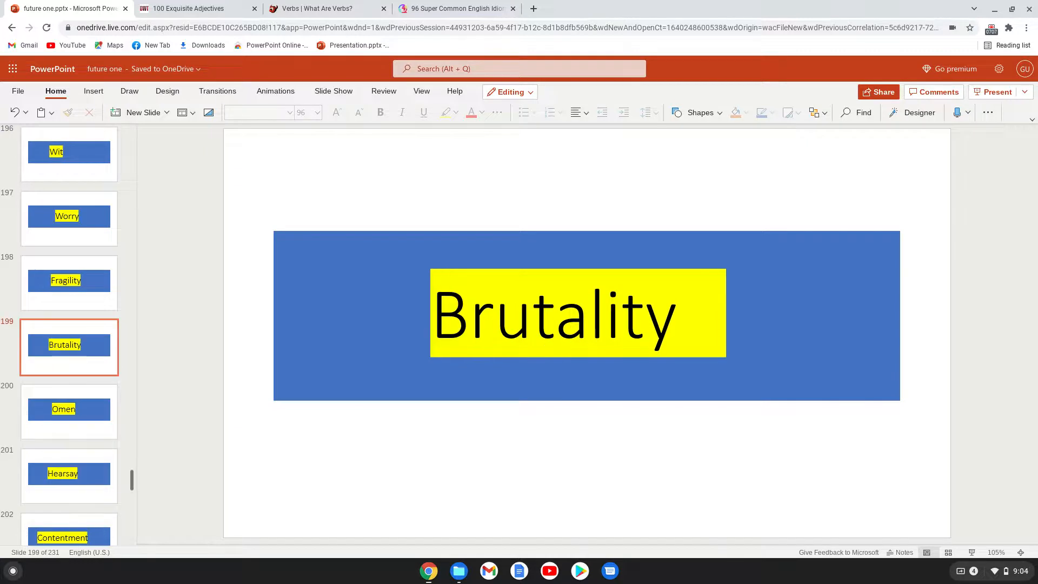
pyautogui.click(68, 411)
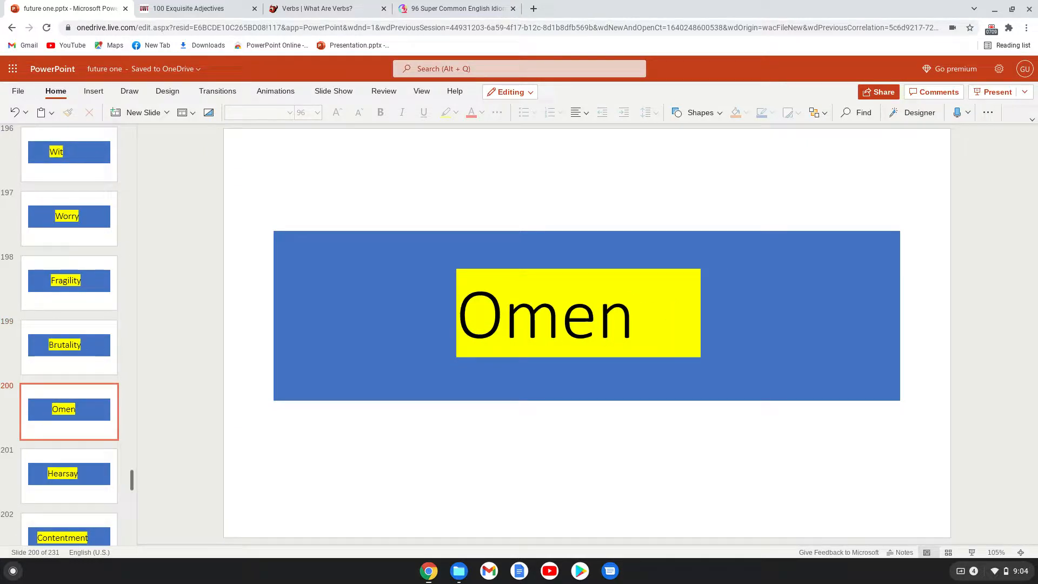
pyautogui.click(70, 475)
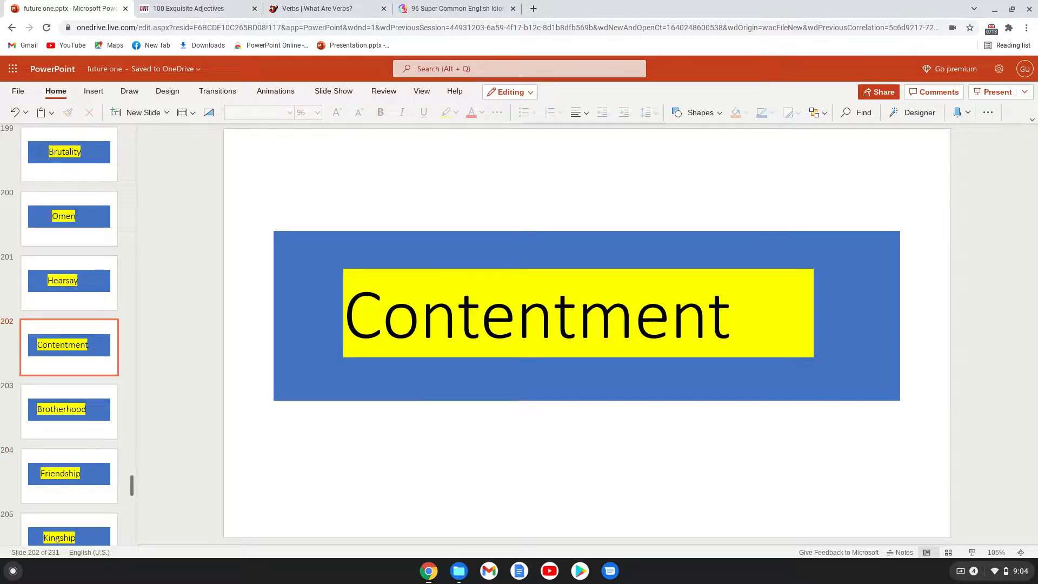
# Step: View the Brotherhood, Friendship, Kingship, Leadership and Manhood slides in turn
pyautogui.click(68, 411)
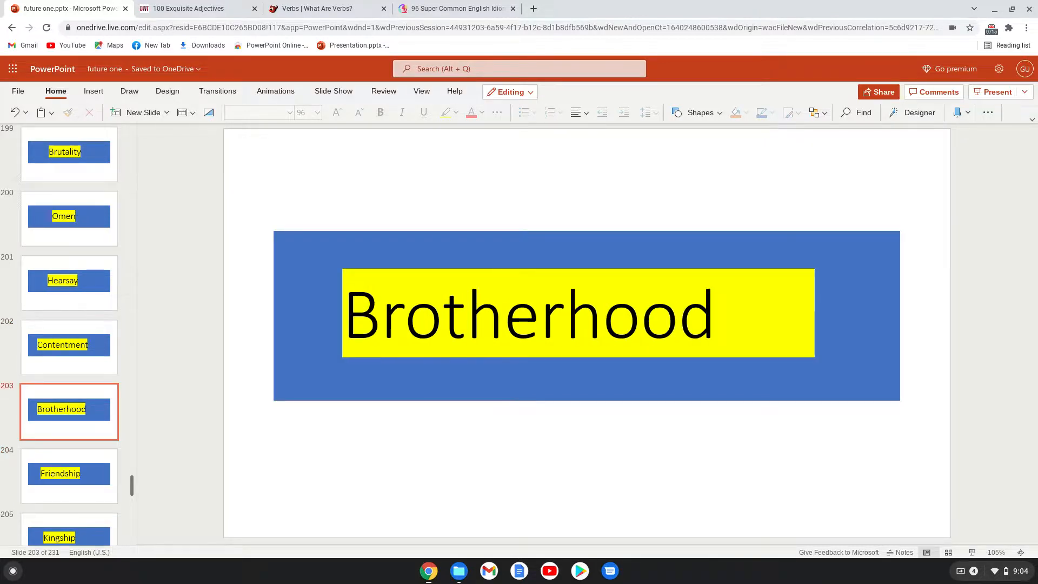
pyautogui.click(69, 476)
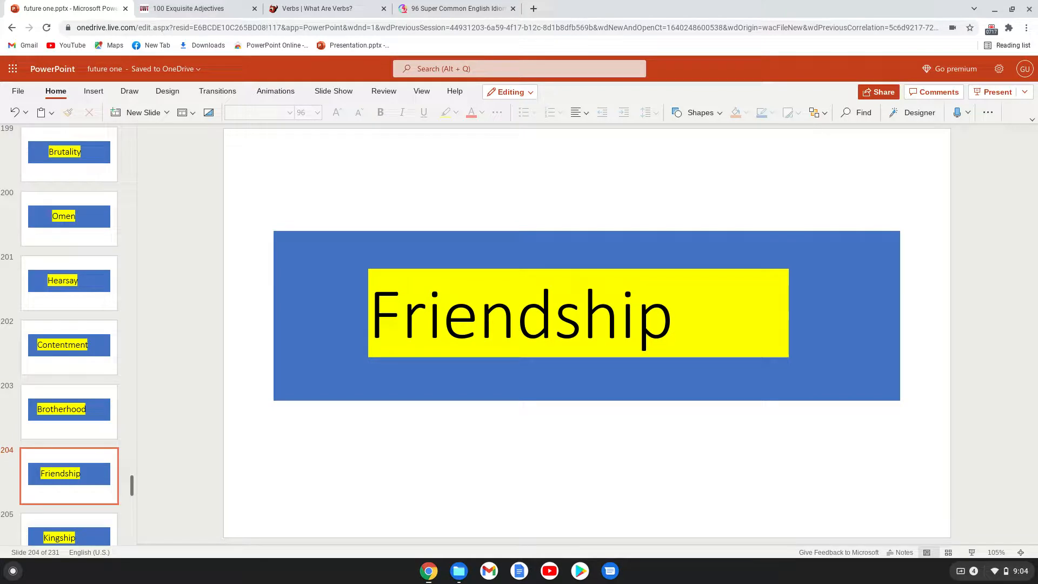
pyautogui.click(68, 346)
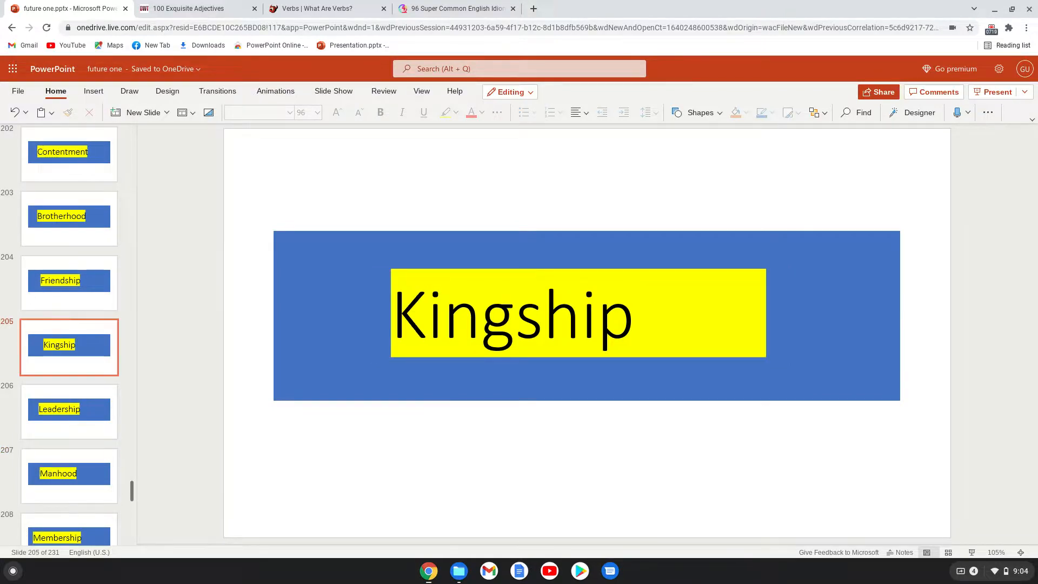
pyautogui.click(70, 409)
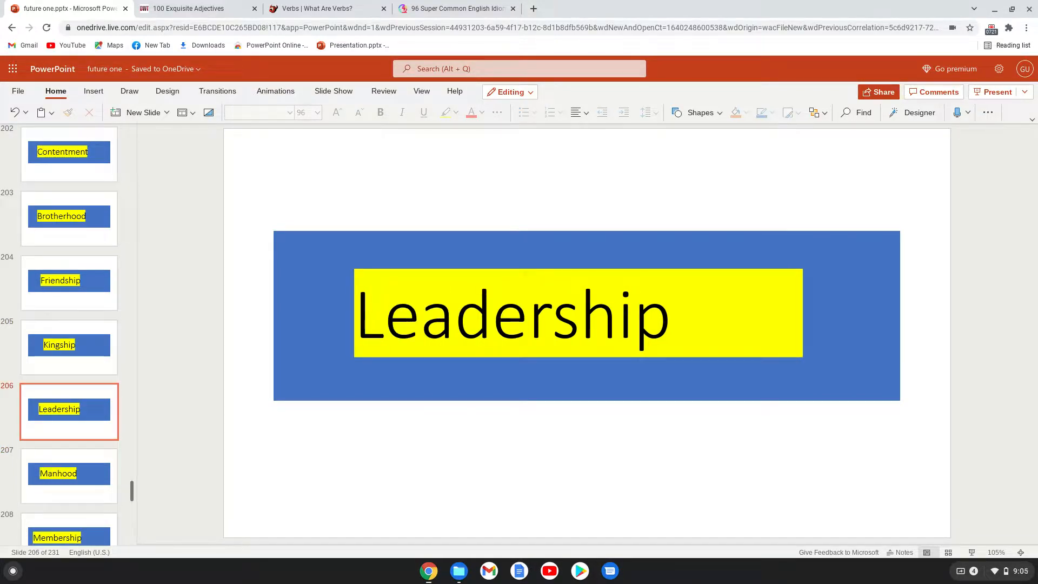
pyautogui.click(69, 475)
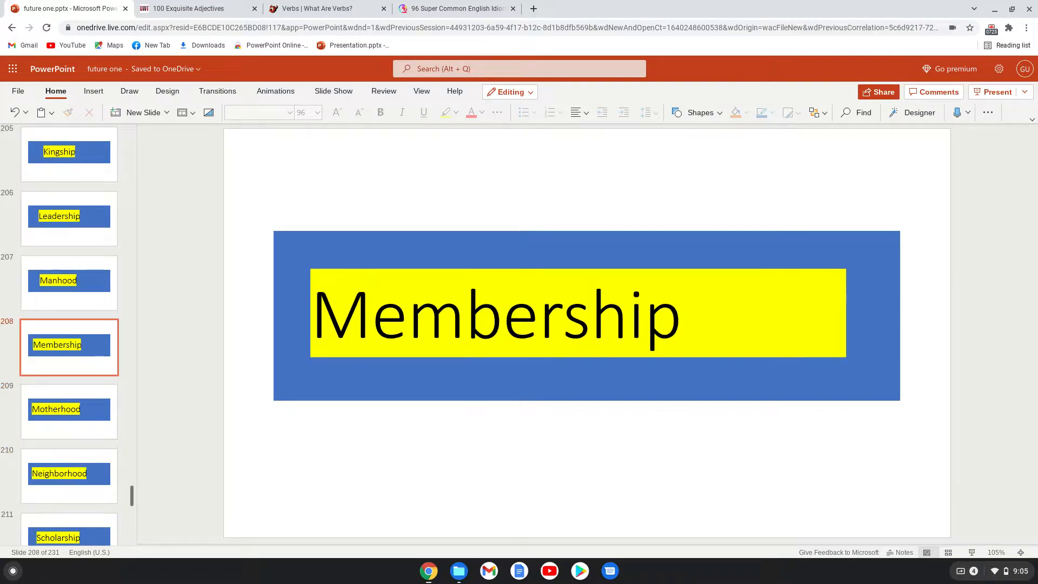
# Step: Continue through Motherhood, Neighborhood, Scholarship and Appearance to slide 213, 'deed'
pyautogui.click(68, 410)
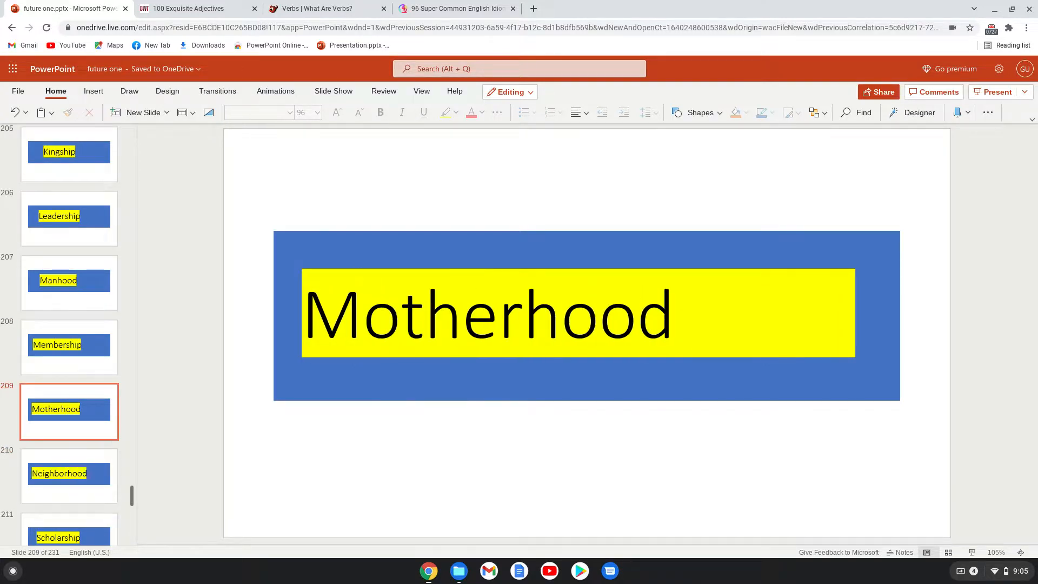
pyautogui.click(69, 475)
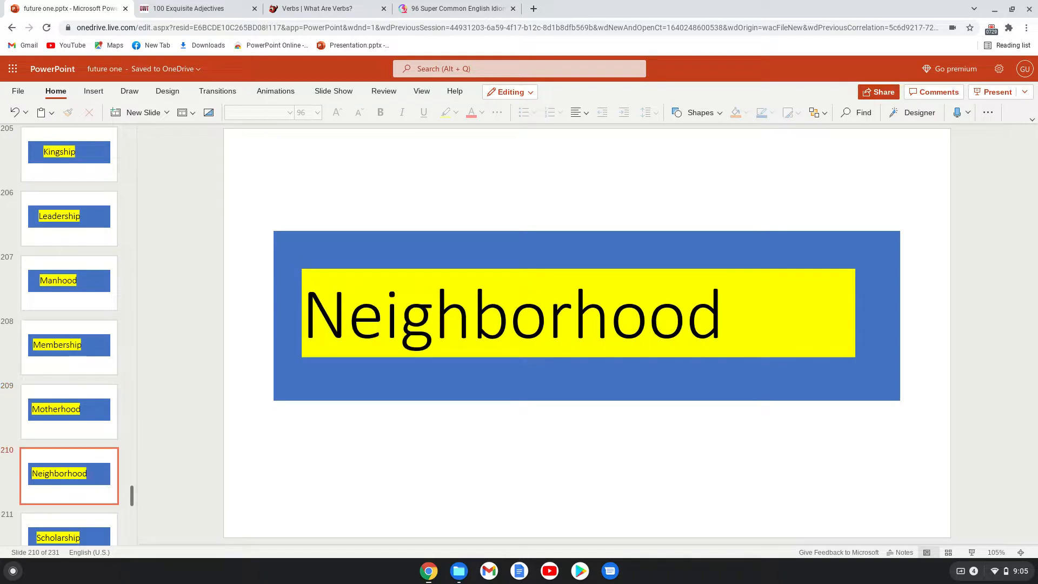
pyautogui.click(70, 347)
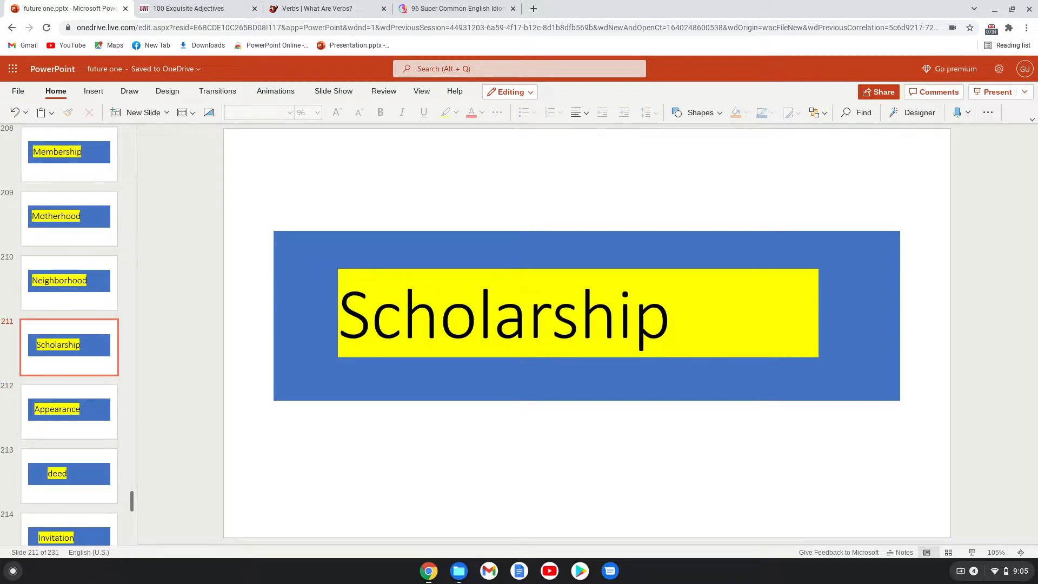
pyautogui.click(69, 411)
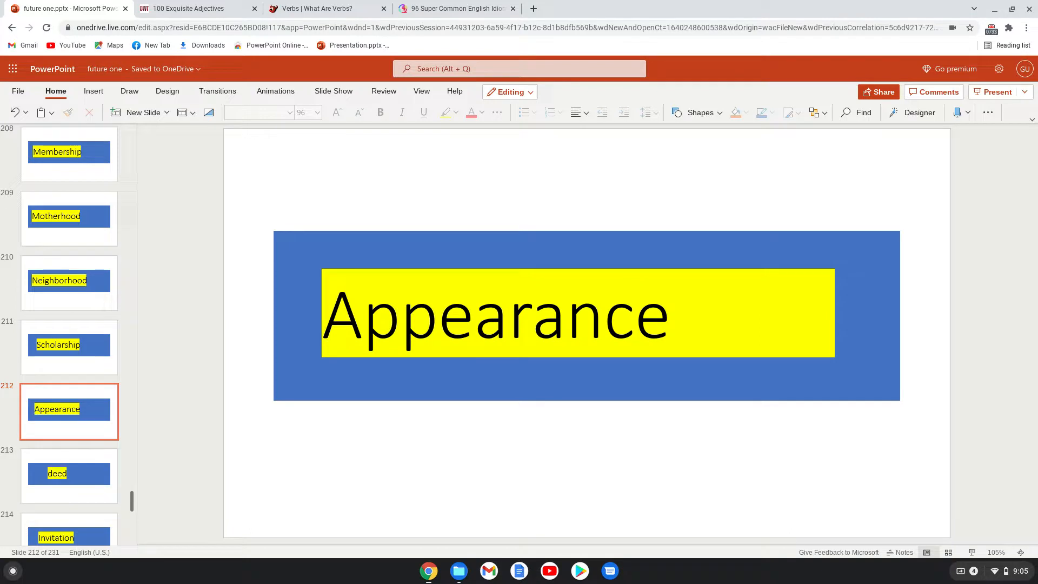
pyautogui.click(69, 474)
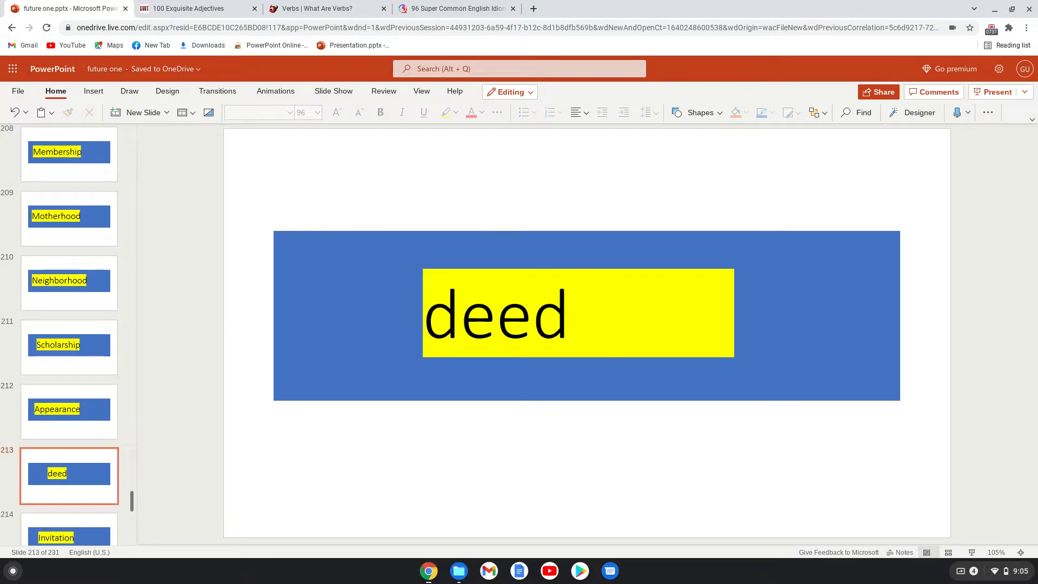
# Step: View Invitation, Knowledge, Loss, Permission, Pleasure and Sale, reaching slide 222, 'Speech'
pyautogui.click(69, 346)
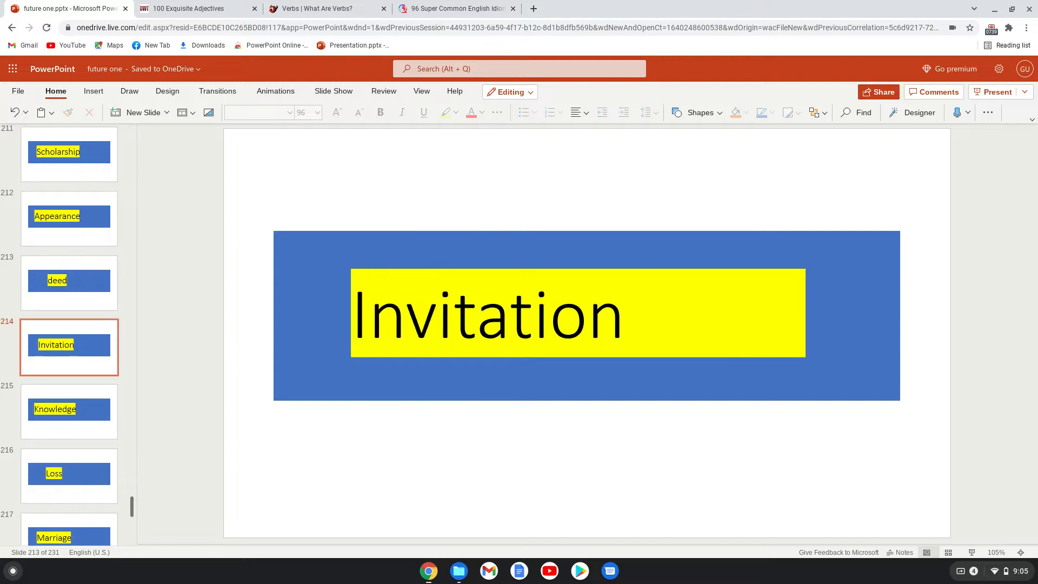
pyautogui.click(69, 411)
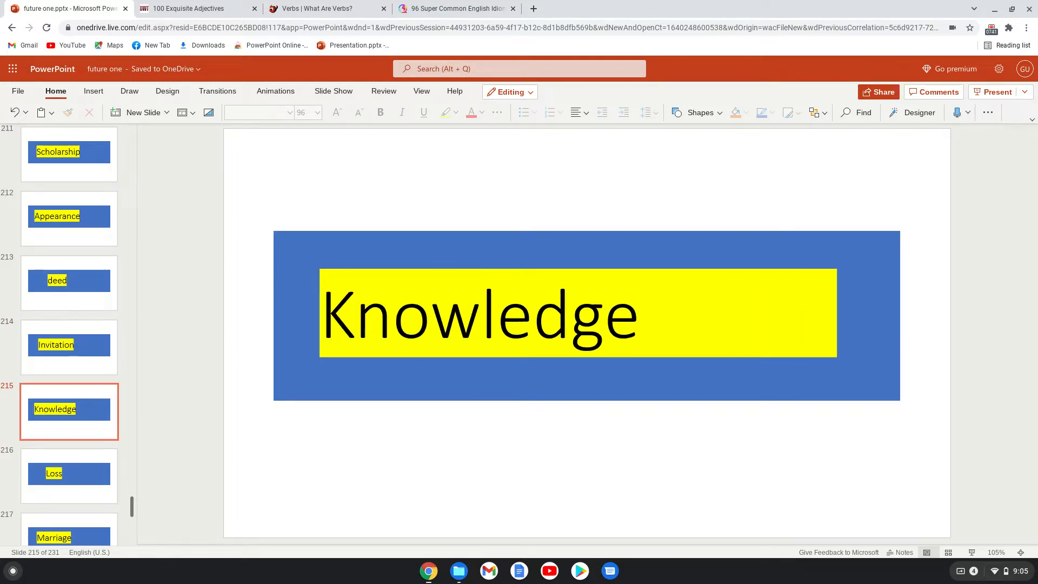
pyautogui.click(70, 475)
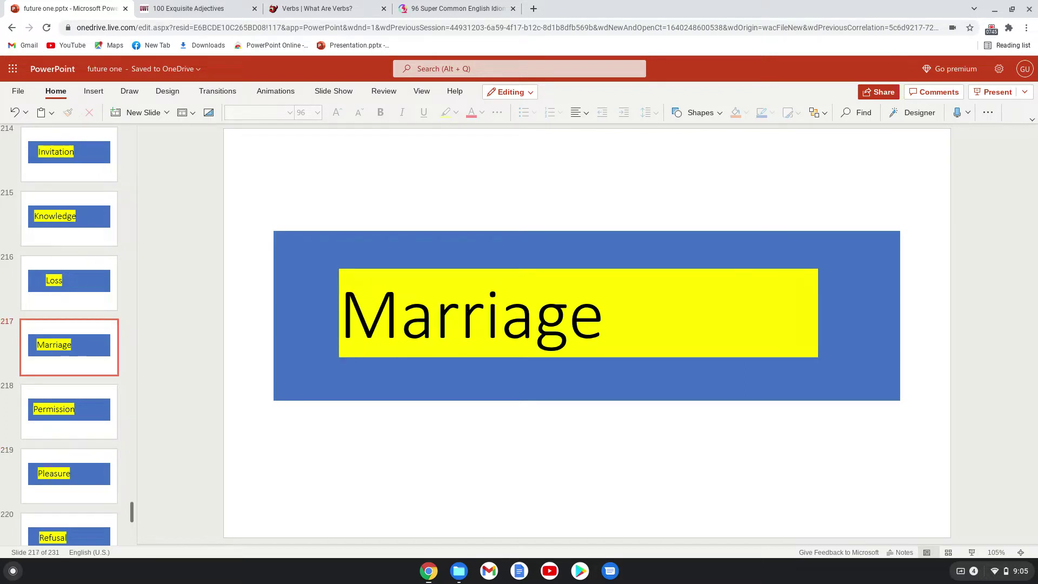
pyautogui.click(69, 411)
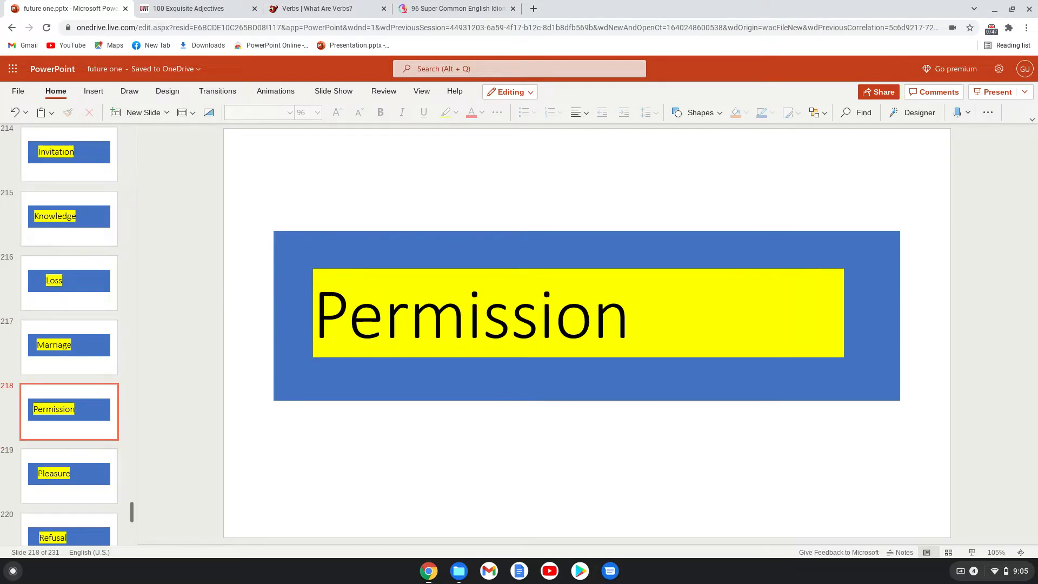
pyautogui.click(69, 346)
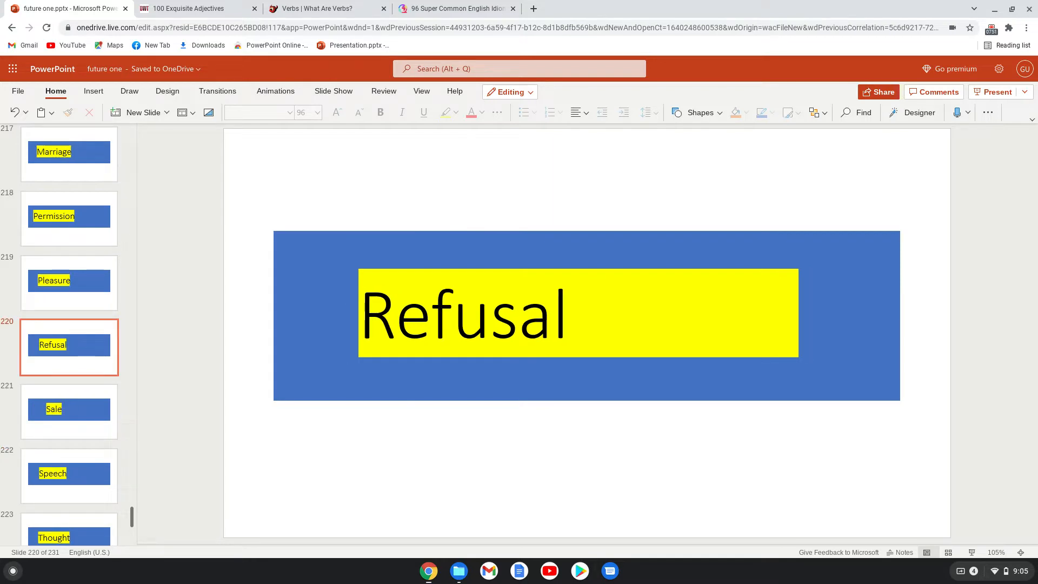
pyautogui.click(69, 411)
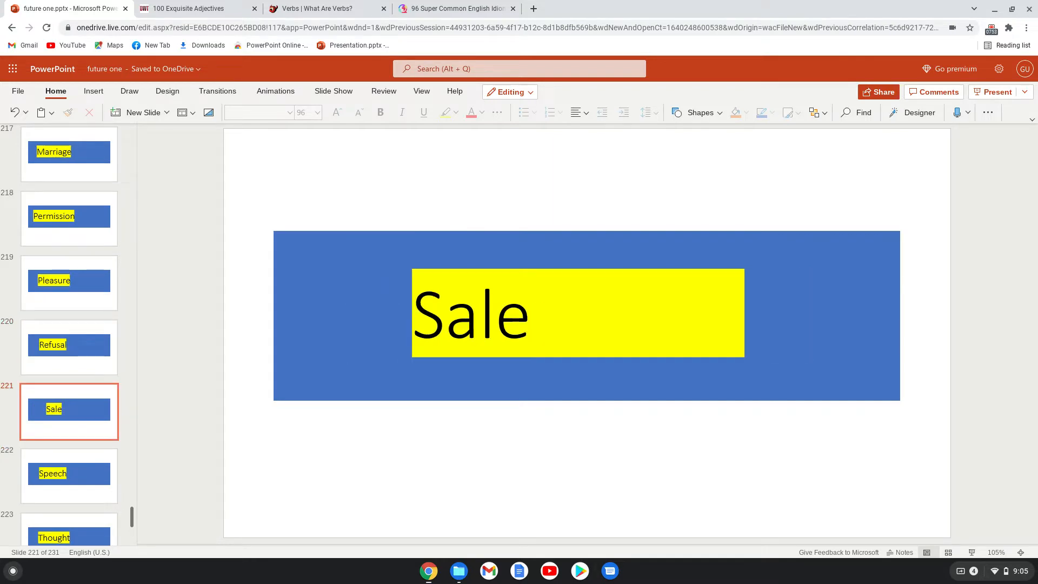
pyautogui.click(69, 475)
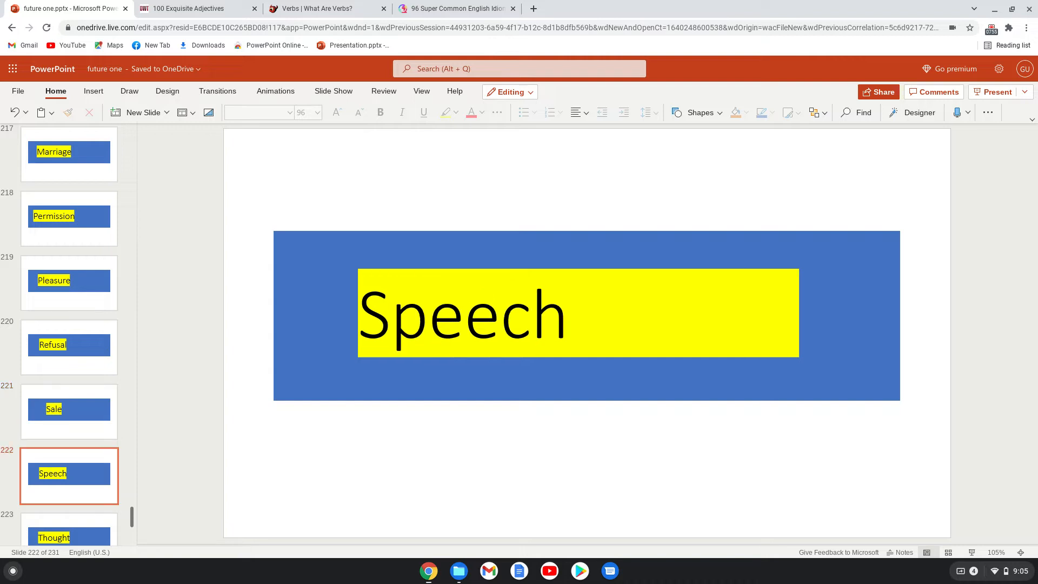
# Step: View Thought, Treatment, Length, Thirst, Uniqueness and Width, ending on slide 231, 'Rivalry'
pyautogui.click(69, 347)
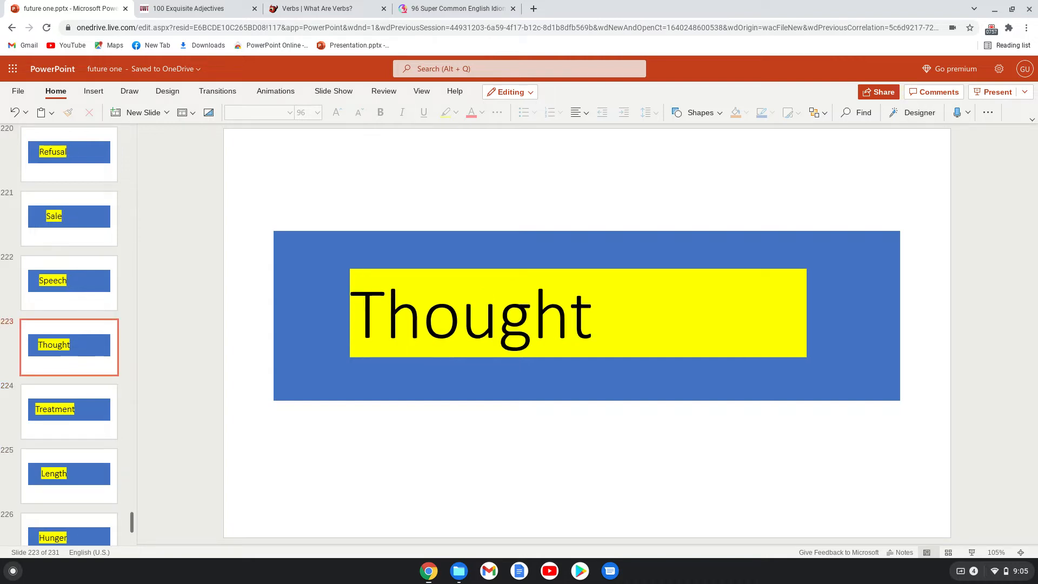
pyautogui.click(69, 411)
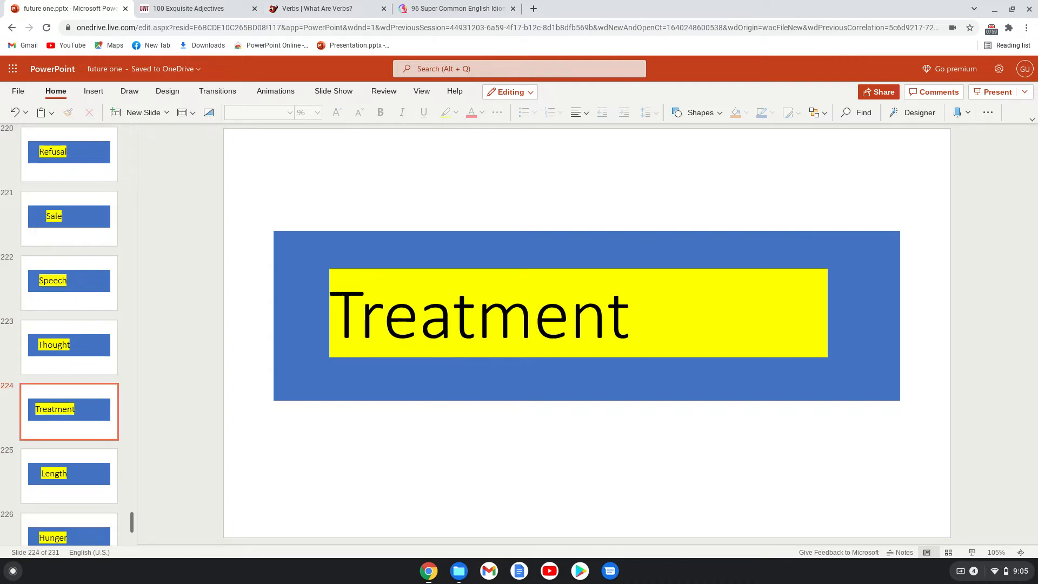
pyautogui.click(69, 473)
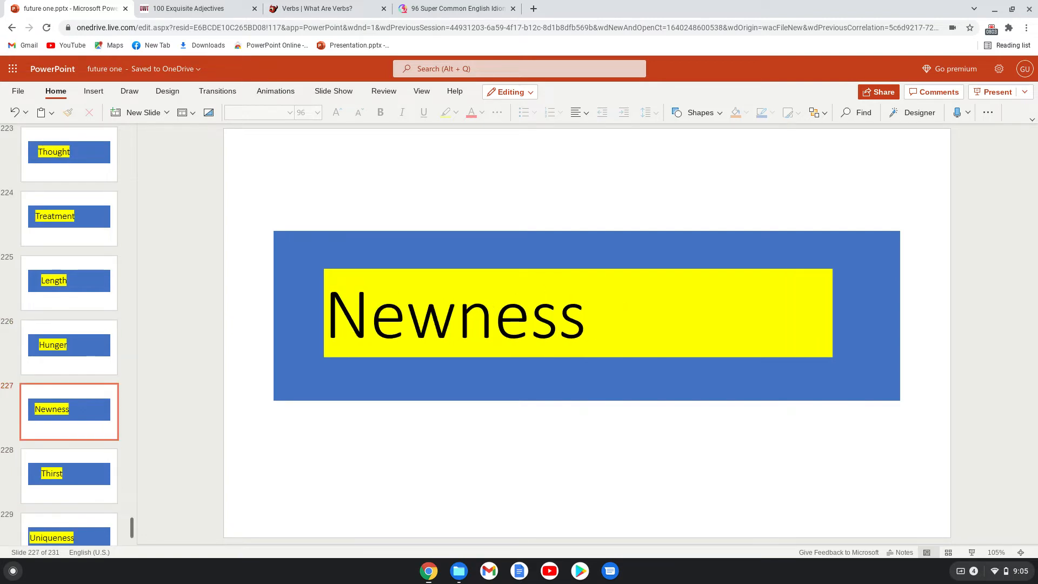
pyautogui.click(70, 476)
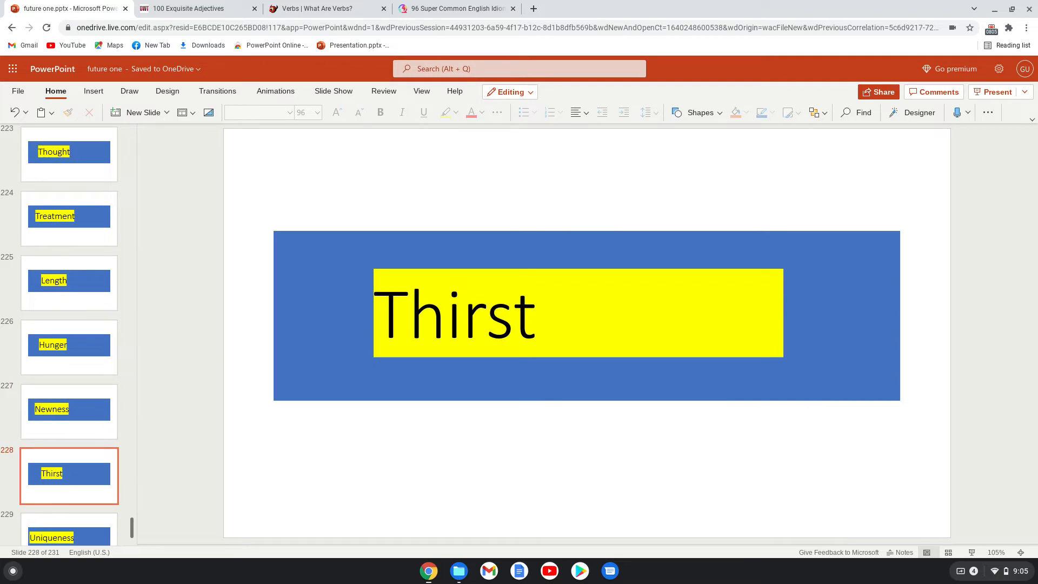
pyautogui.click(68, 530)
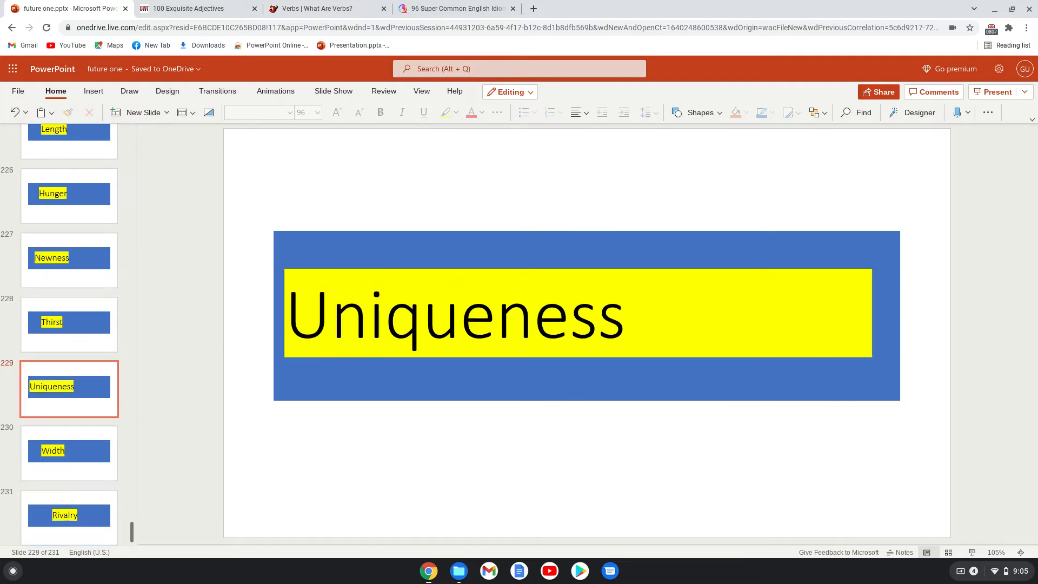
pyautogui.click(69, 453)
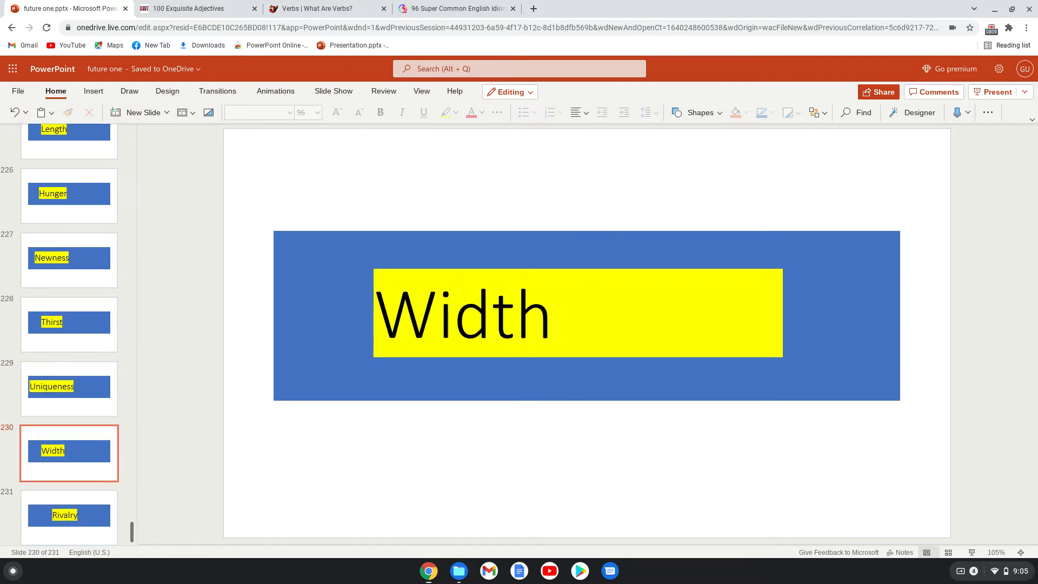
pyautogui.click(68, 515)
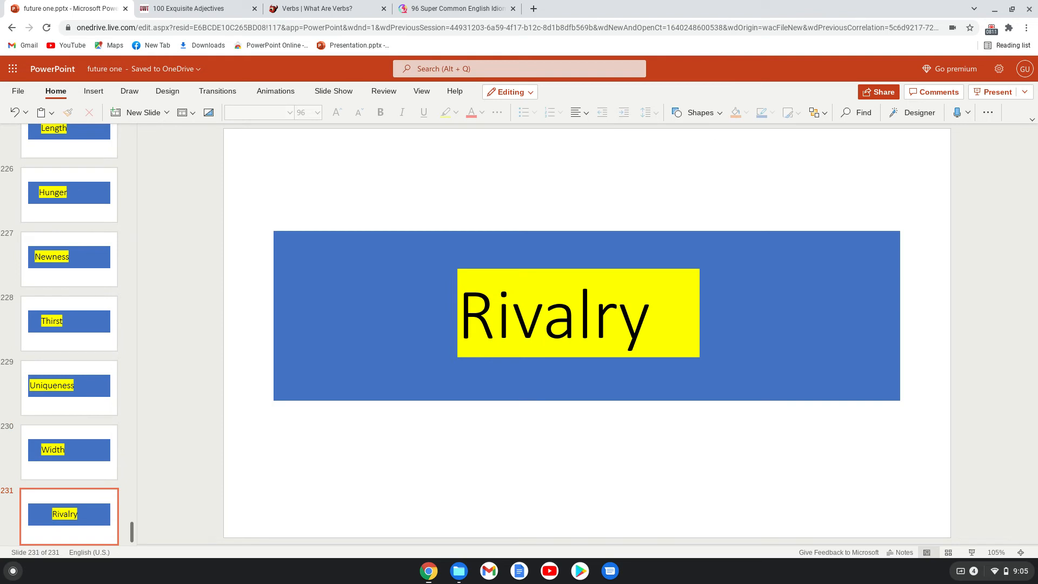